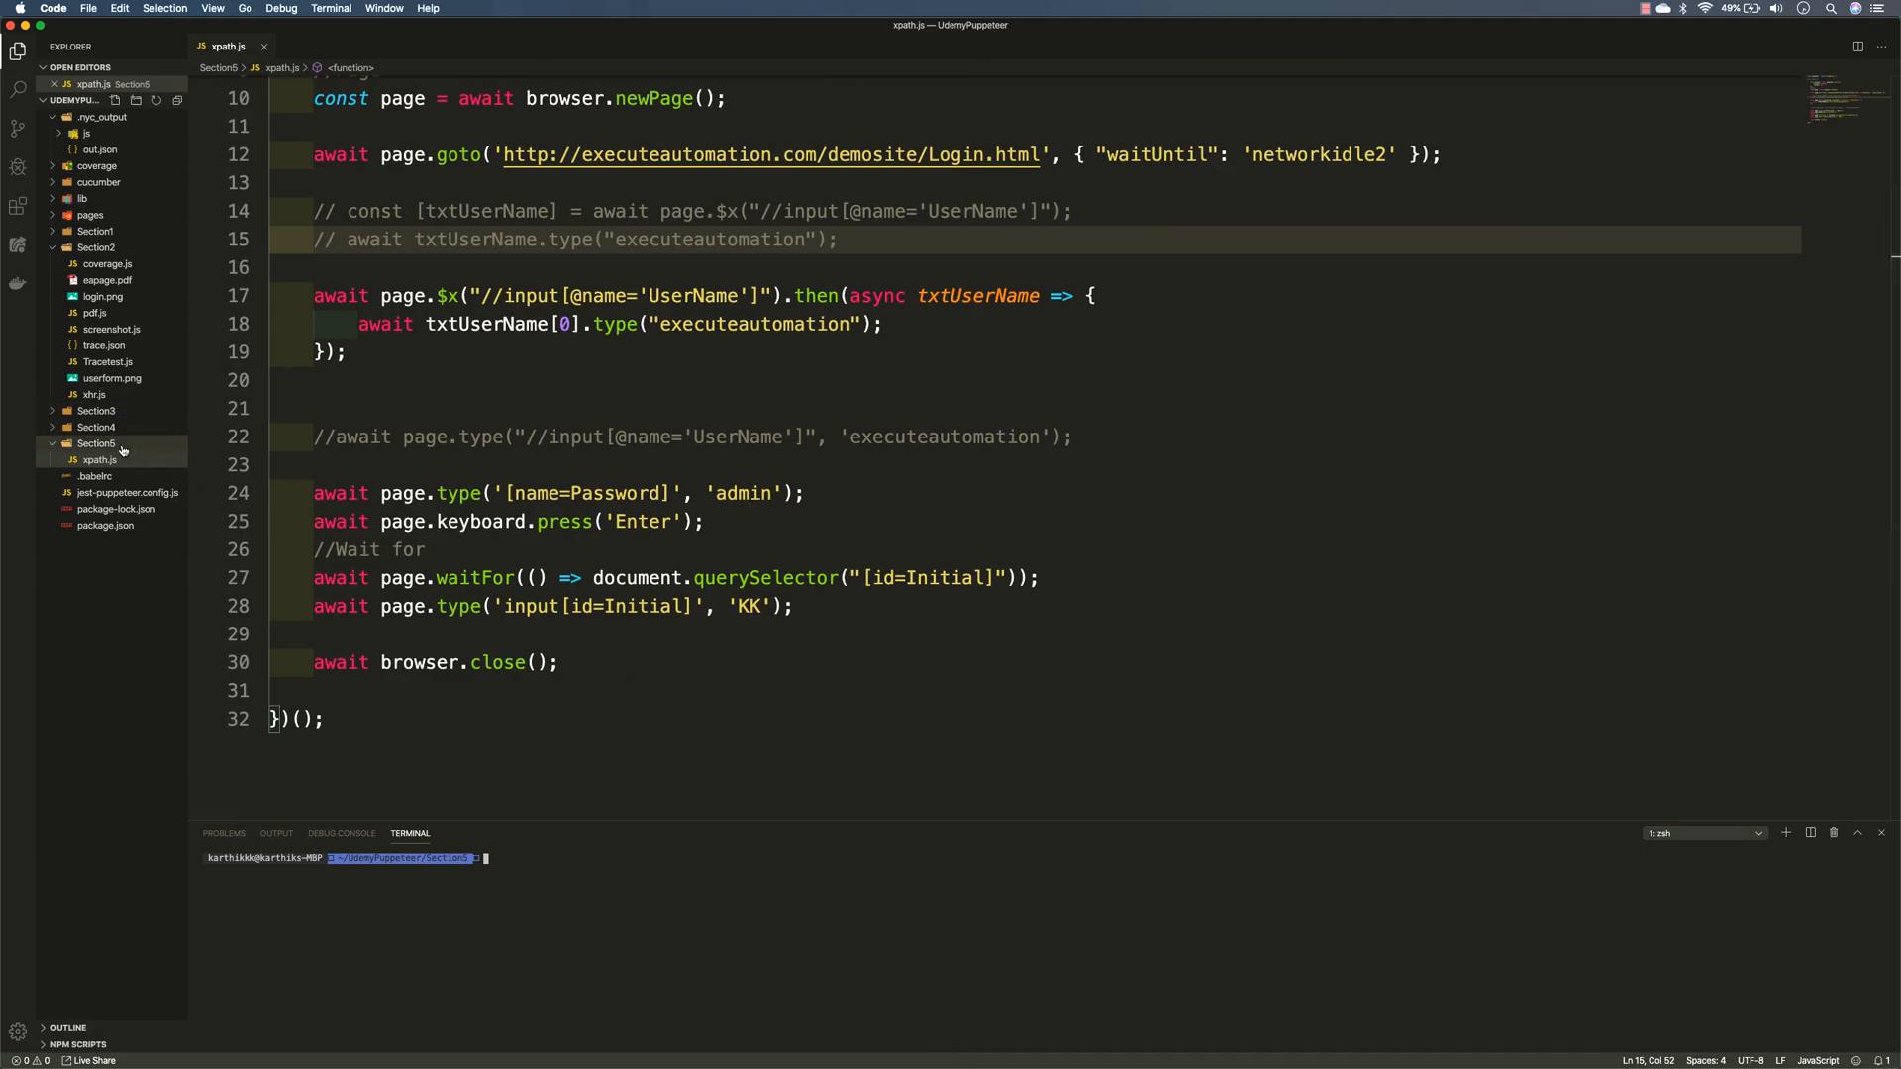
Duplicate xpath.js into Section5 and rename the copy fileupload.js.
{"action": "right_click", "coordinate": [96, 443]}
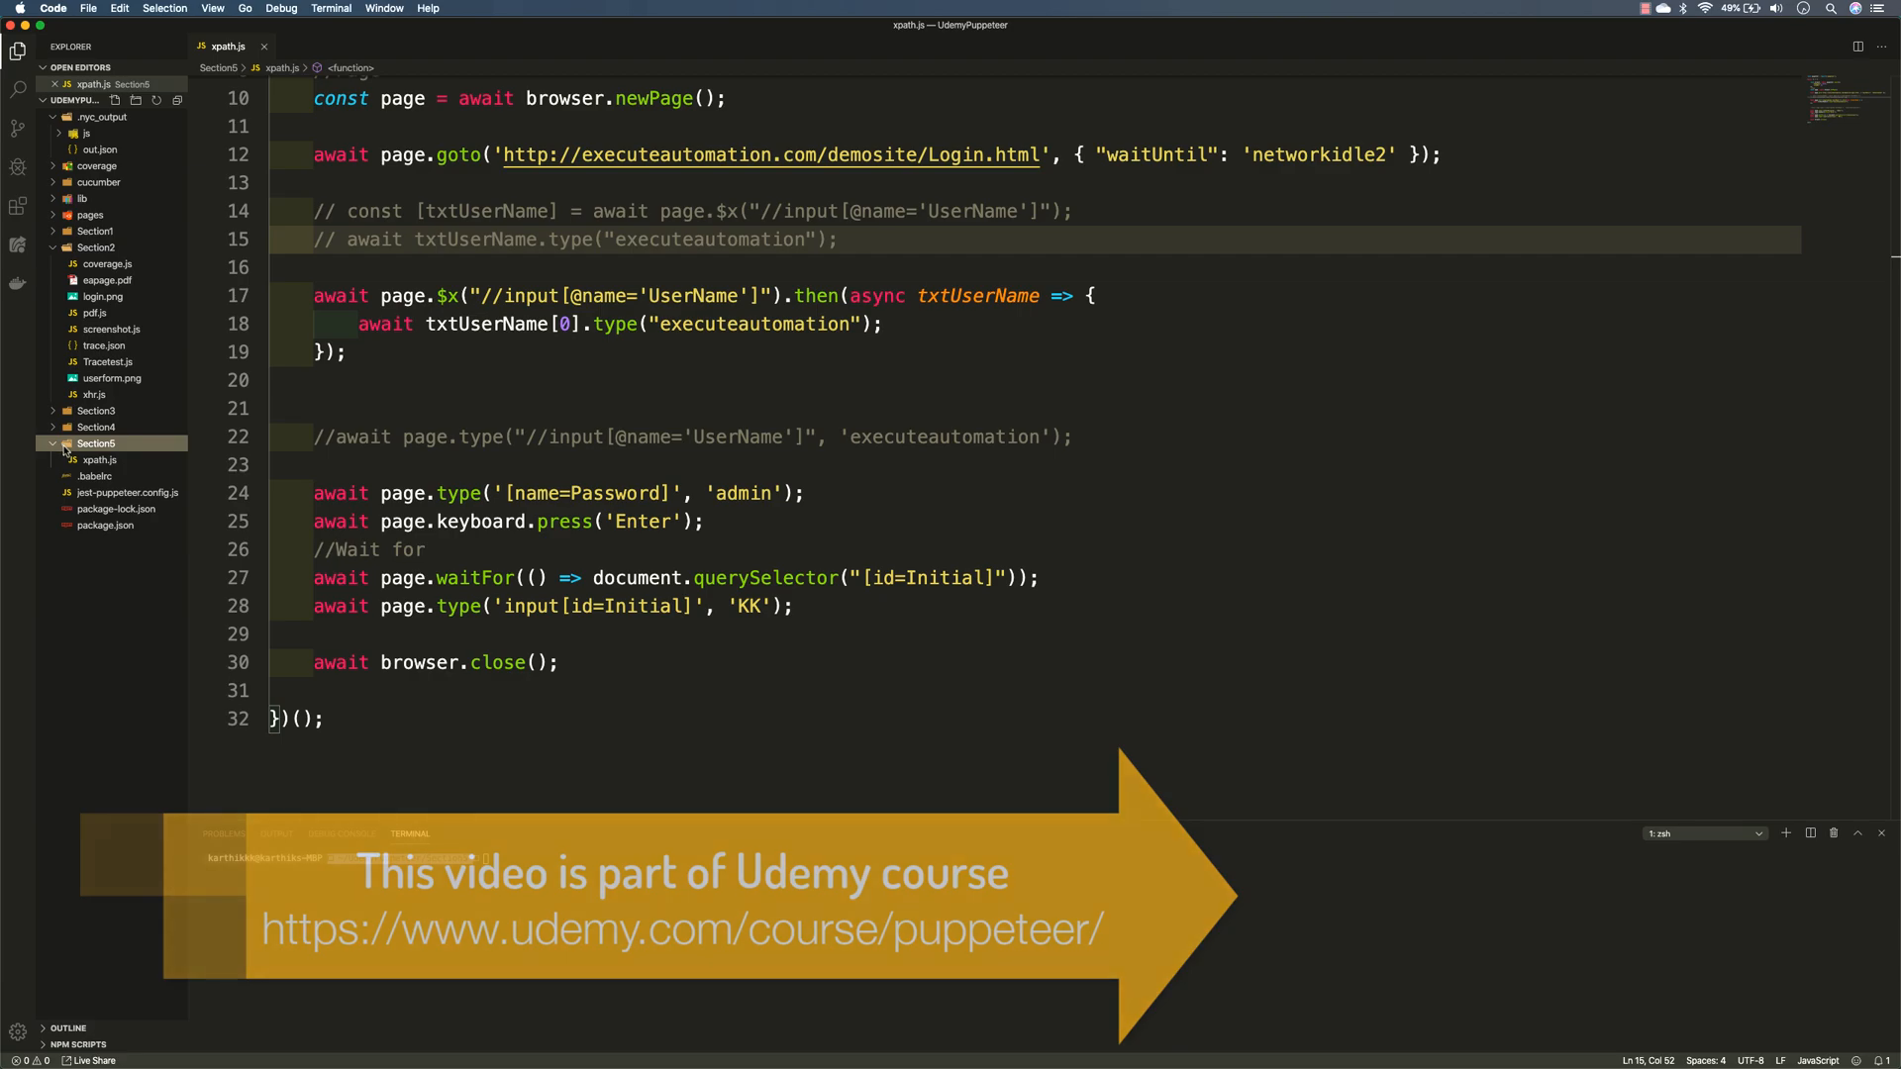
{"action": "left_click", "coordinate": [99, 459]}
{"action": "type", "text": "f.js"}
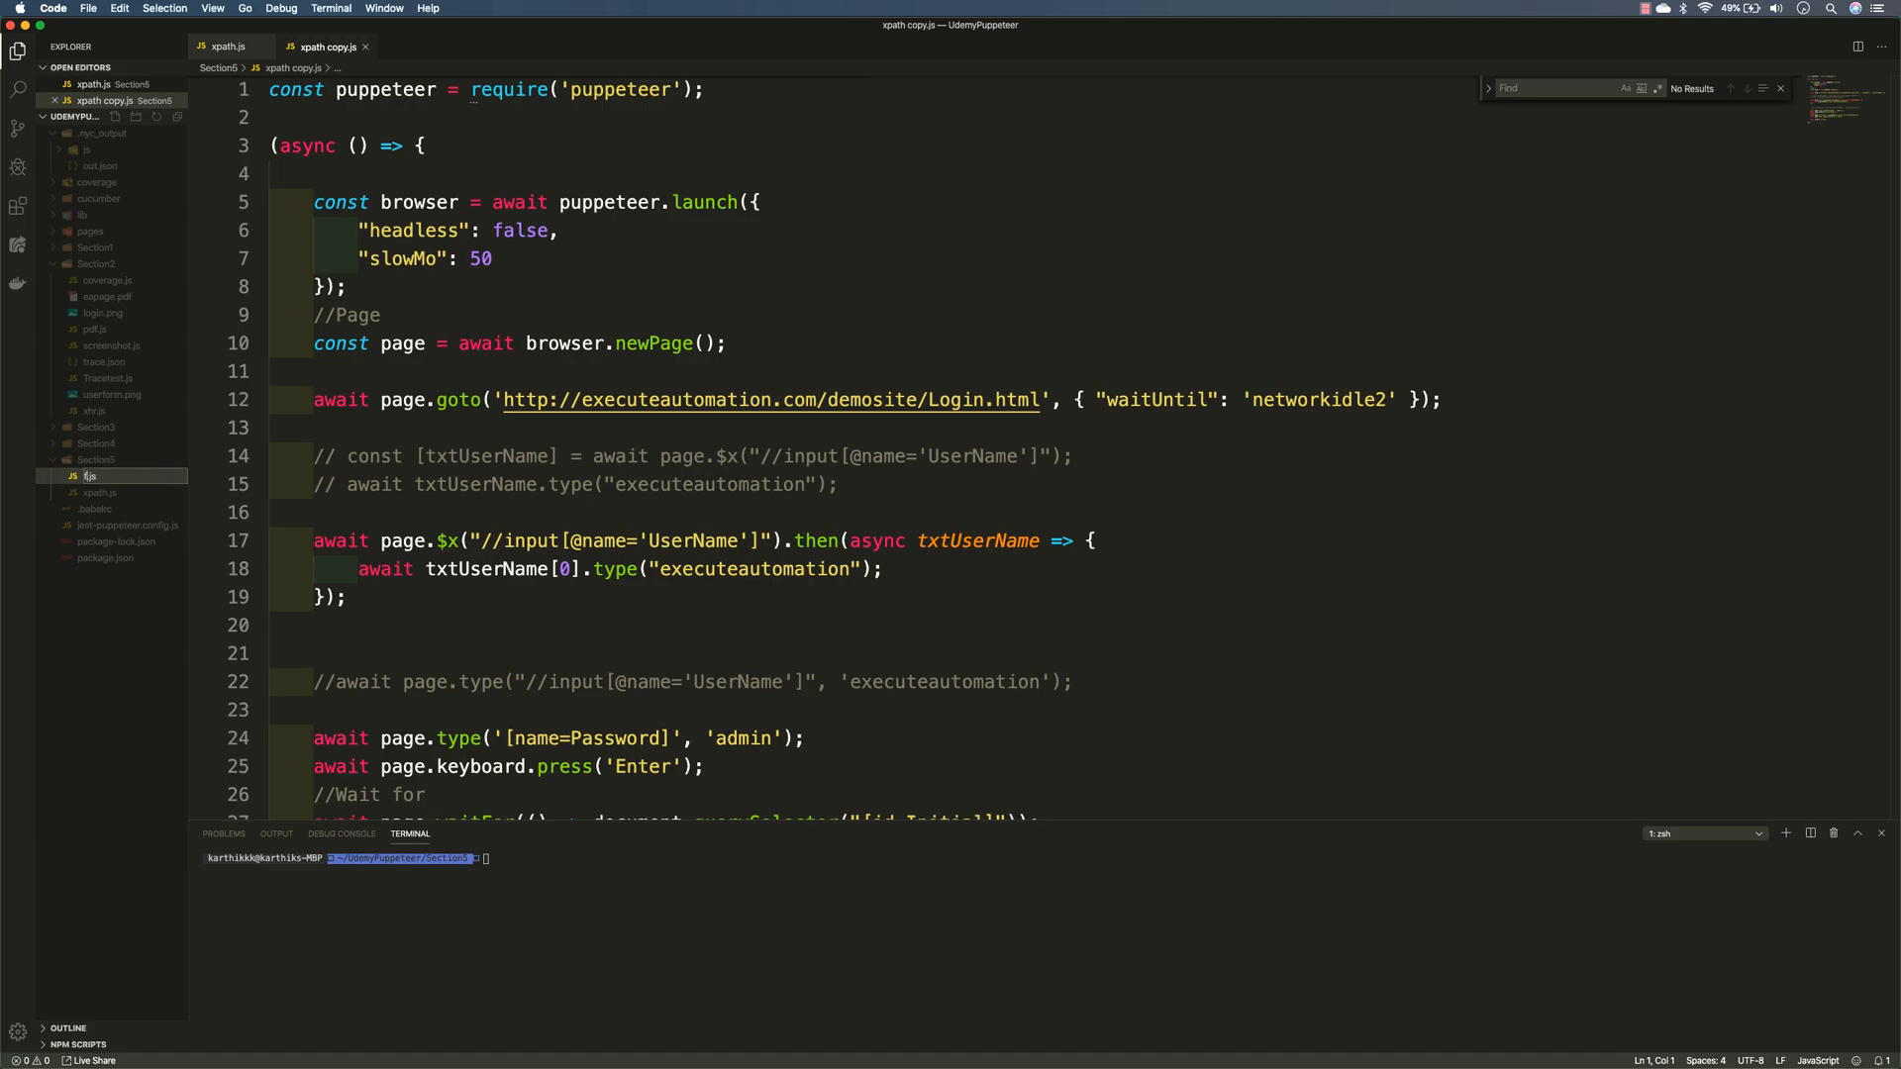
{"action": "left_click", "coordinate": [109, 475]}
{"action": "type", "text": "ileupload"}
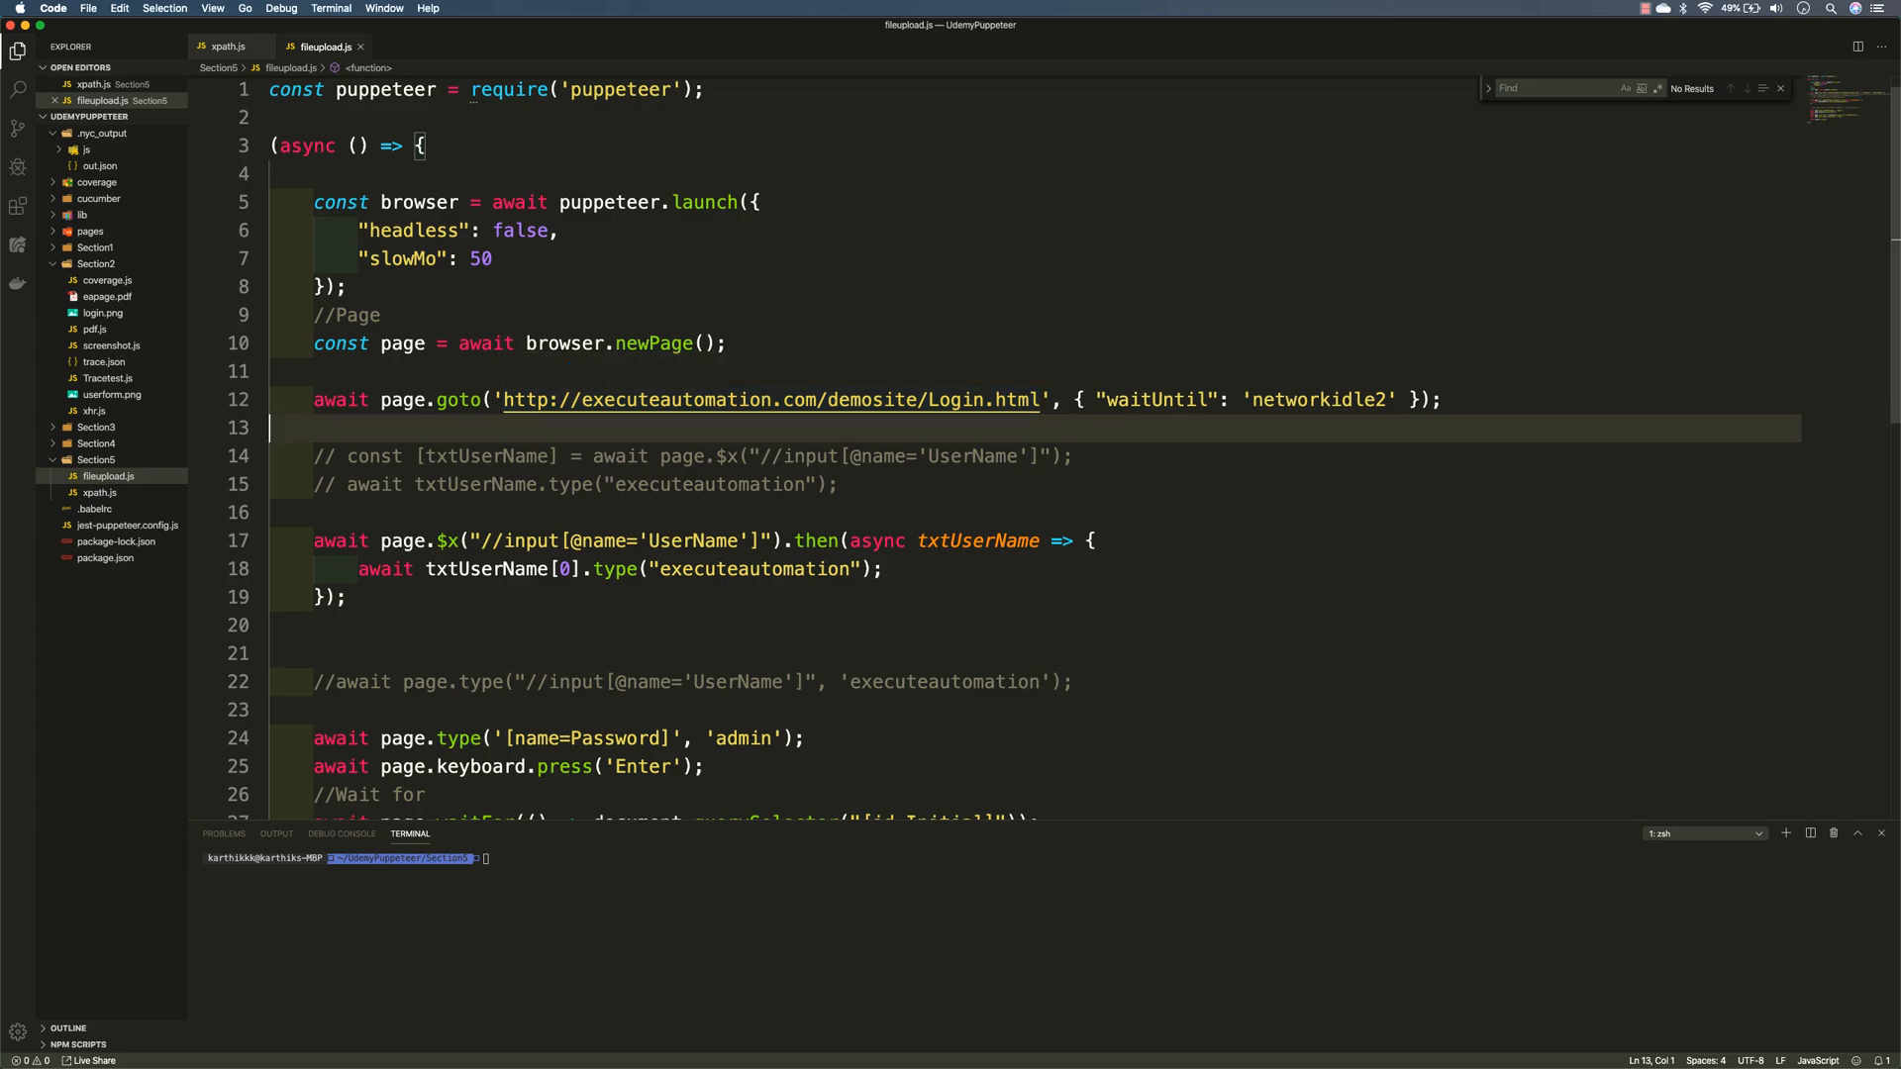
{"action": "type", "text": "https://uppy.io/examples/xhrupload/"}
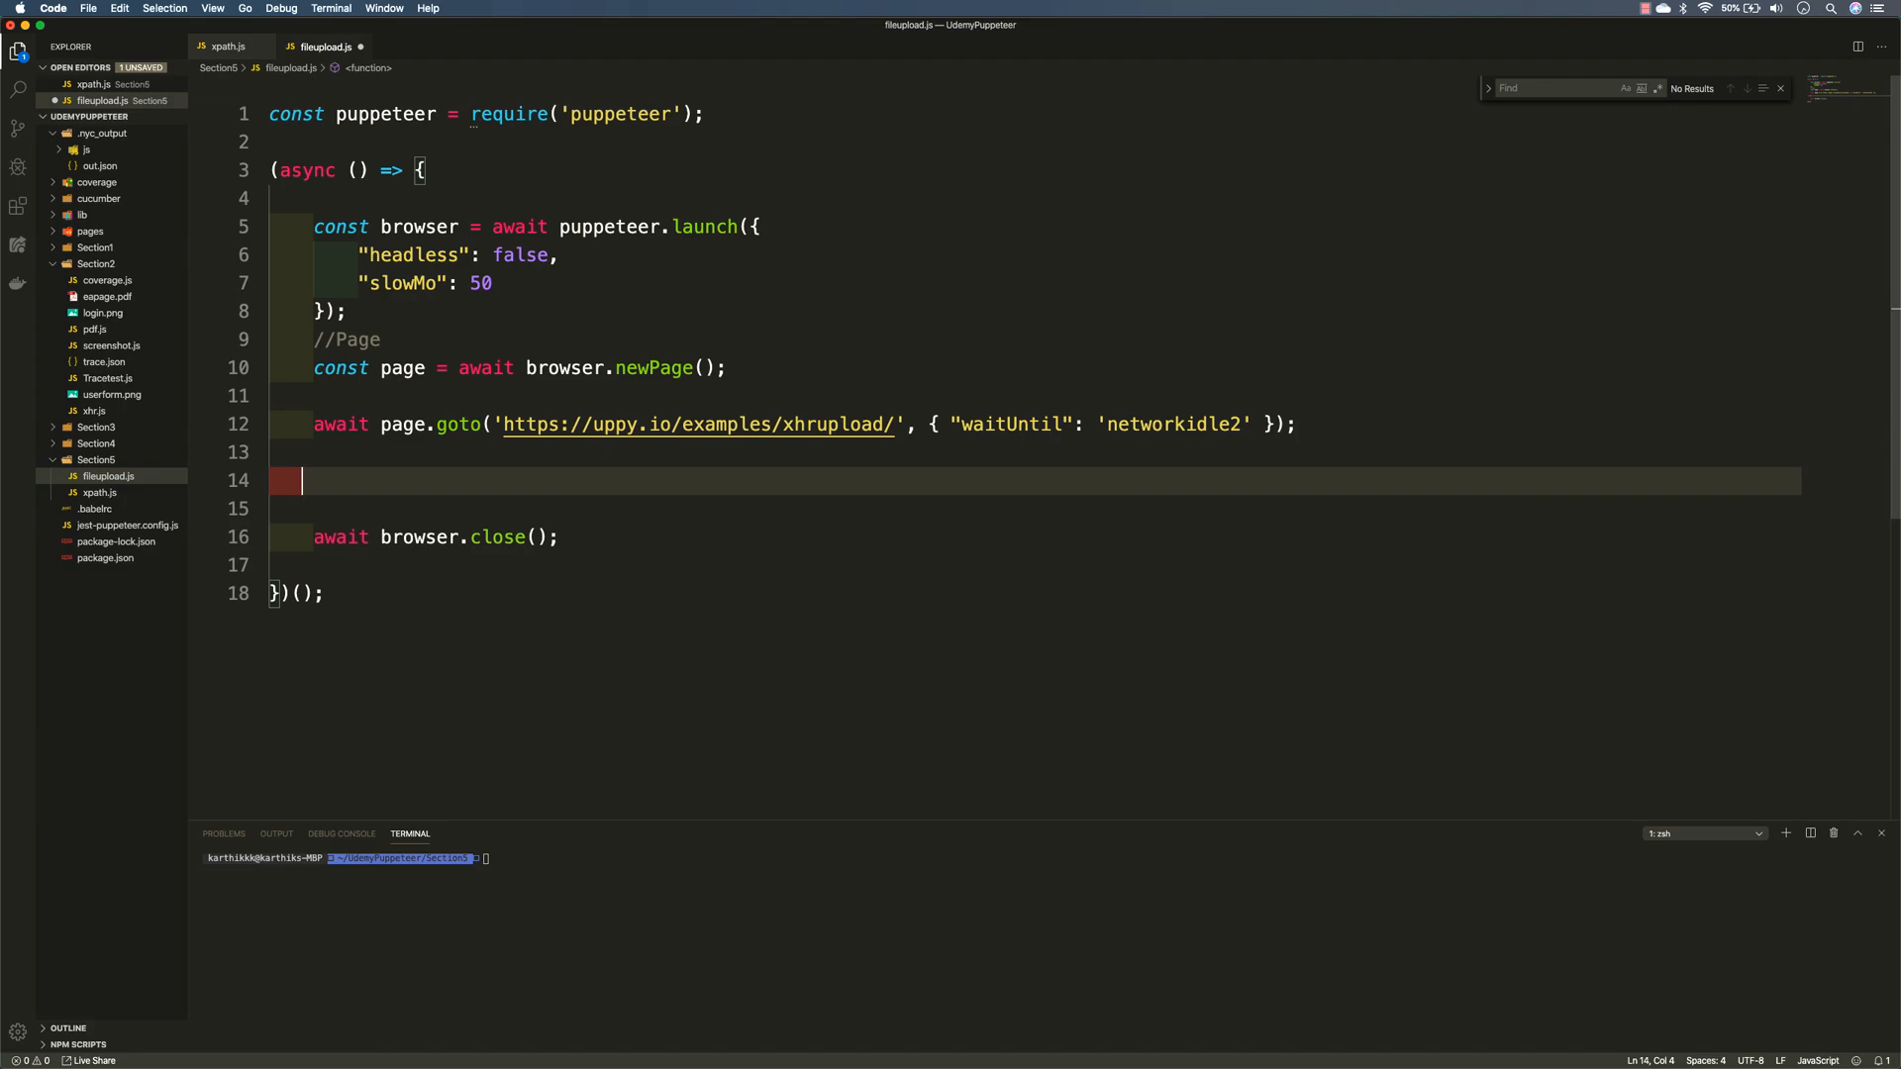
{"action": "mouse_move", "coordinate": [625, 473]}
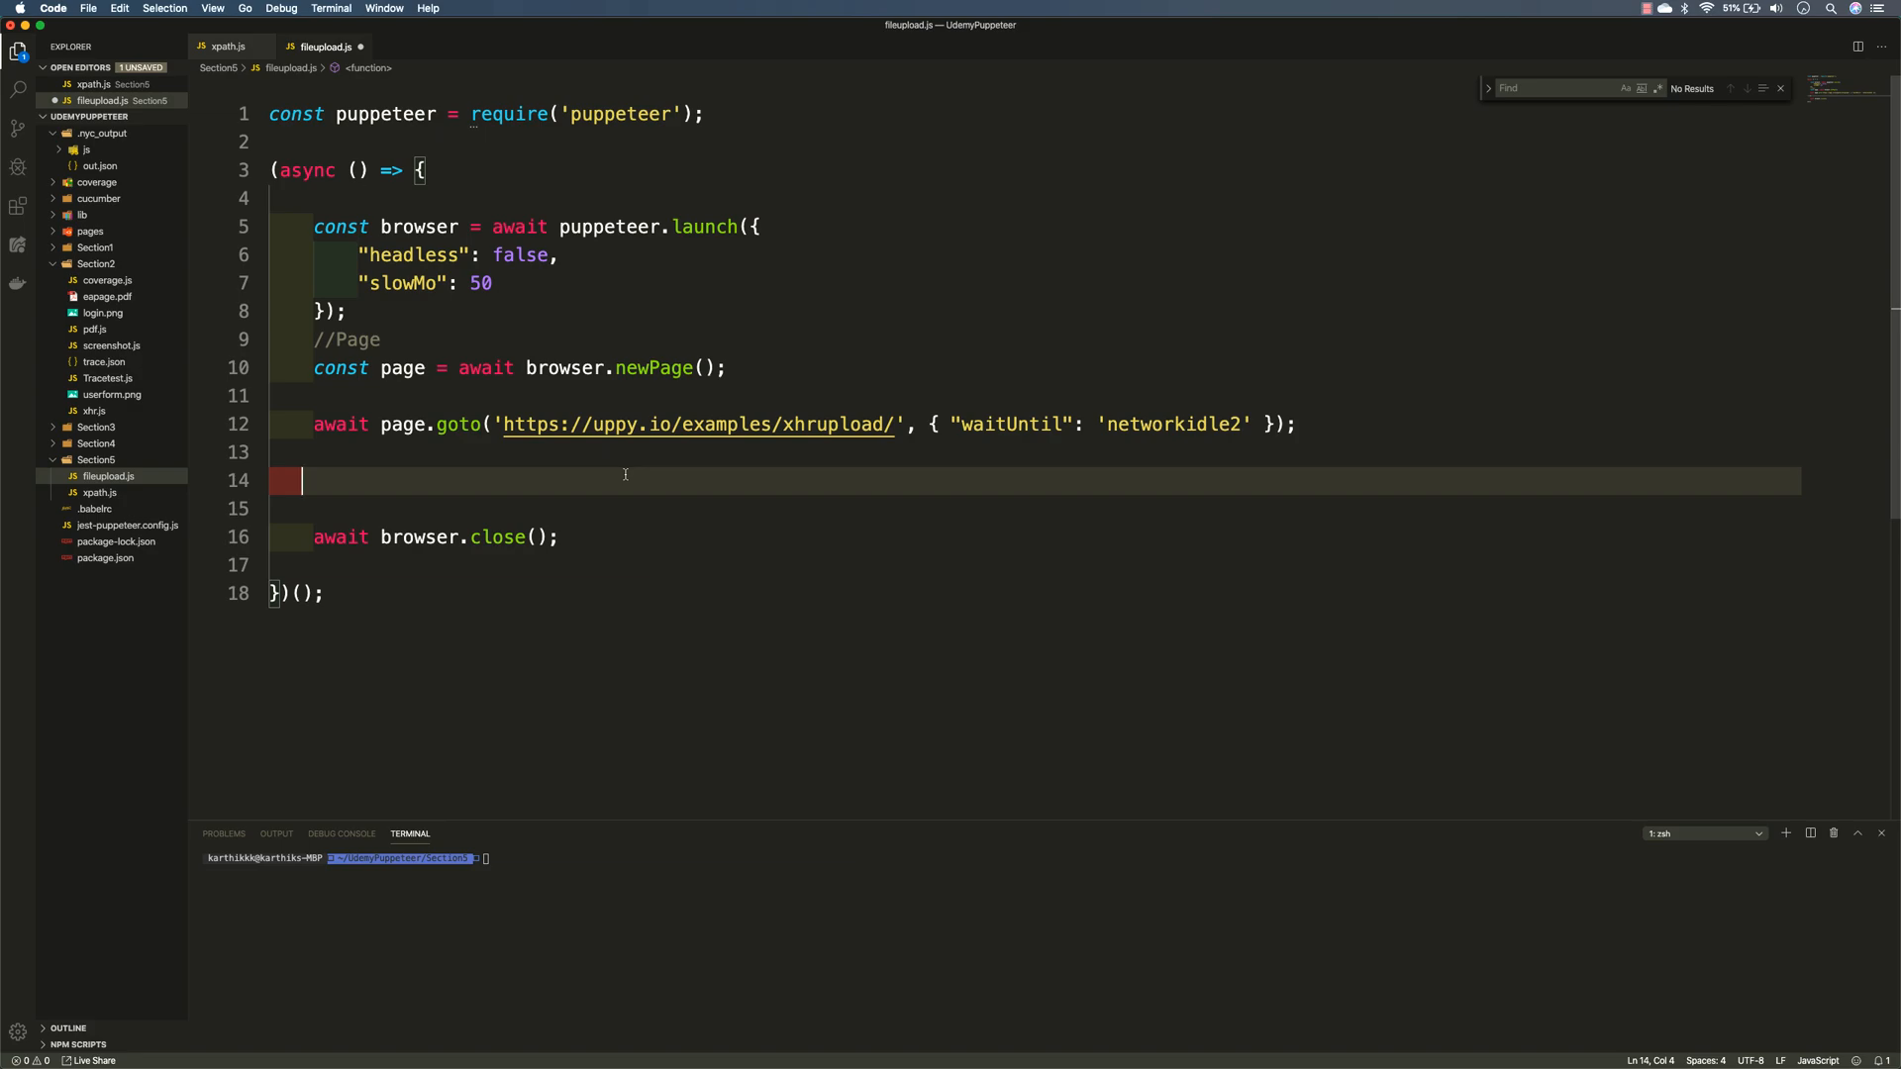
Write const fileChooser = await Promise.all([]) with the array split across lines.
{"action": "type", "text": "const"}
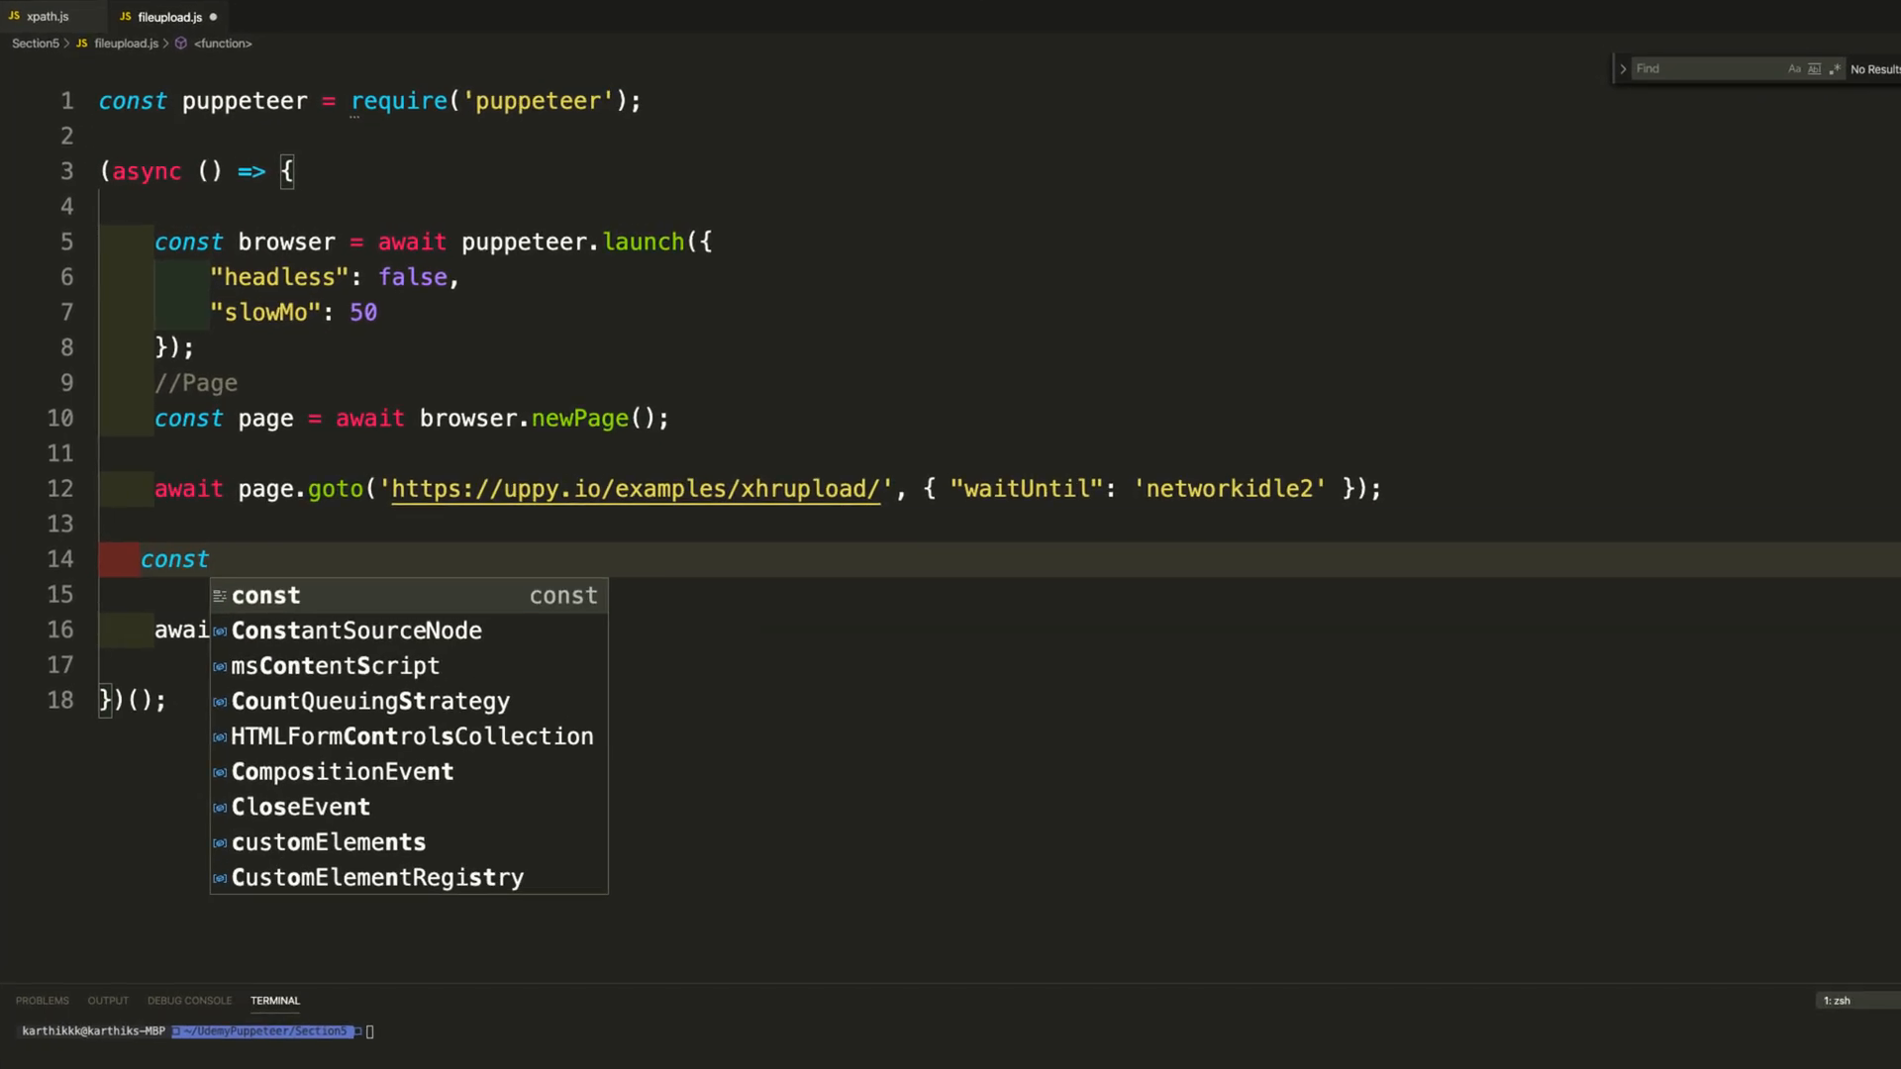
{"action": "type", "text": "fileChoo"}
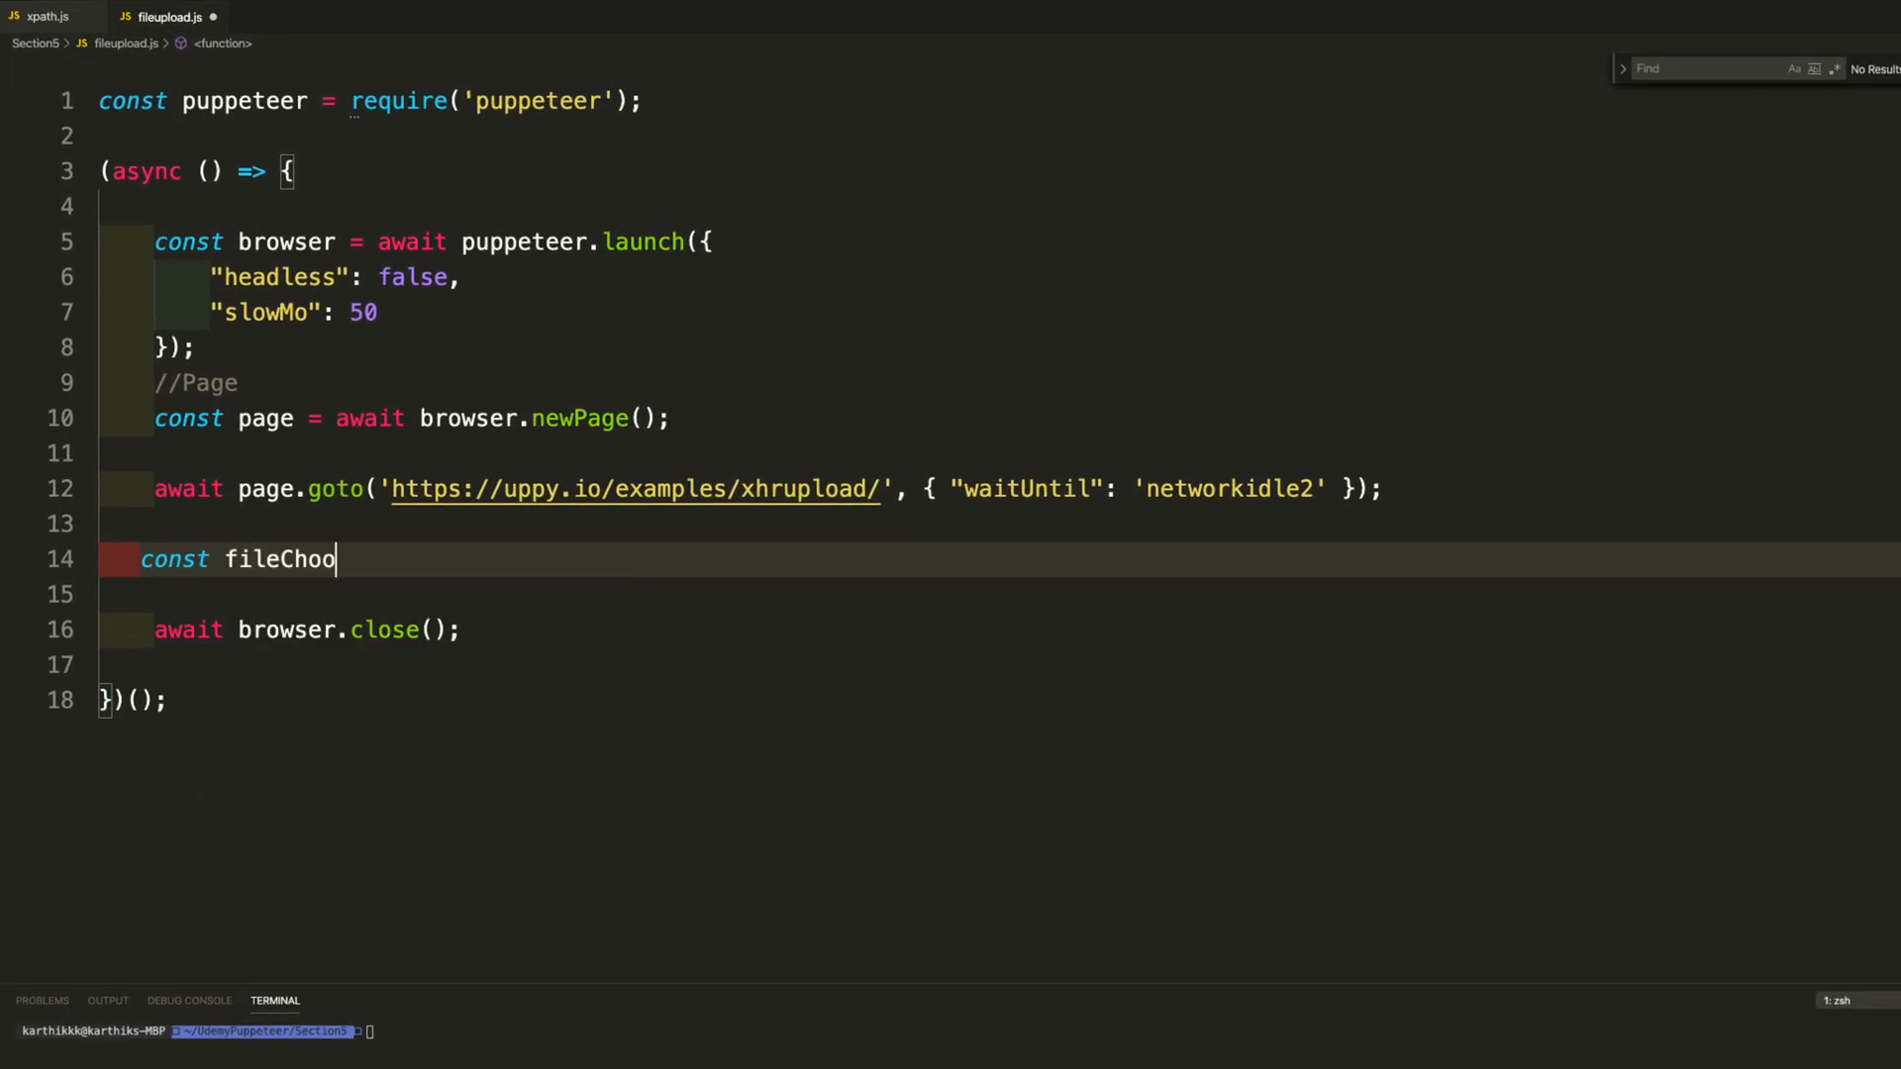
{"action": "type", "text": "ser = await P"}
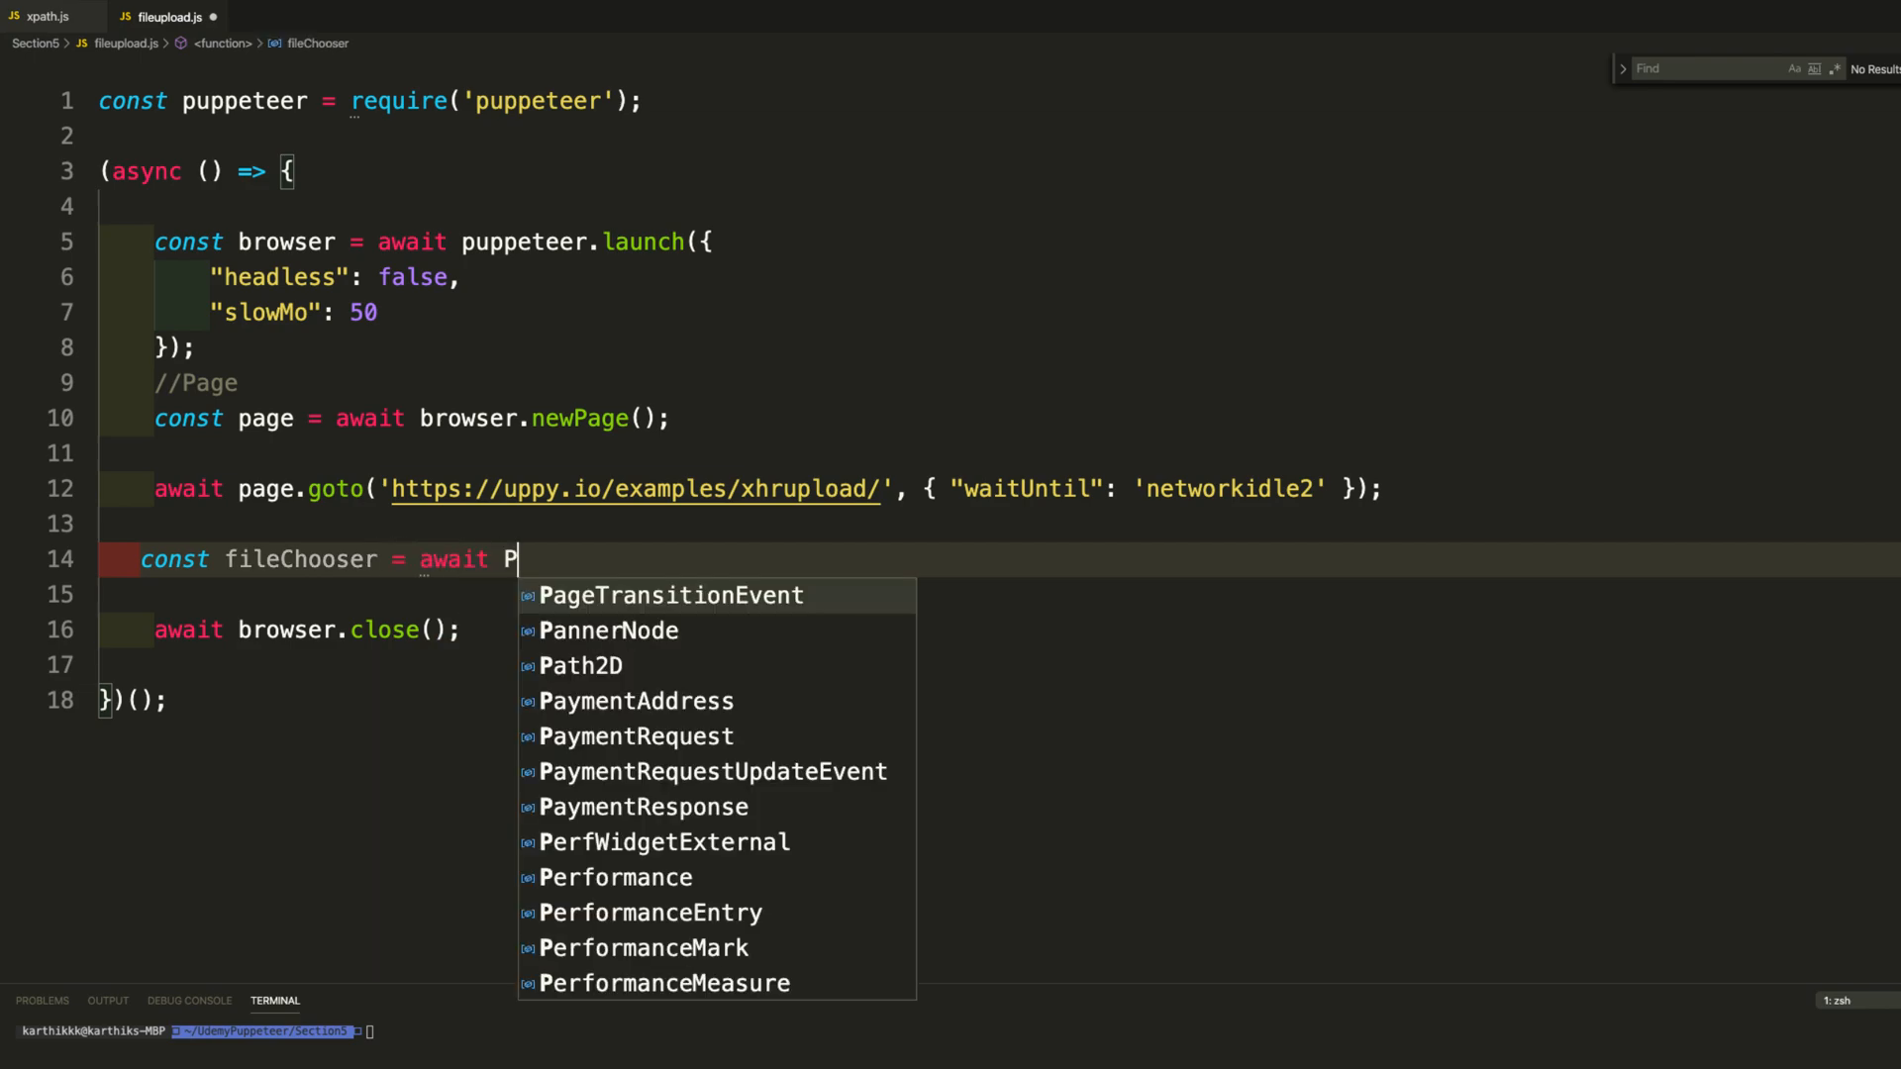
{"action": "type", "text": "romise"}
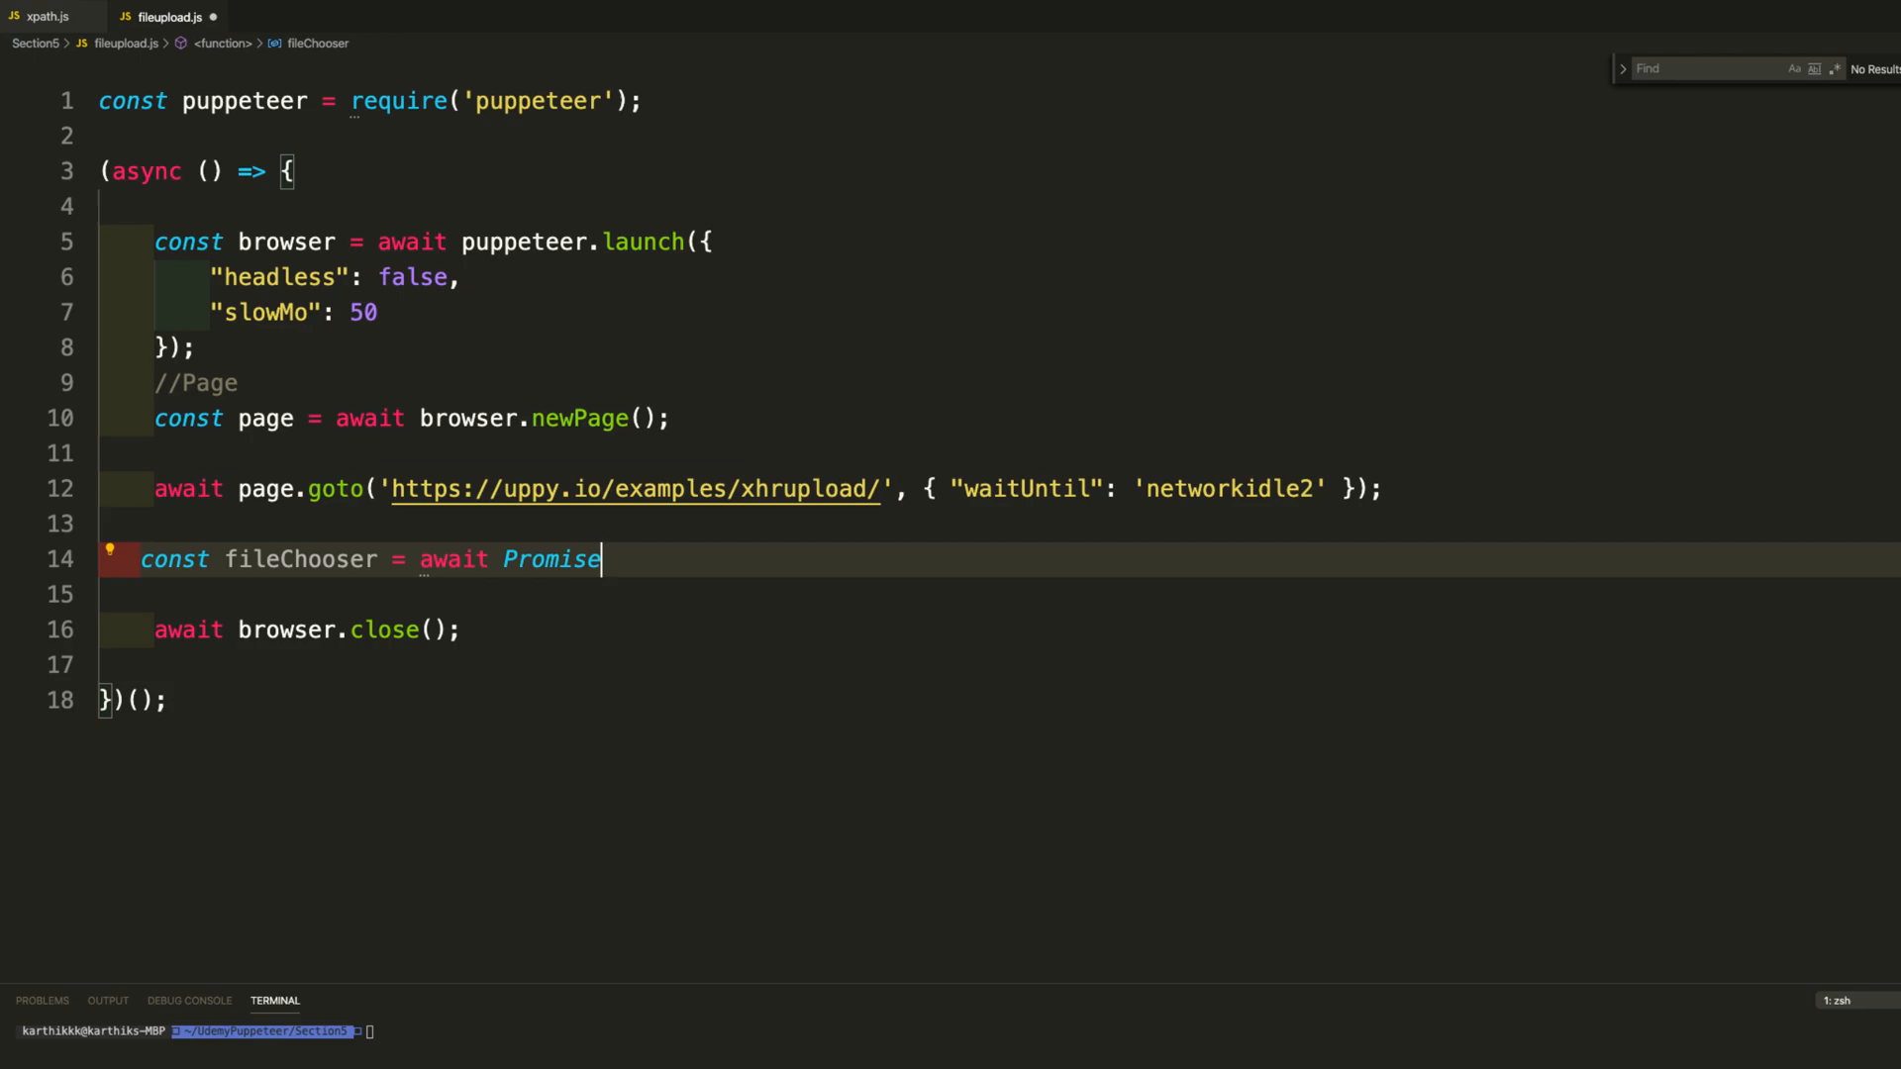
{"action": "type", "text": "a"}
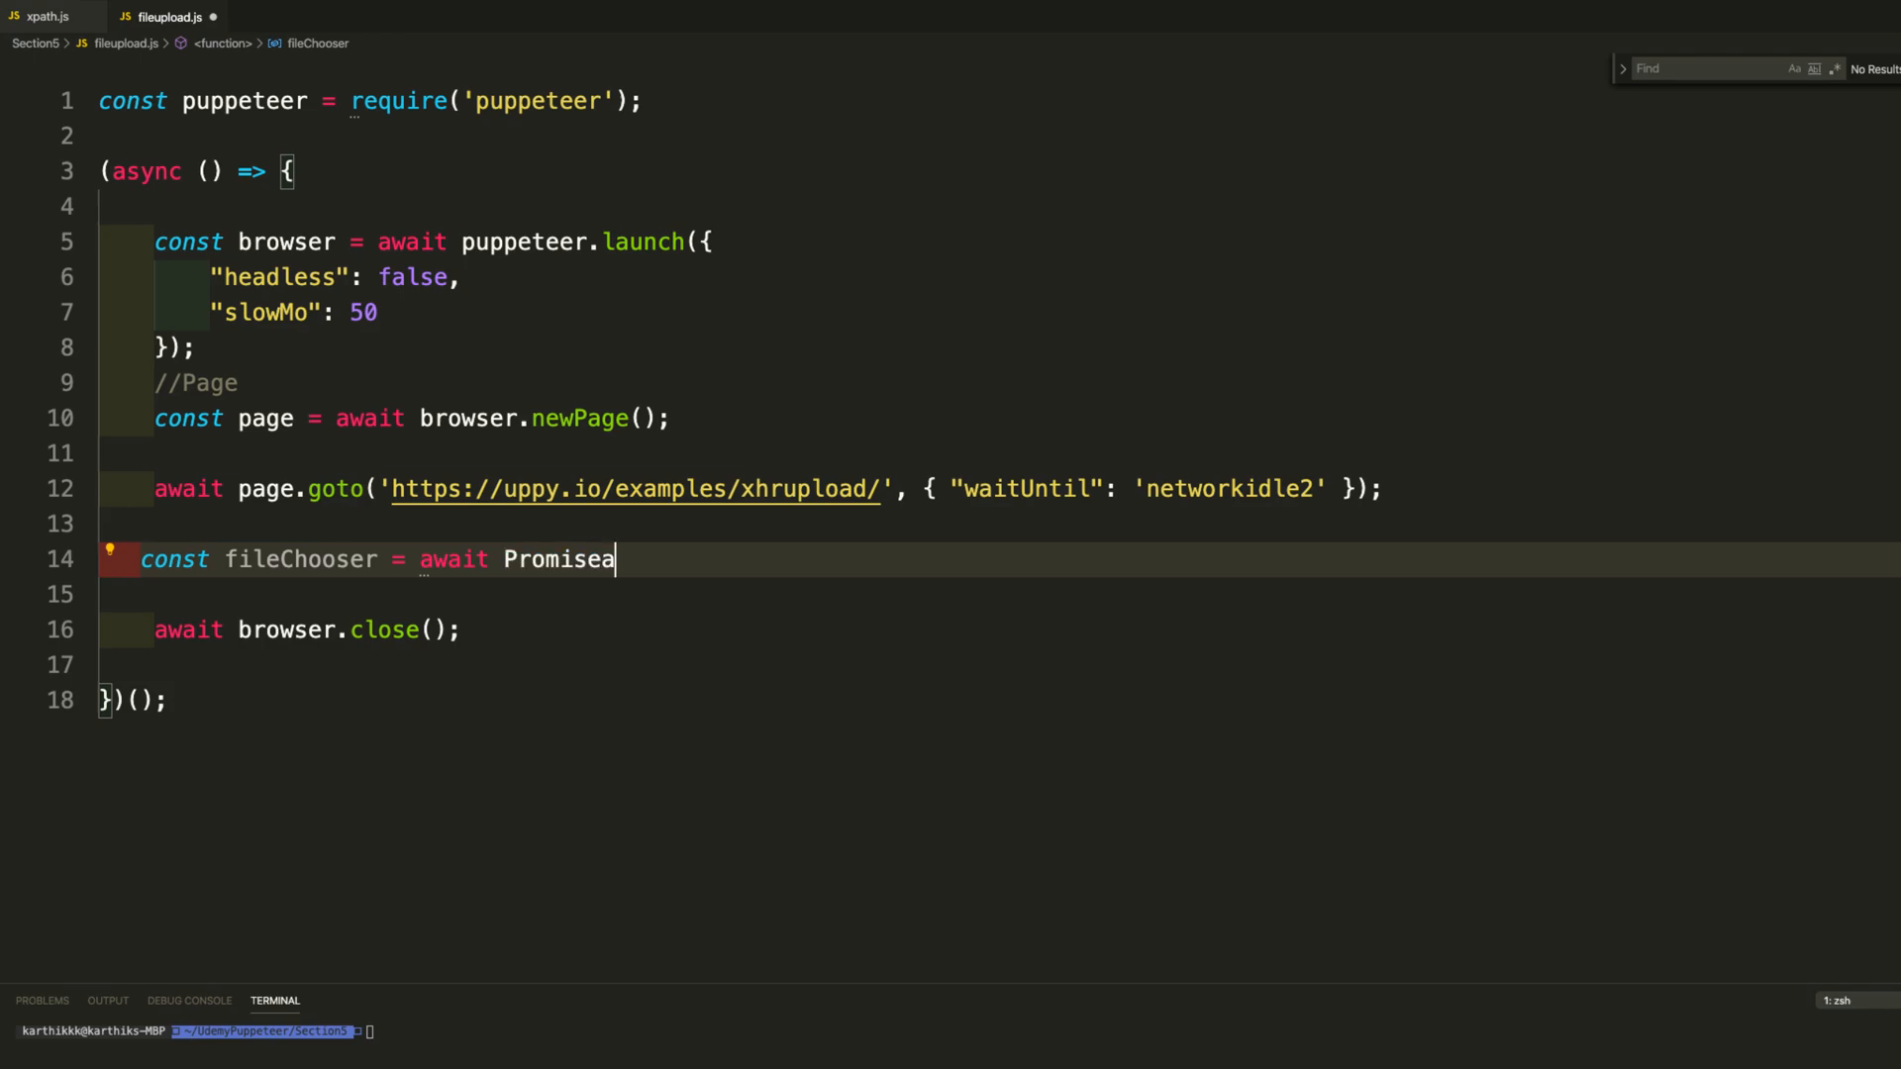
{"action": "type", "text": ".all"}
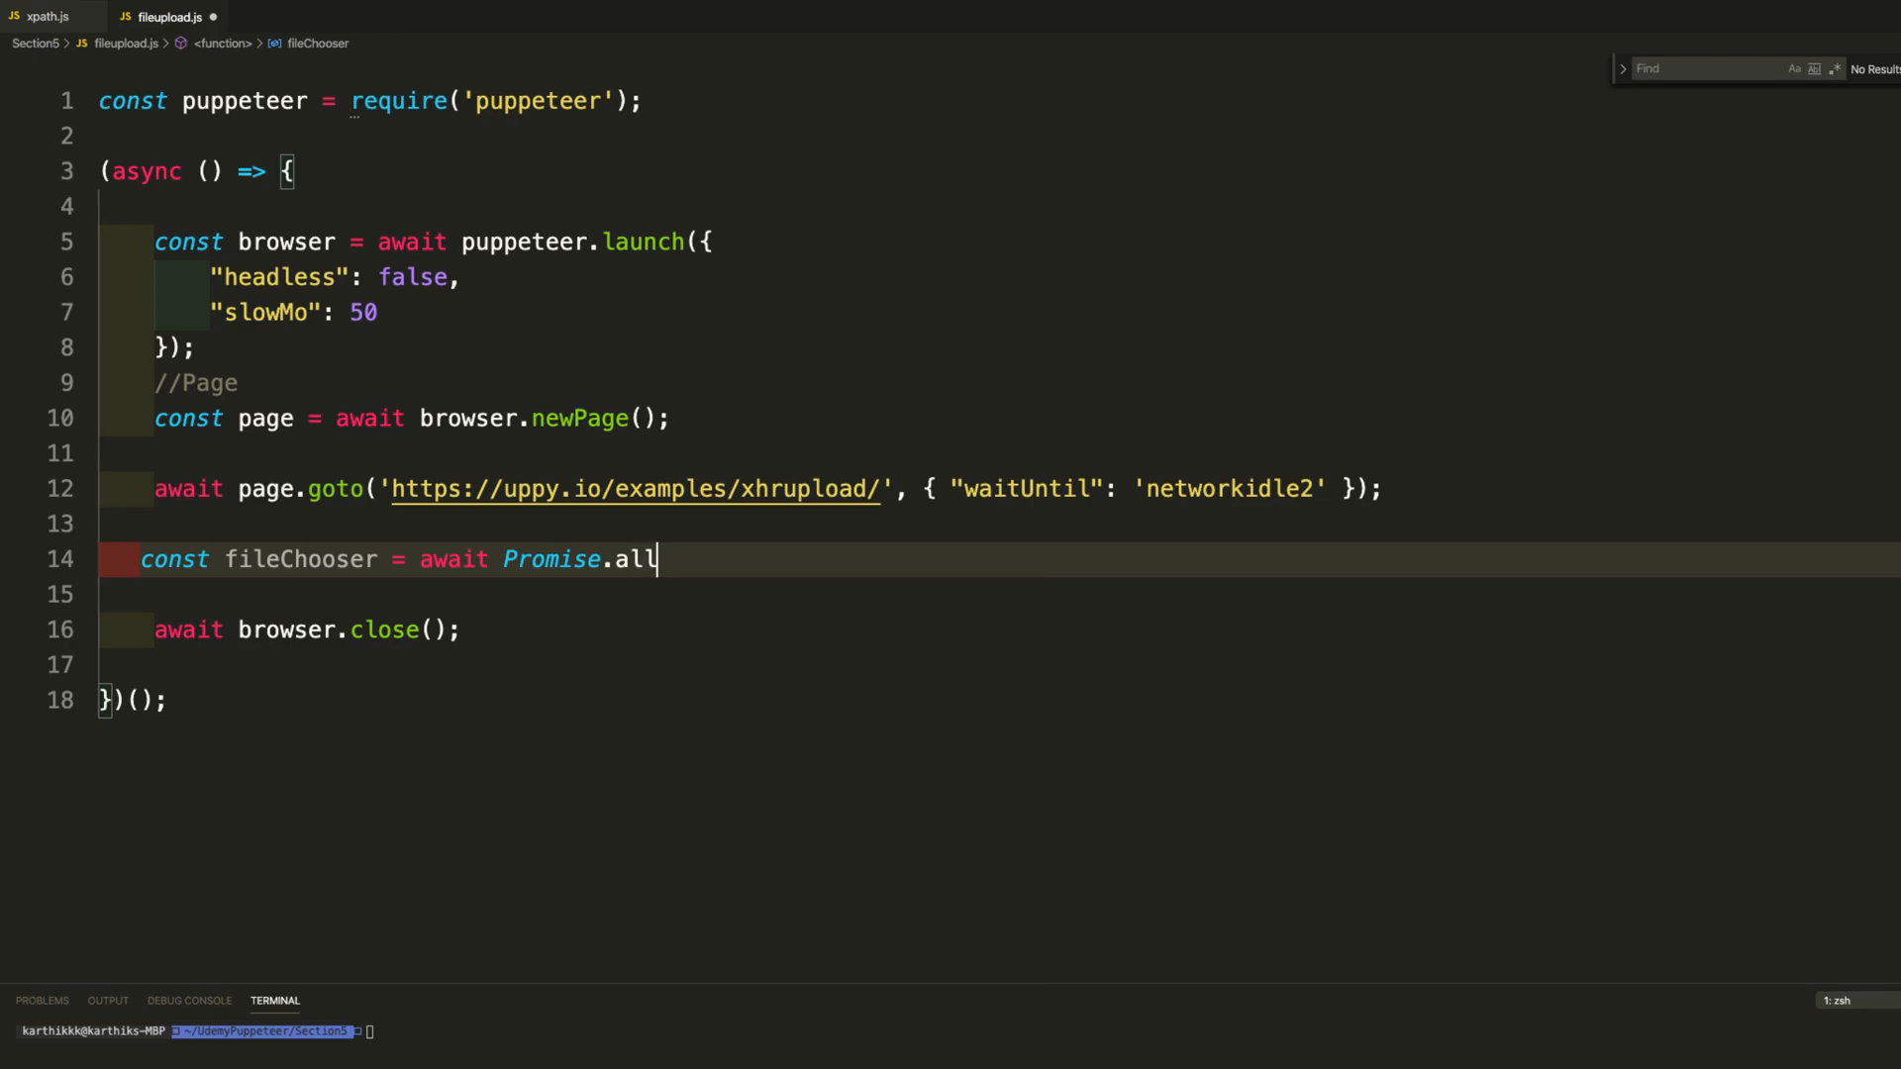
{"action": "type", "text": "("}
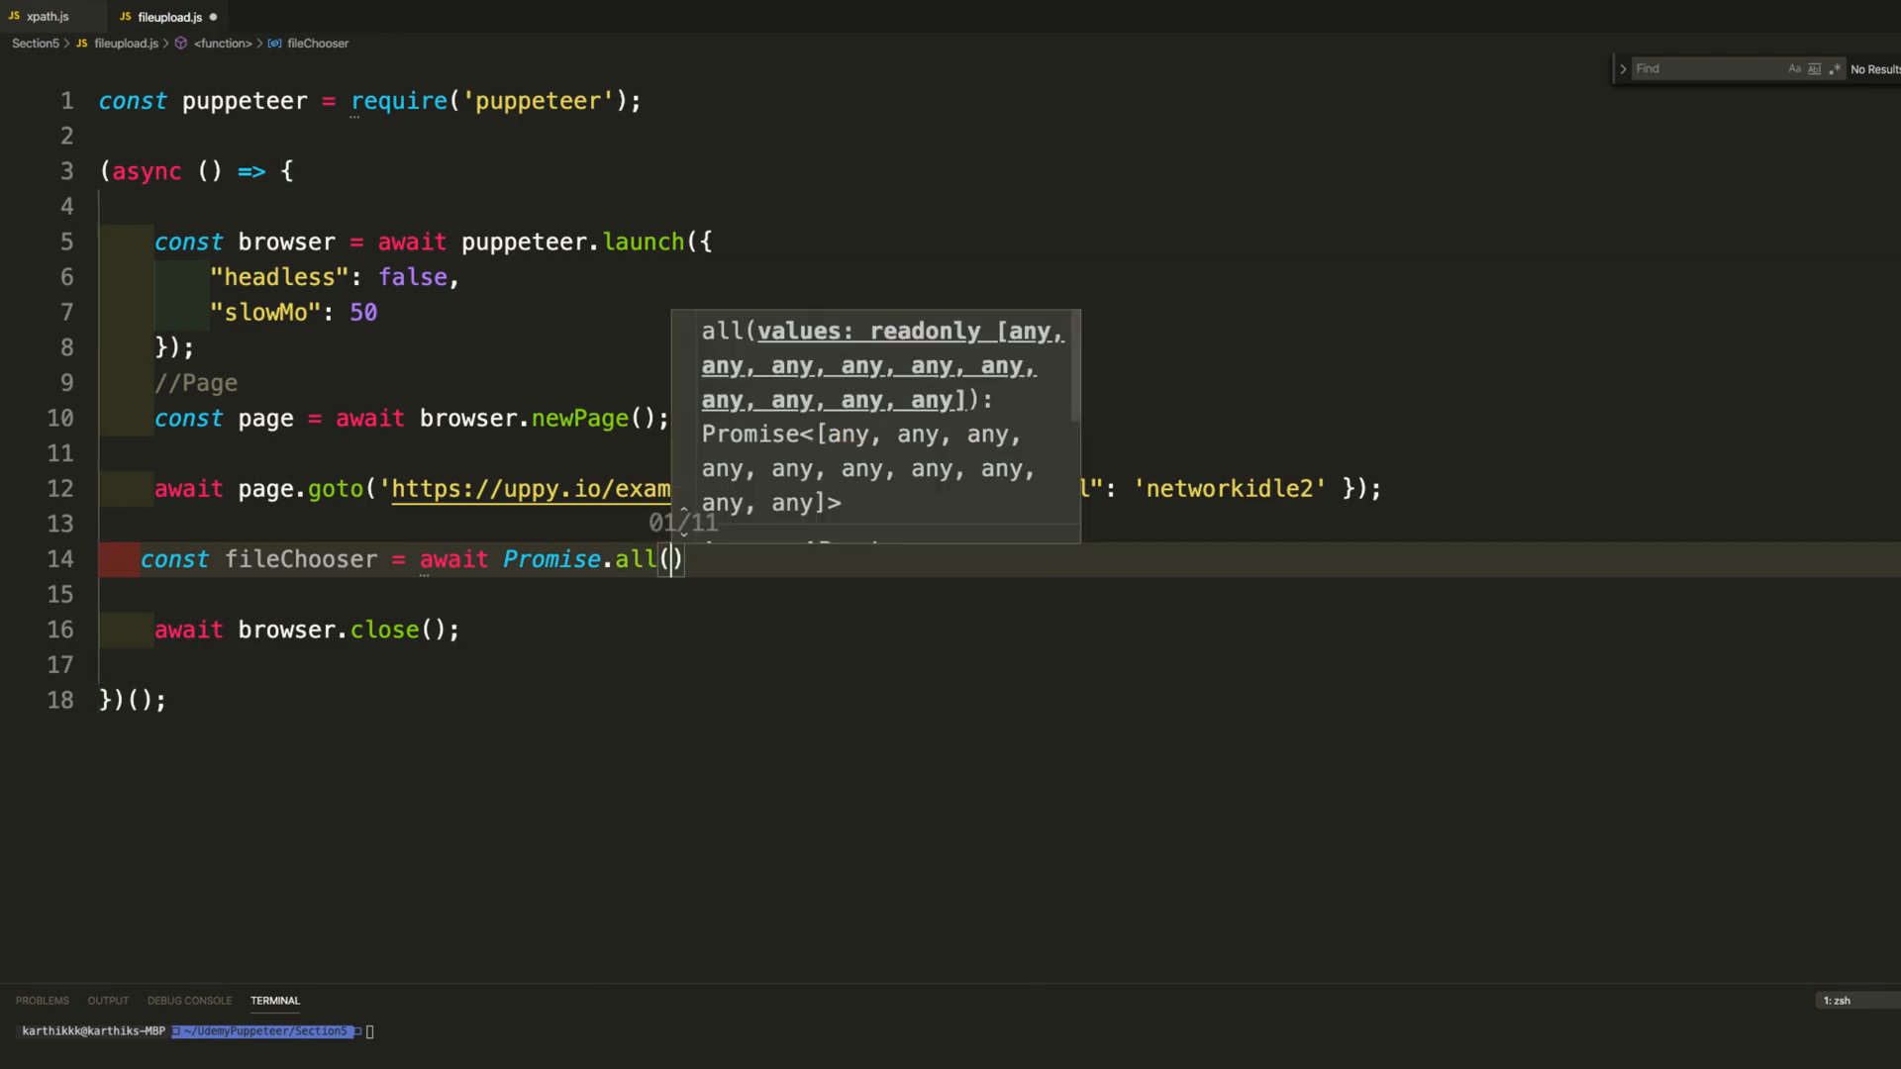
{"action": "type", "text": "[]"}
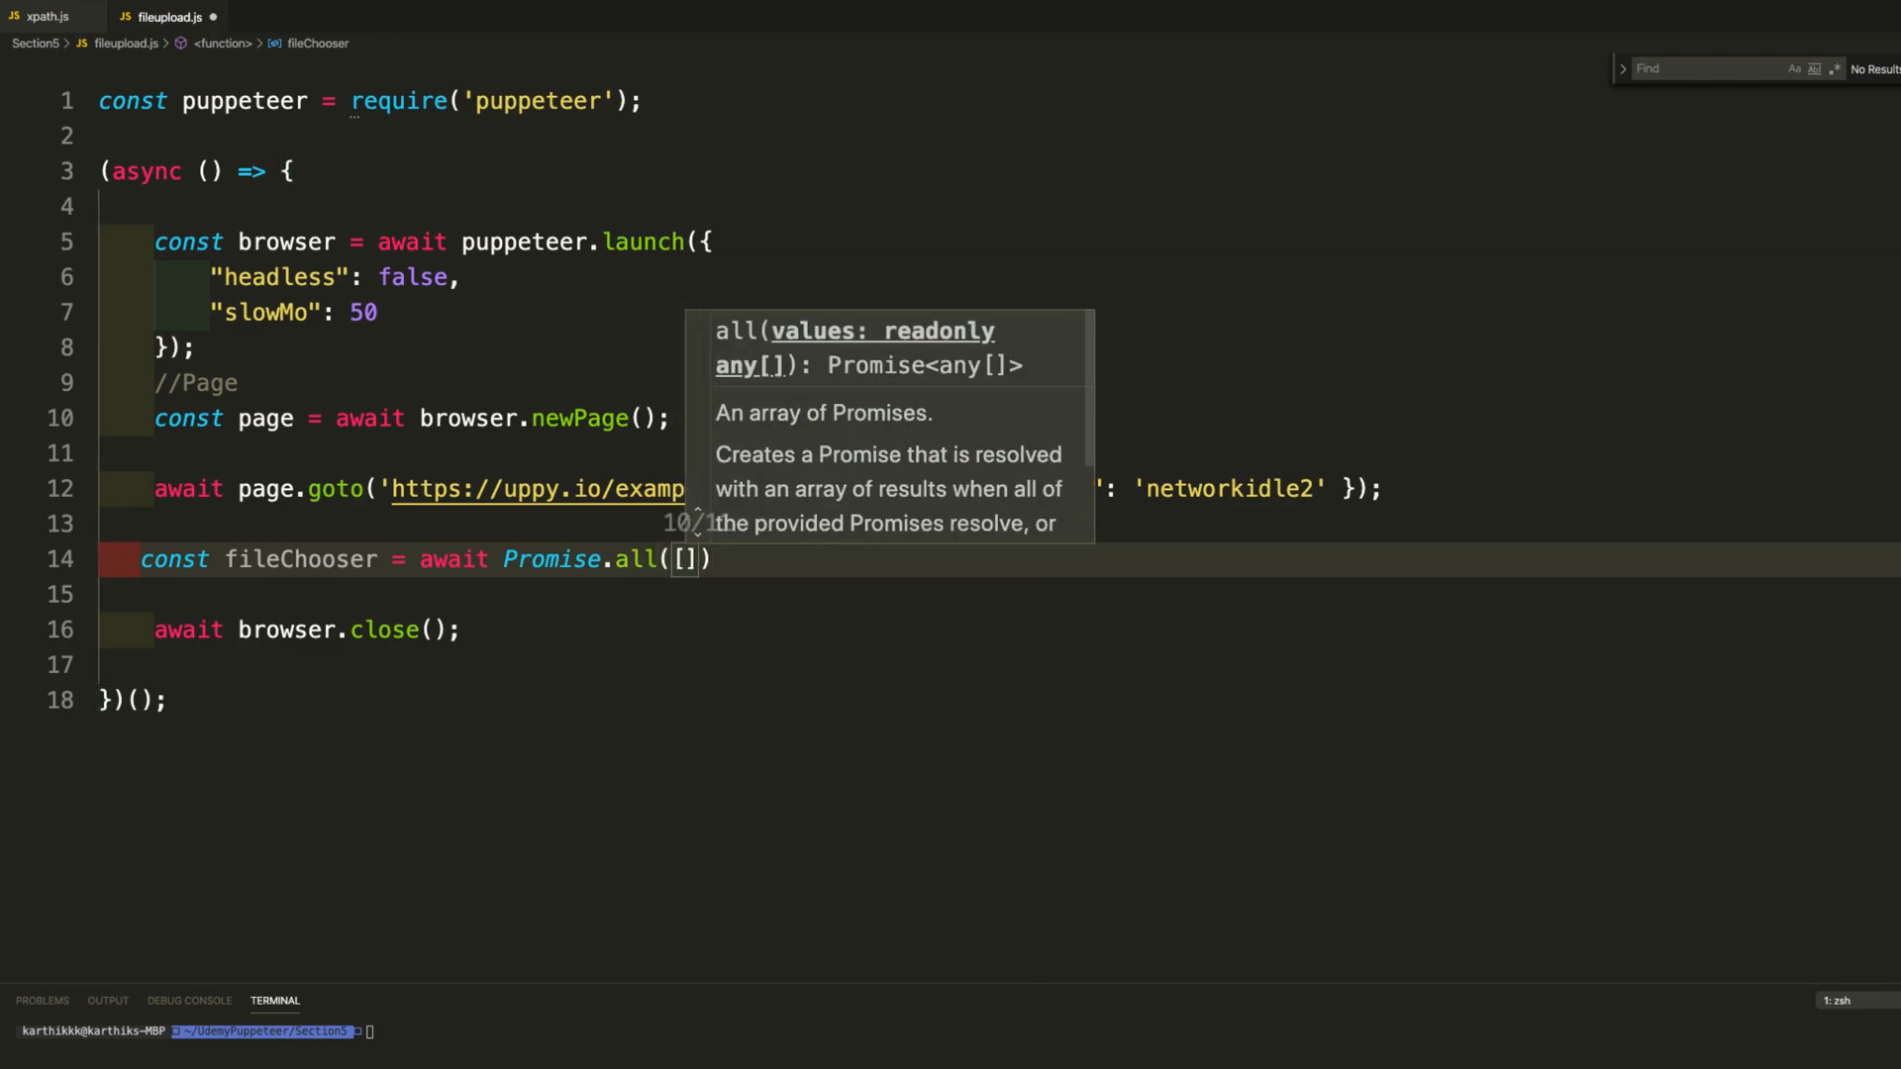
{"action": "key", "text": "Enter"}
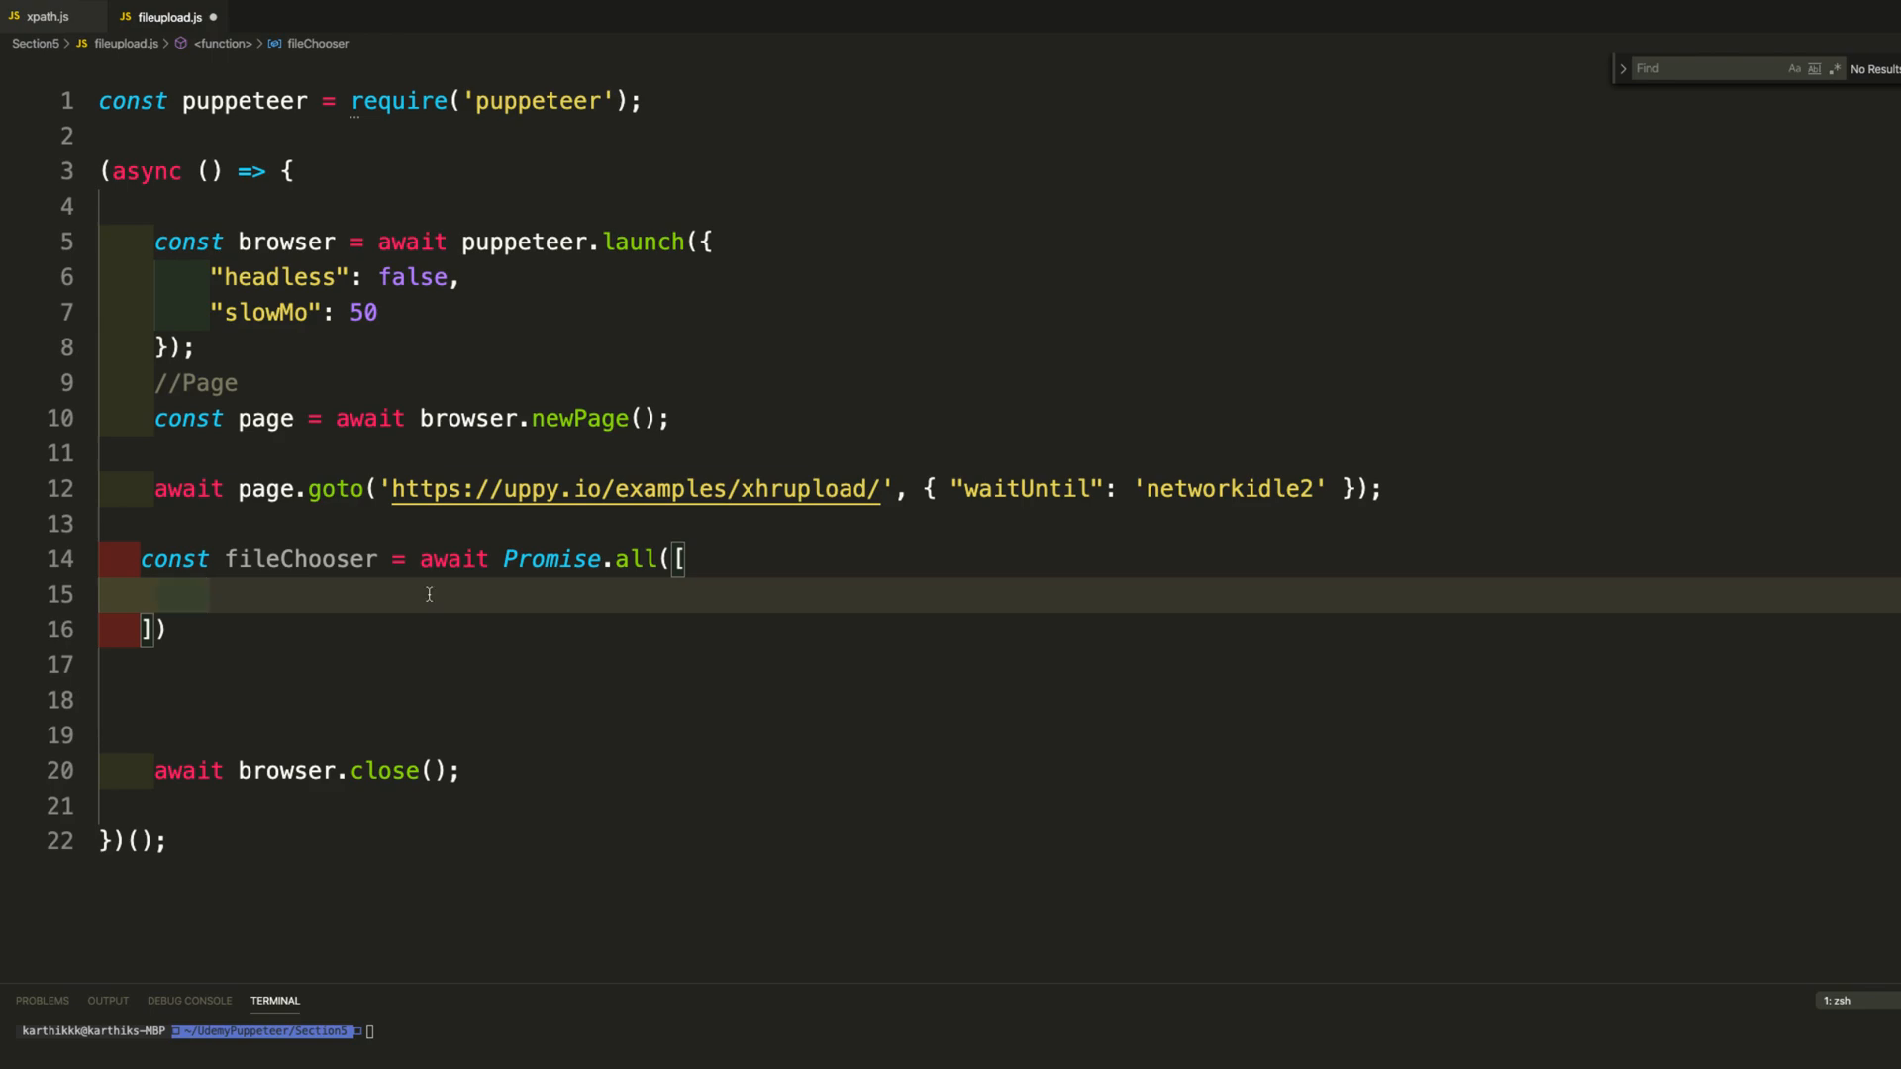
Add page.waitForFileChooser() and a started page.click( call inside the array.
{"action": "type", "text": "page.waitForFileChooser"}
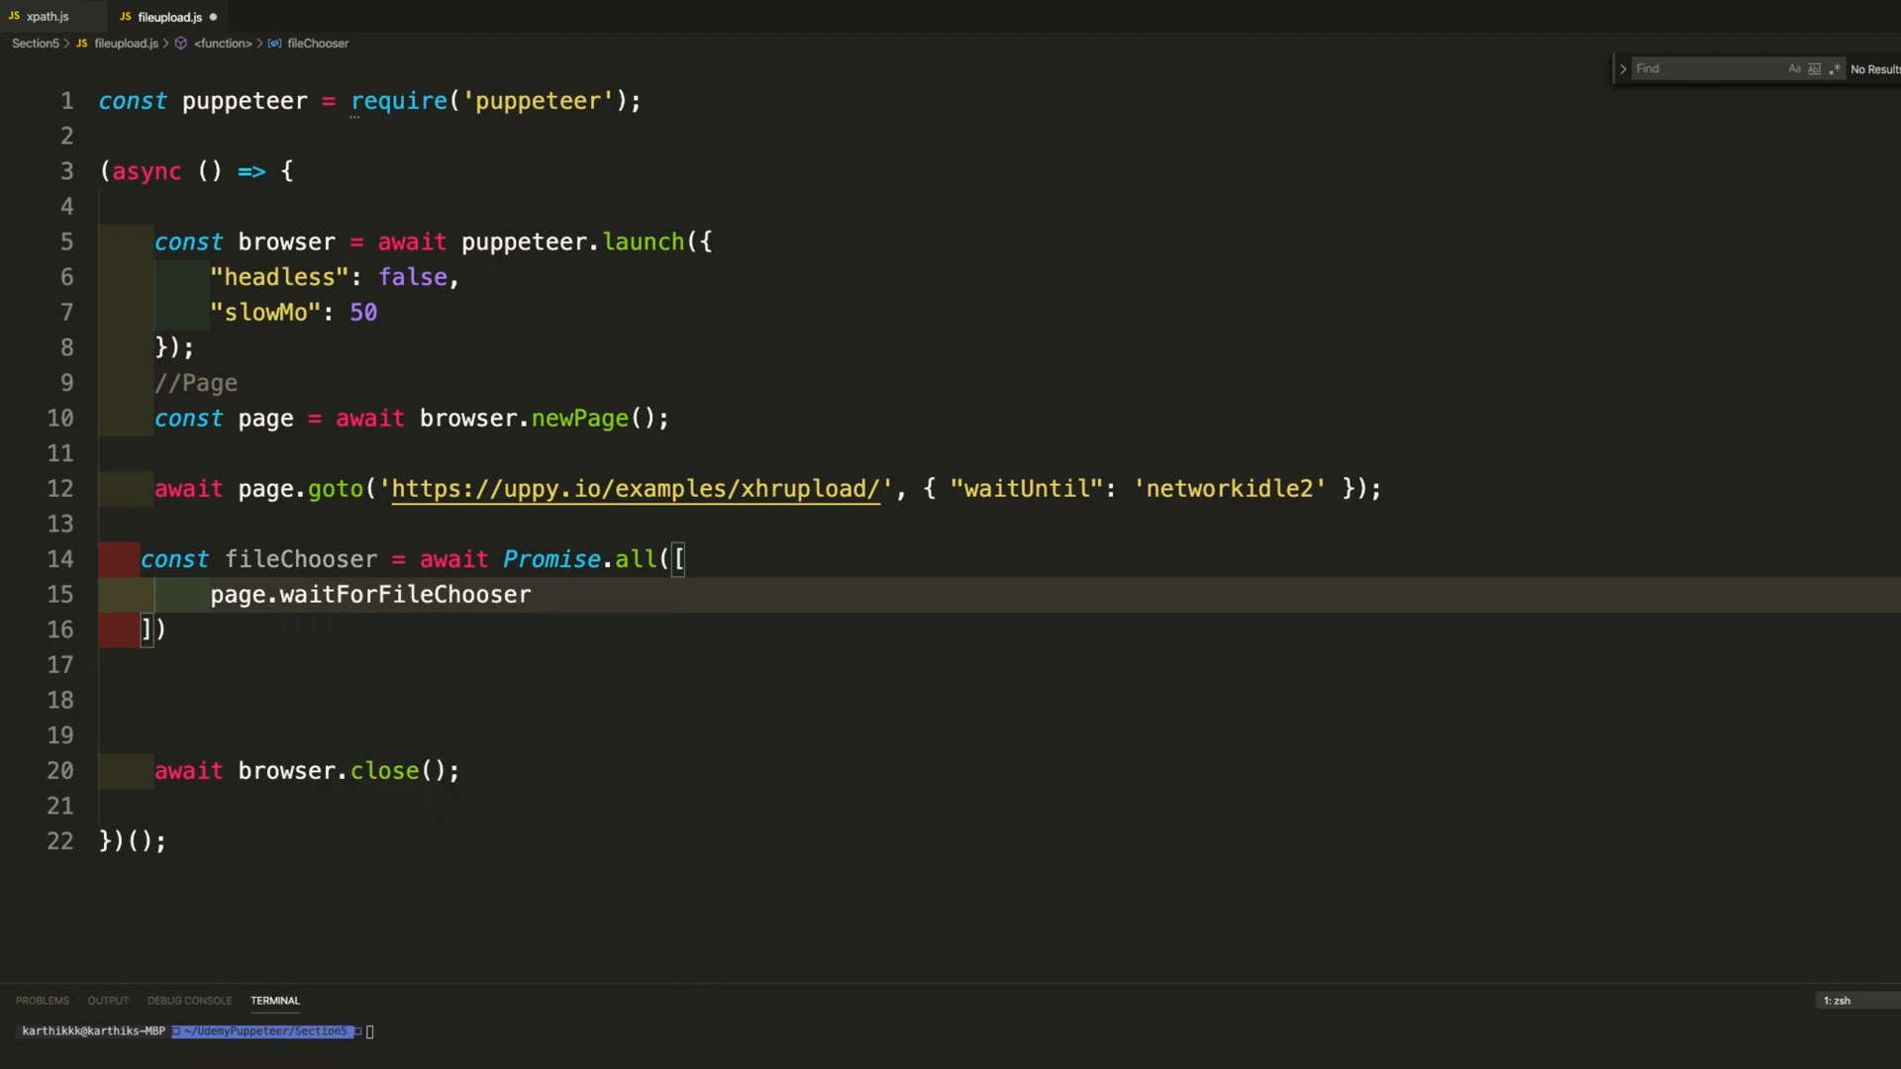
{"action": "type", "text": "()"}
{"action": "type", "text": "page.clic"}
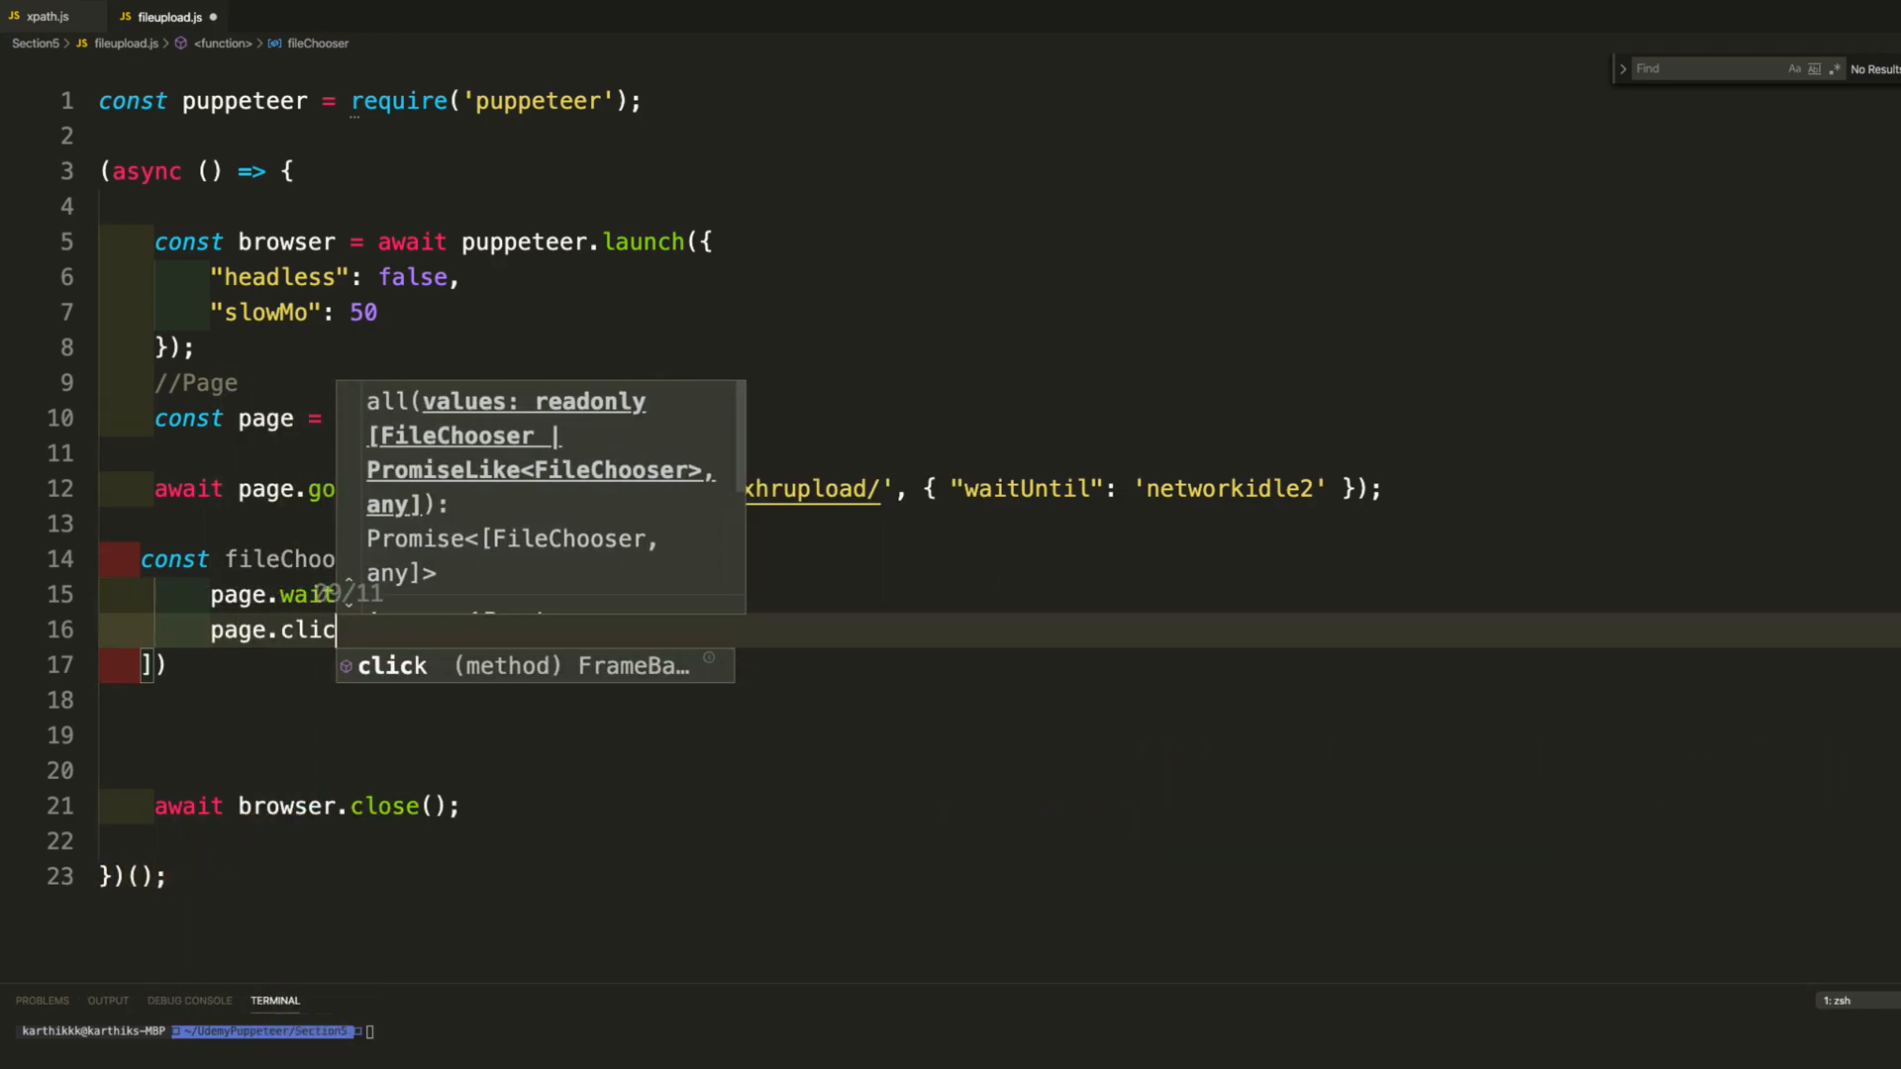
{"action": "type", "text": "("}
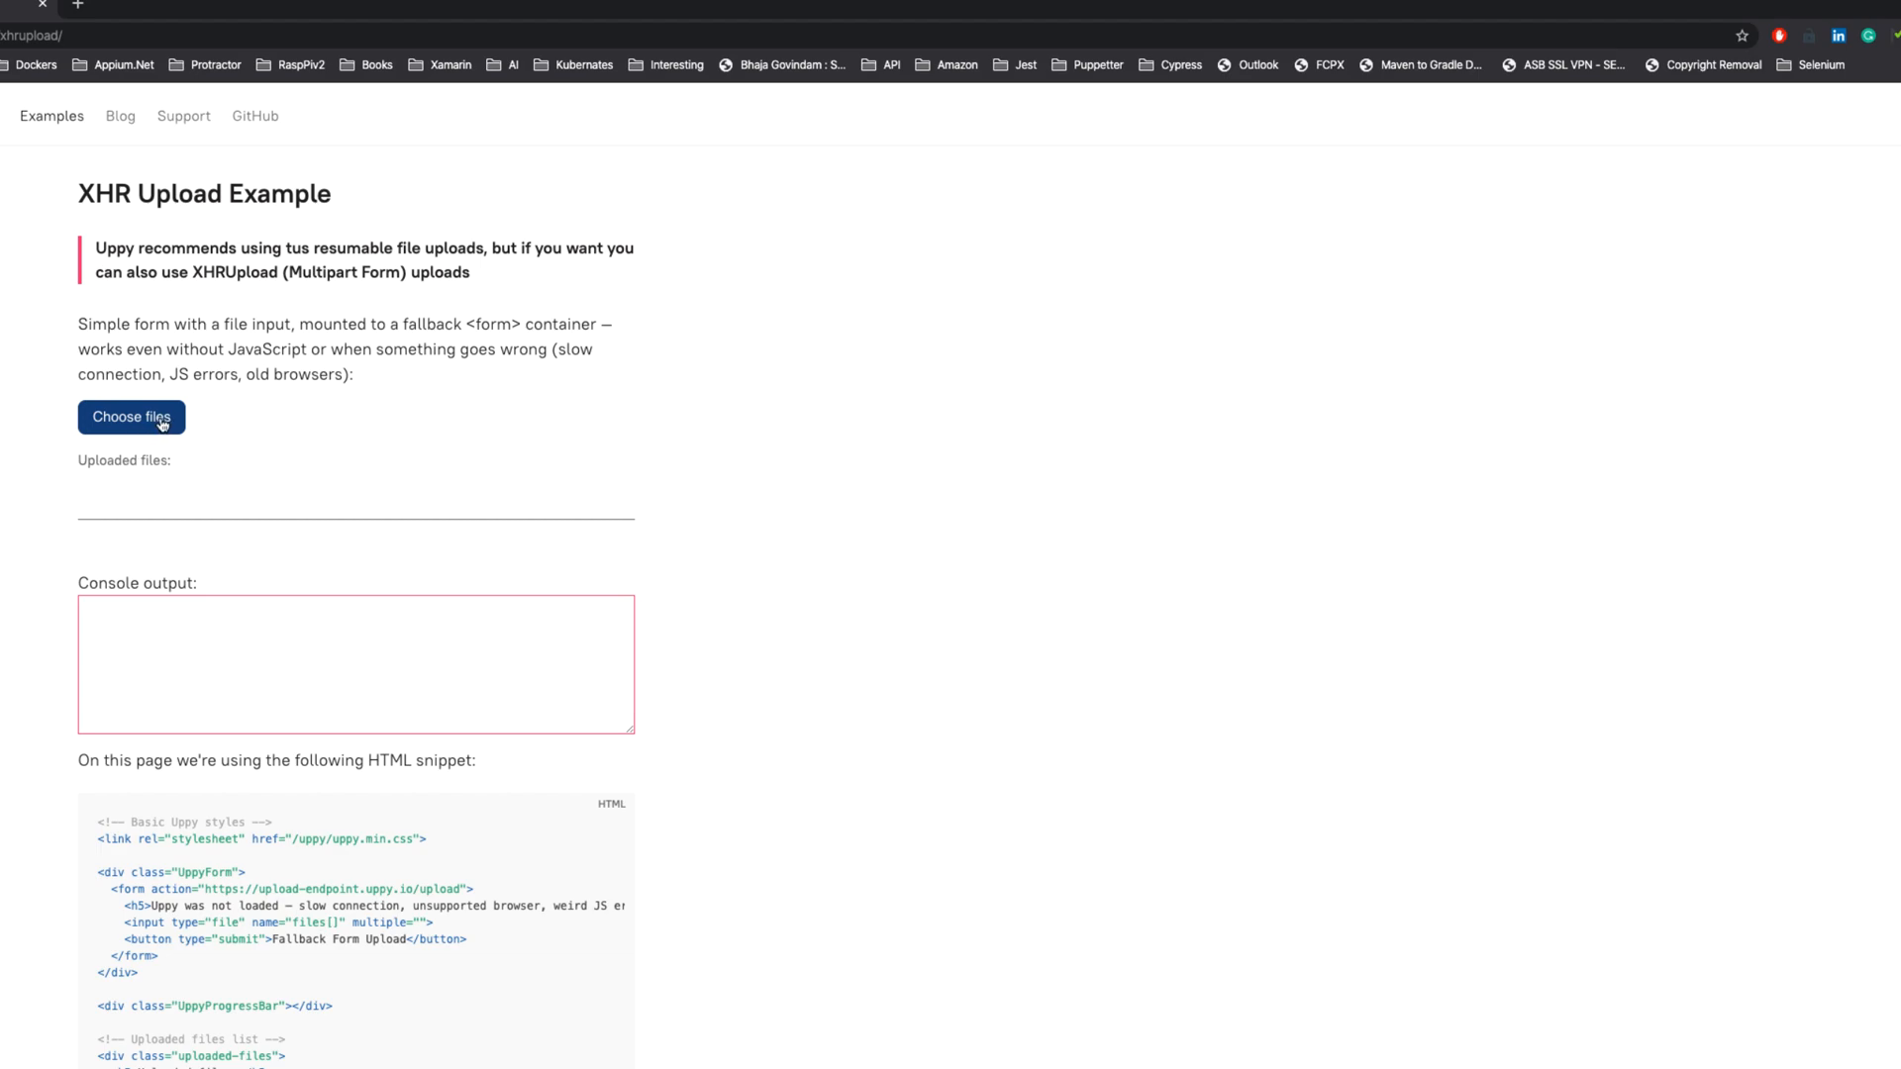
Inspect the Uppy Choose files button, then manually upload docker.jpg from Downloads.
{"action": "left_click", "coordinate": [131, 417]}
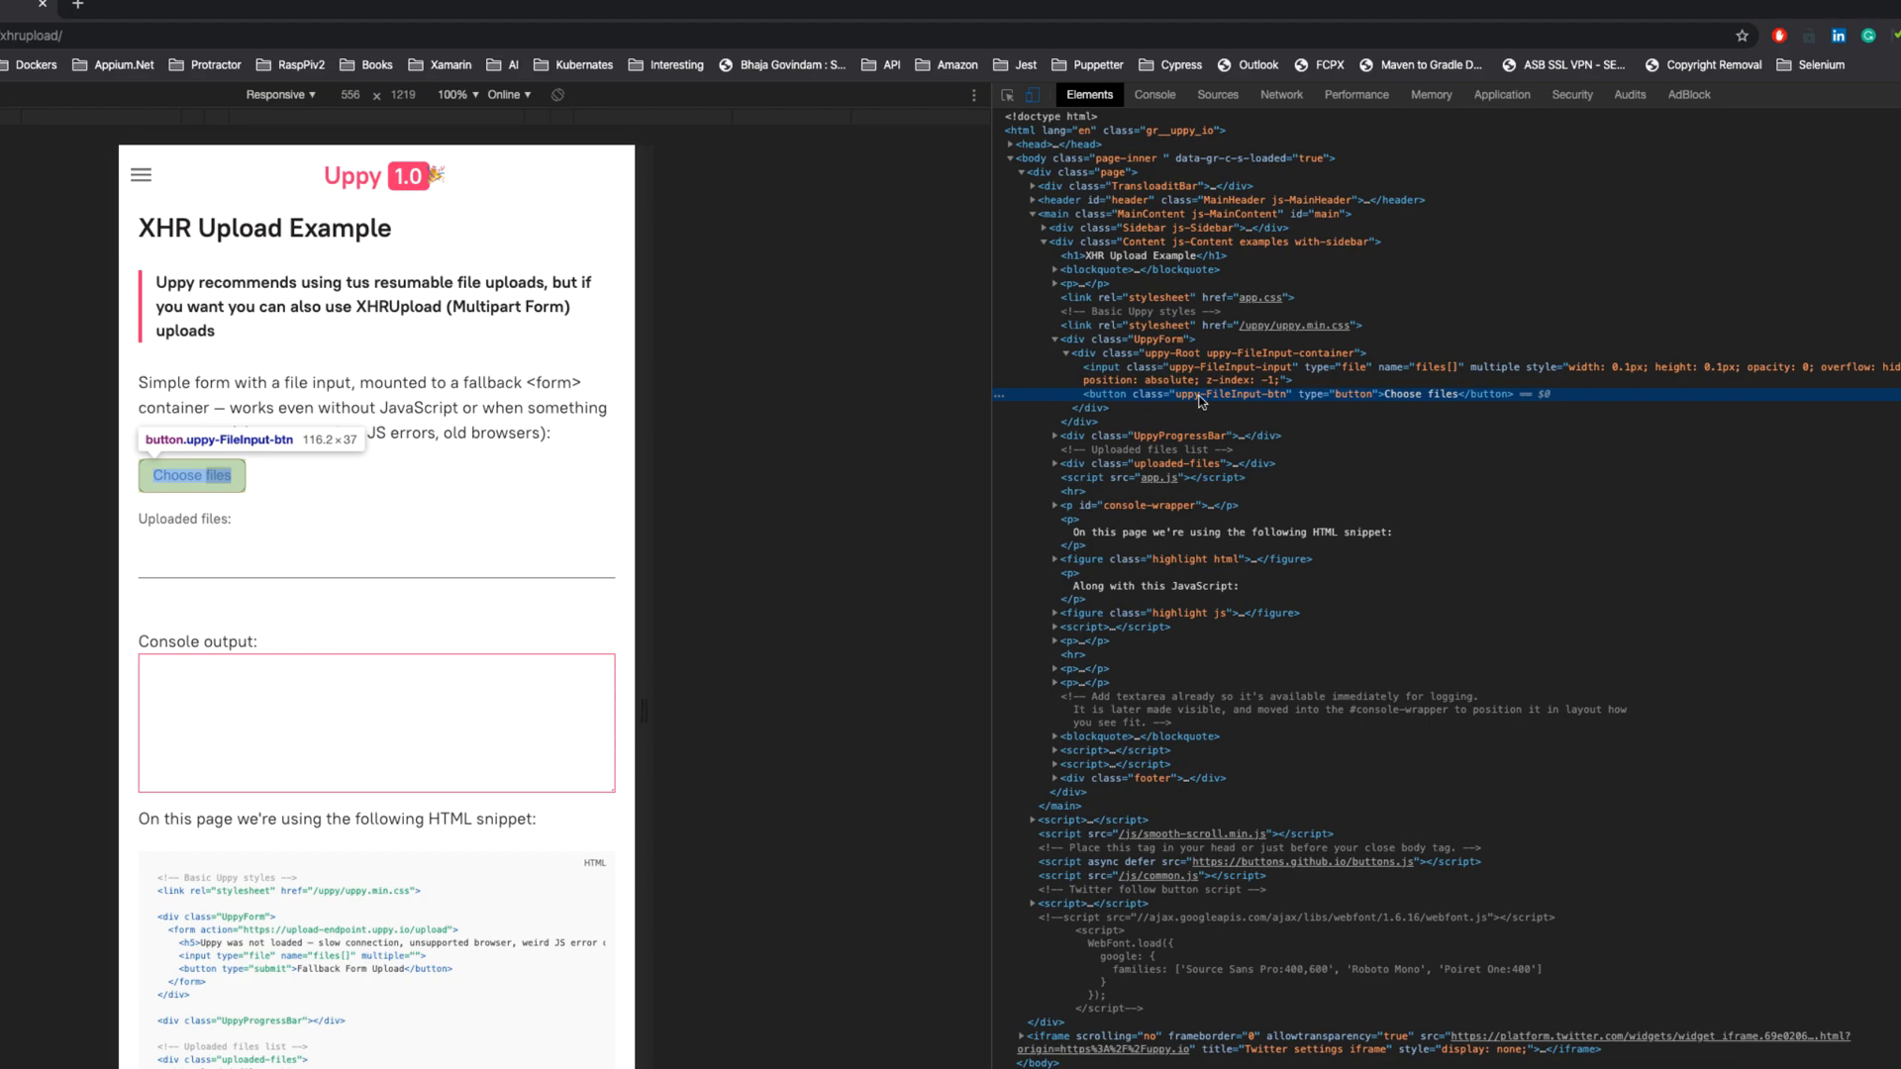
{"action": "mouse_move", "coordinate": [466, 463]}
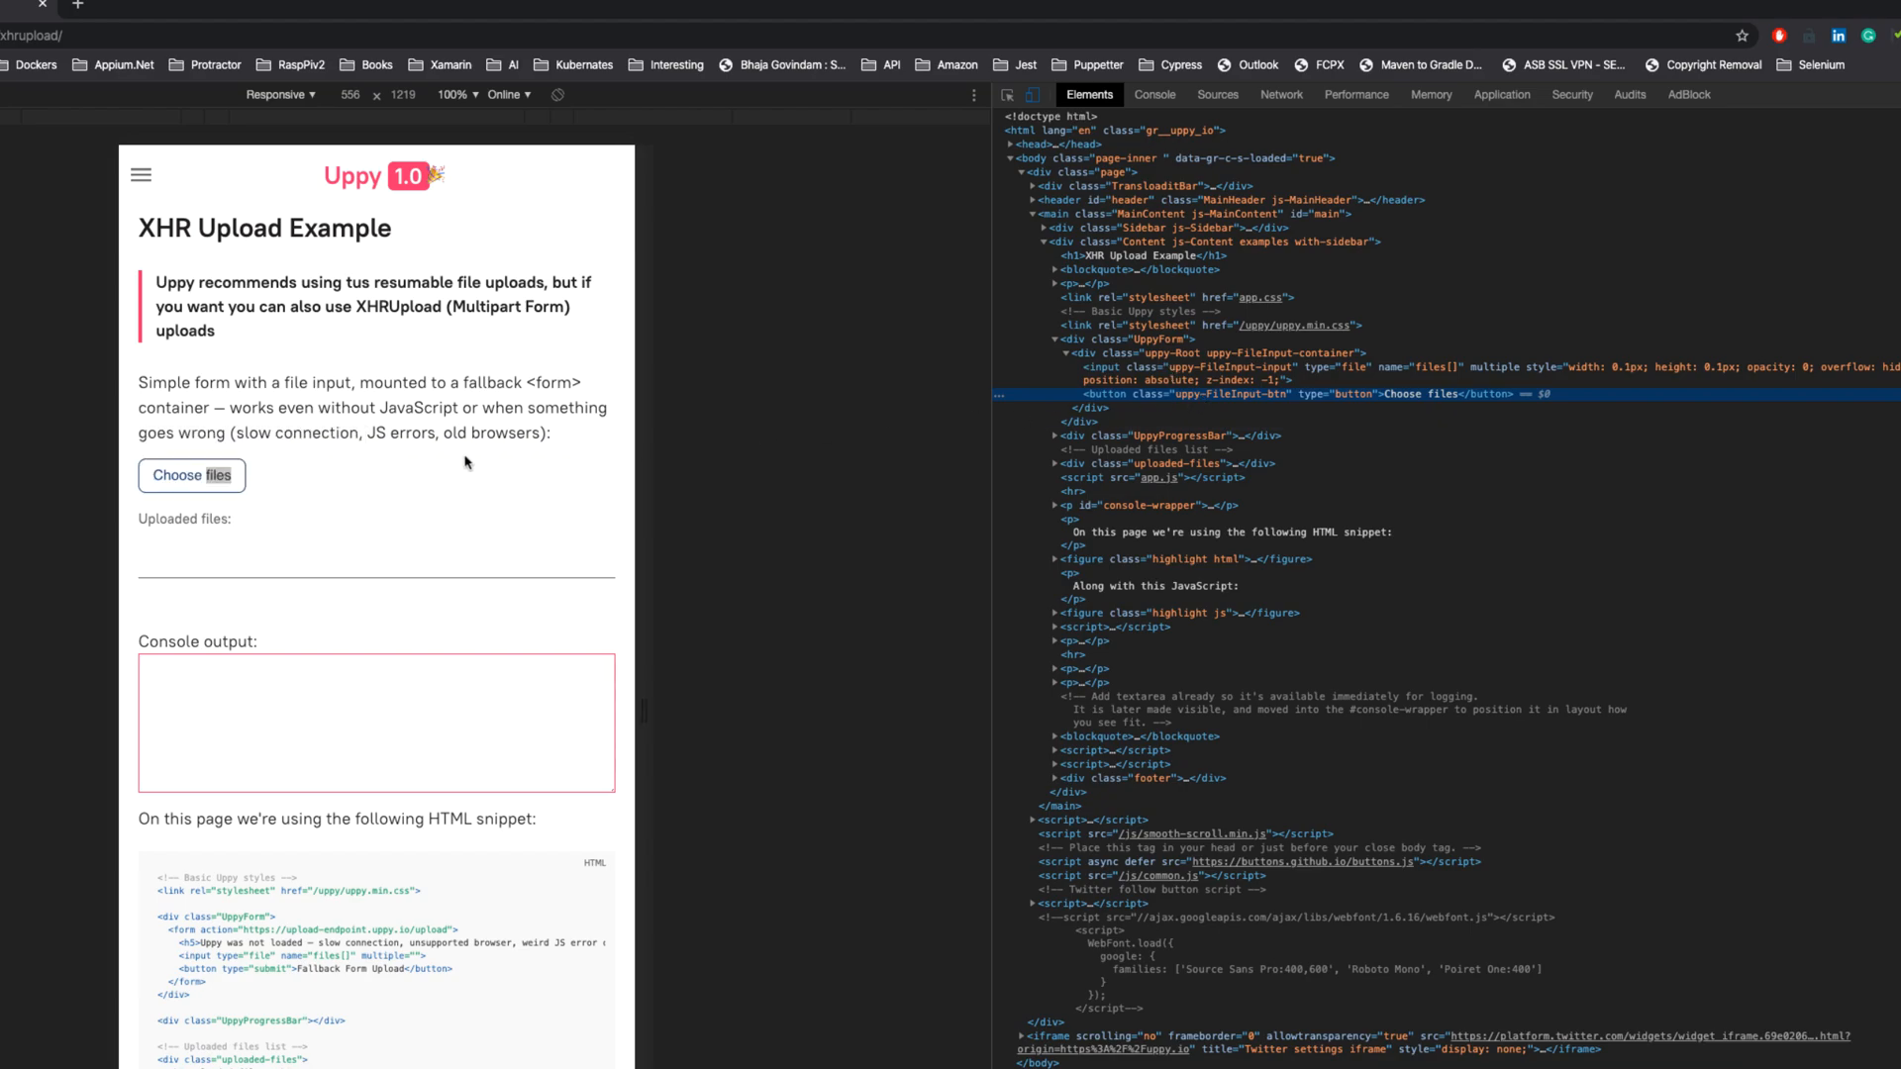
{"action": "left_click", "coordinate": [190, 475]}
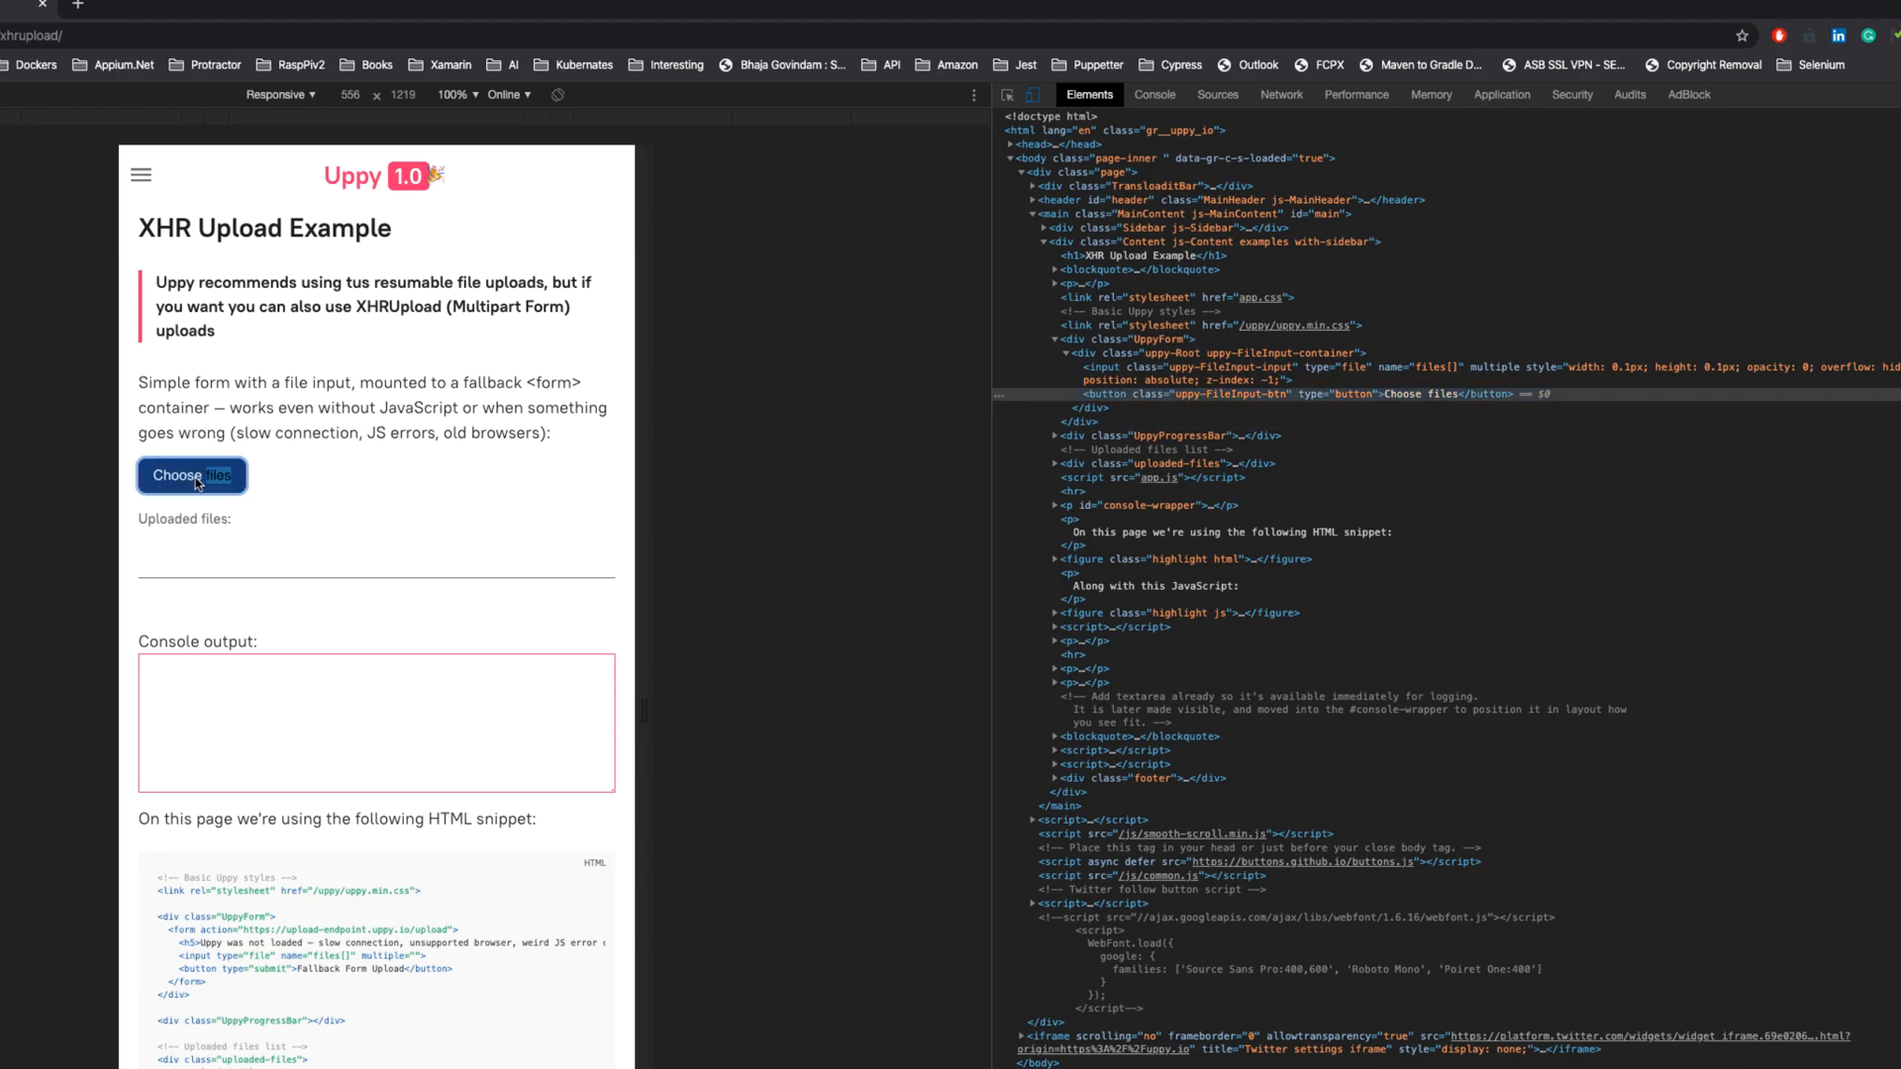
{"action": "left_click", "coordinate": [190, 475]}
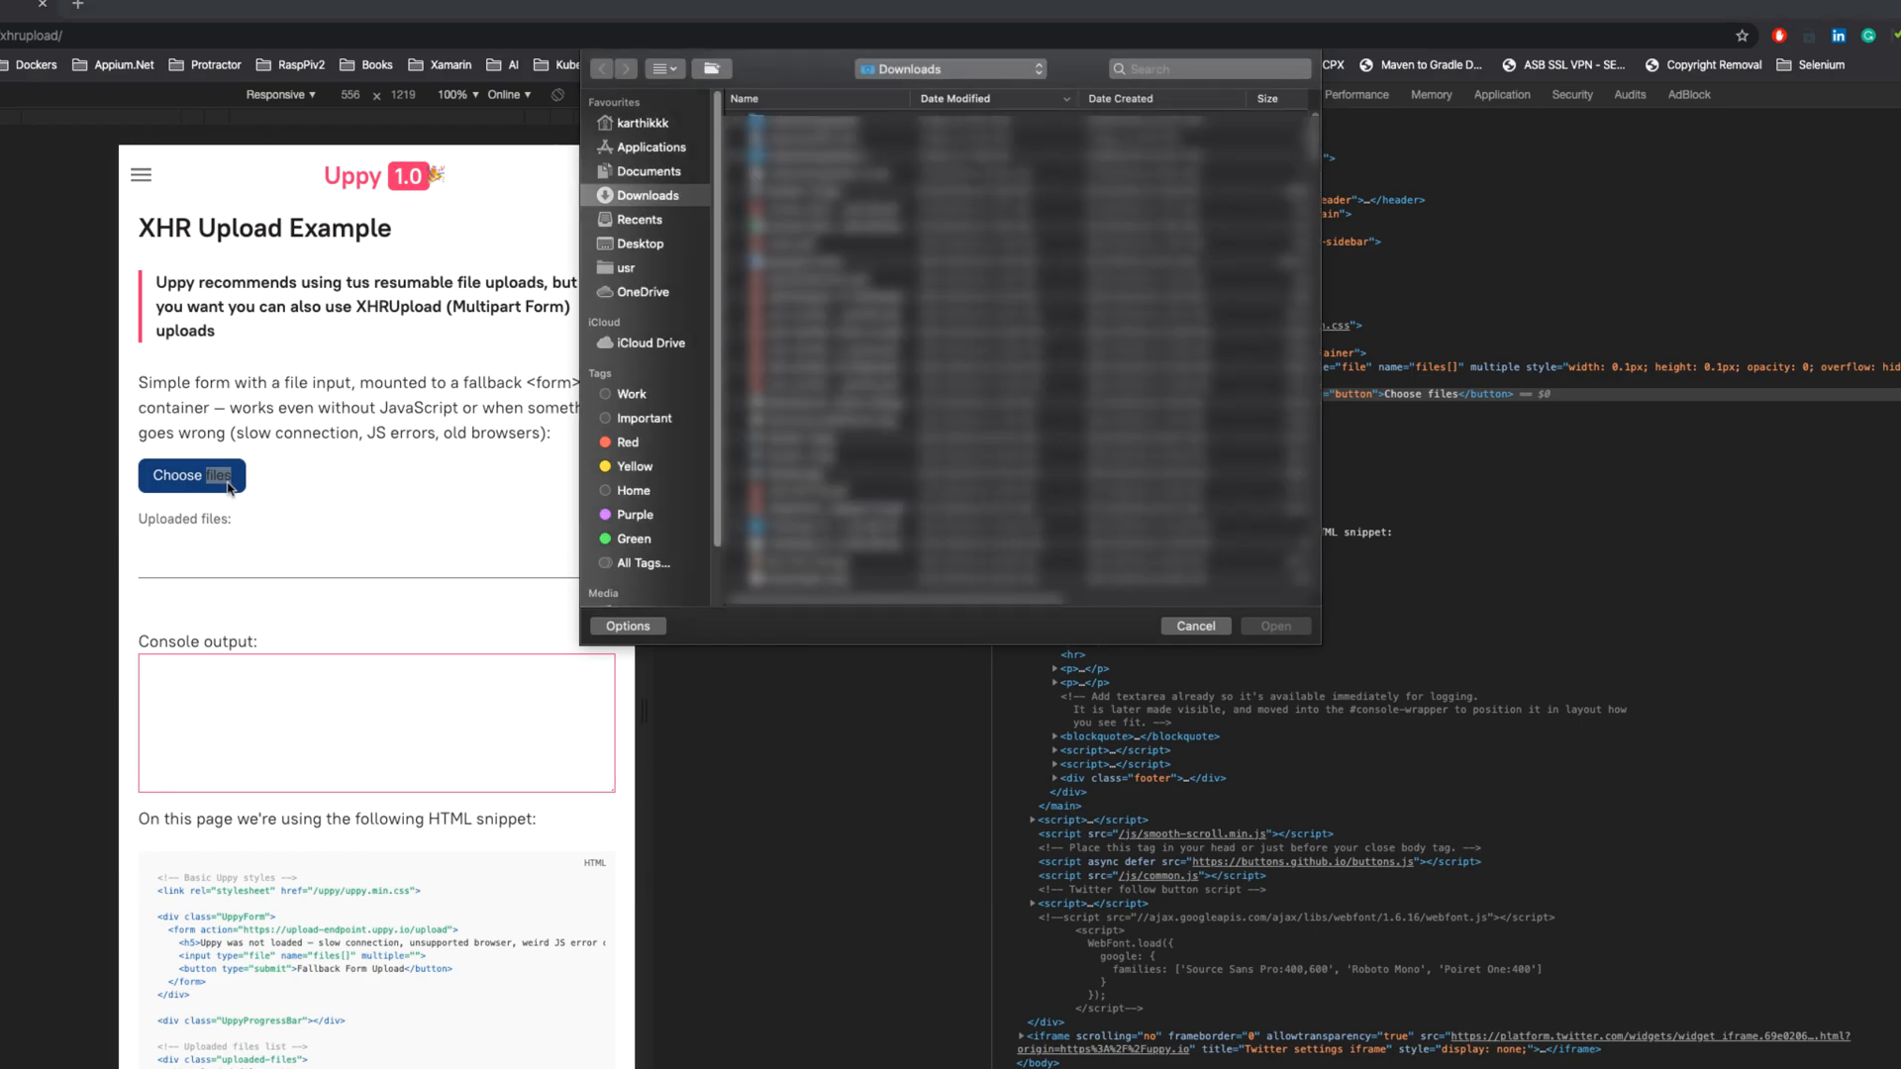
{"action": "left_click", "coordinate": [1192, 625]}
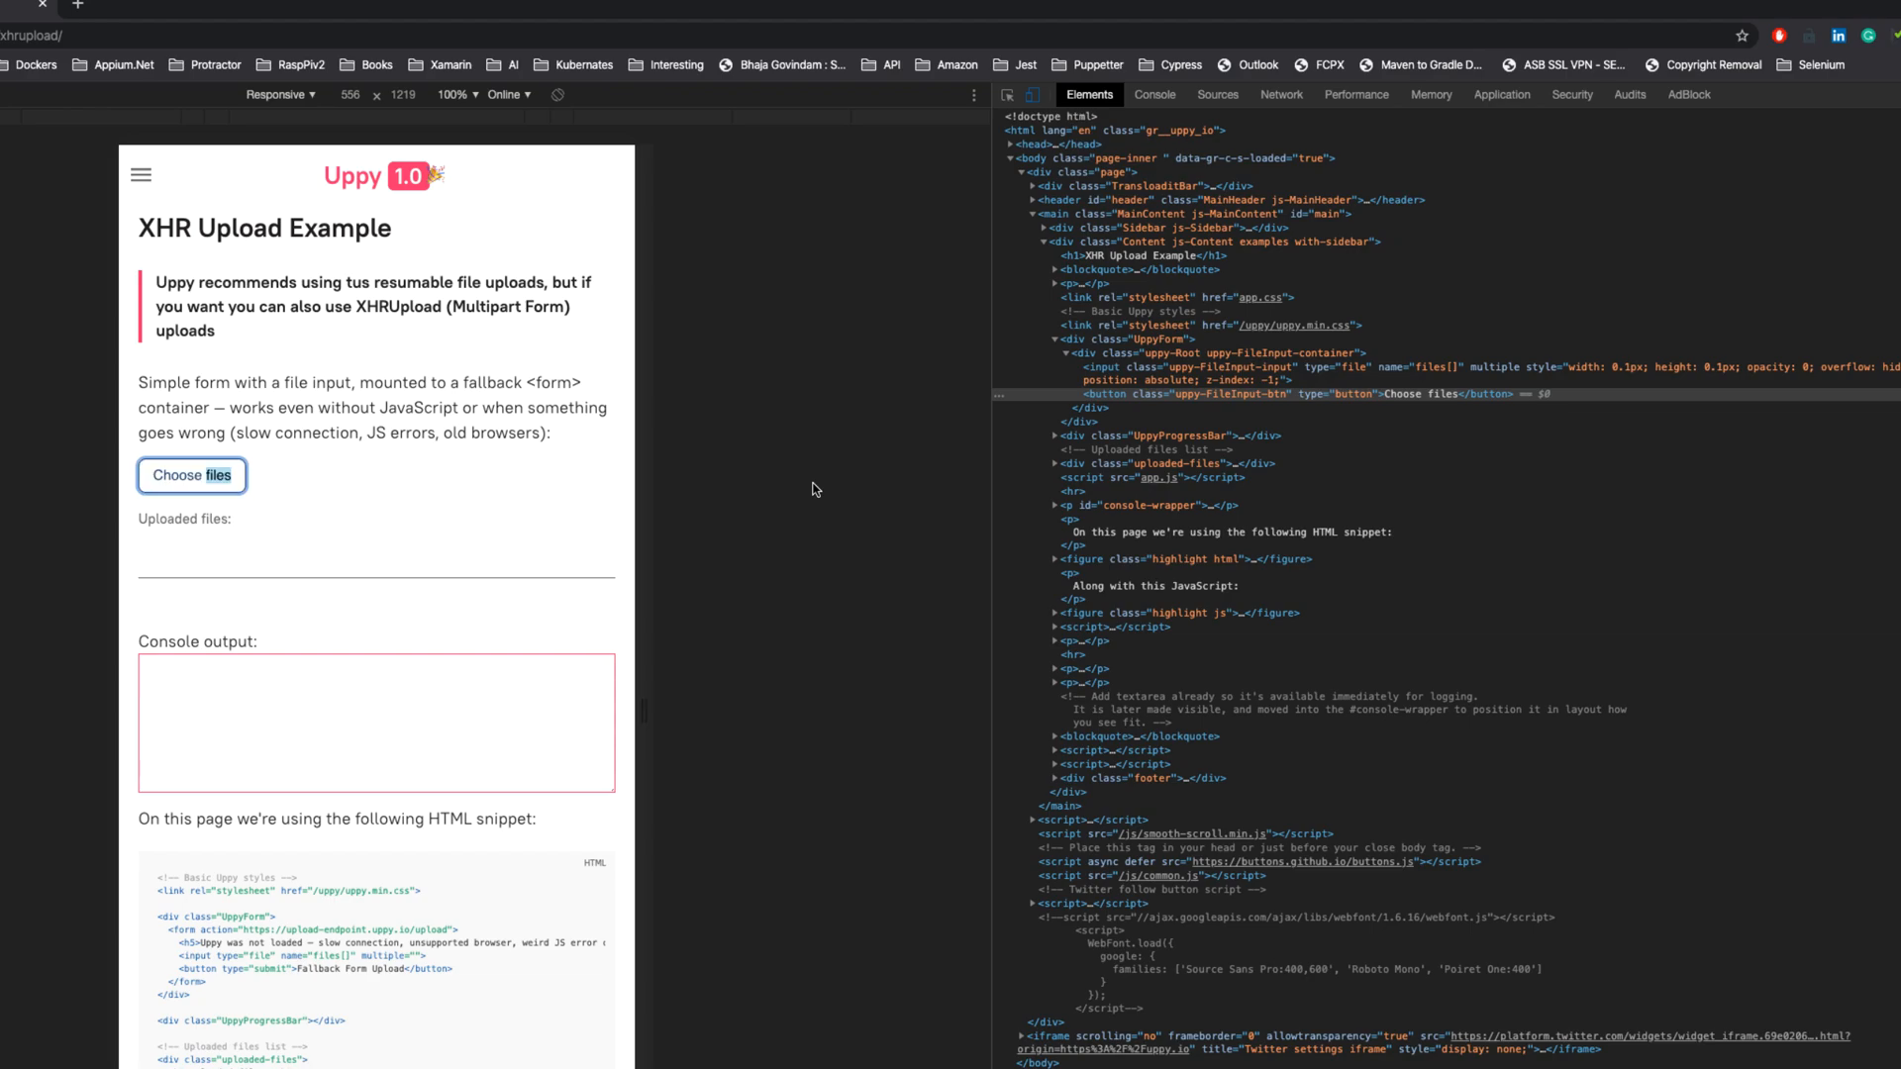
{"action": "mouse_move", "coordinate": [302, 488]}
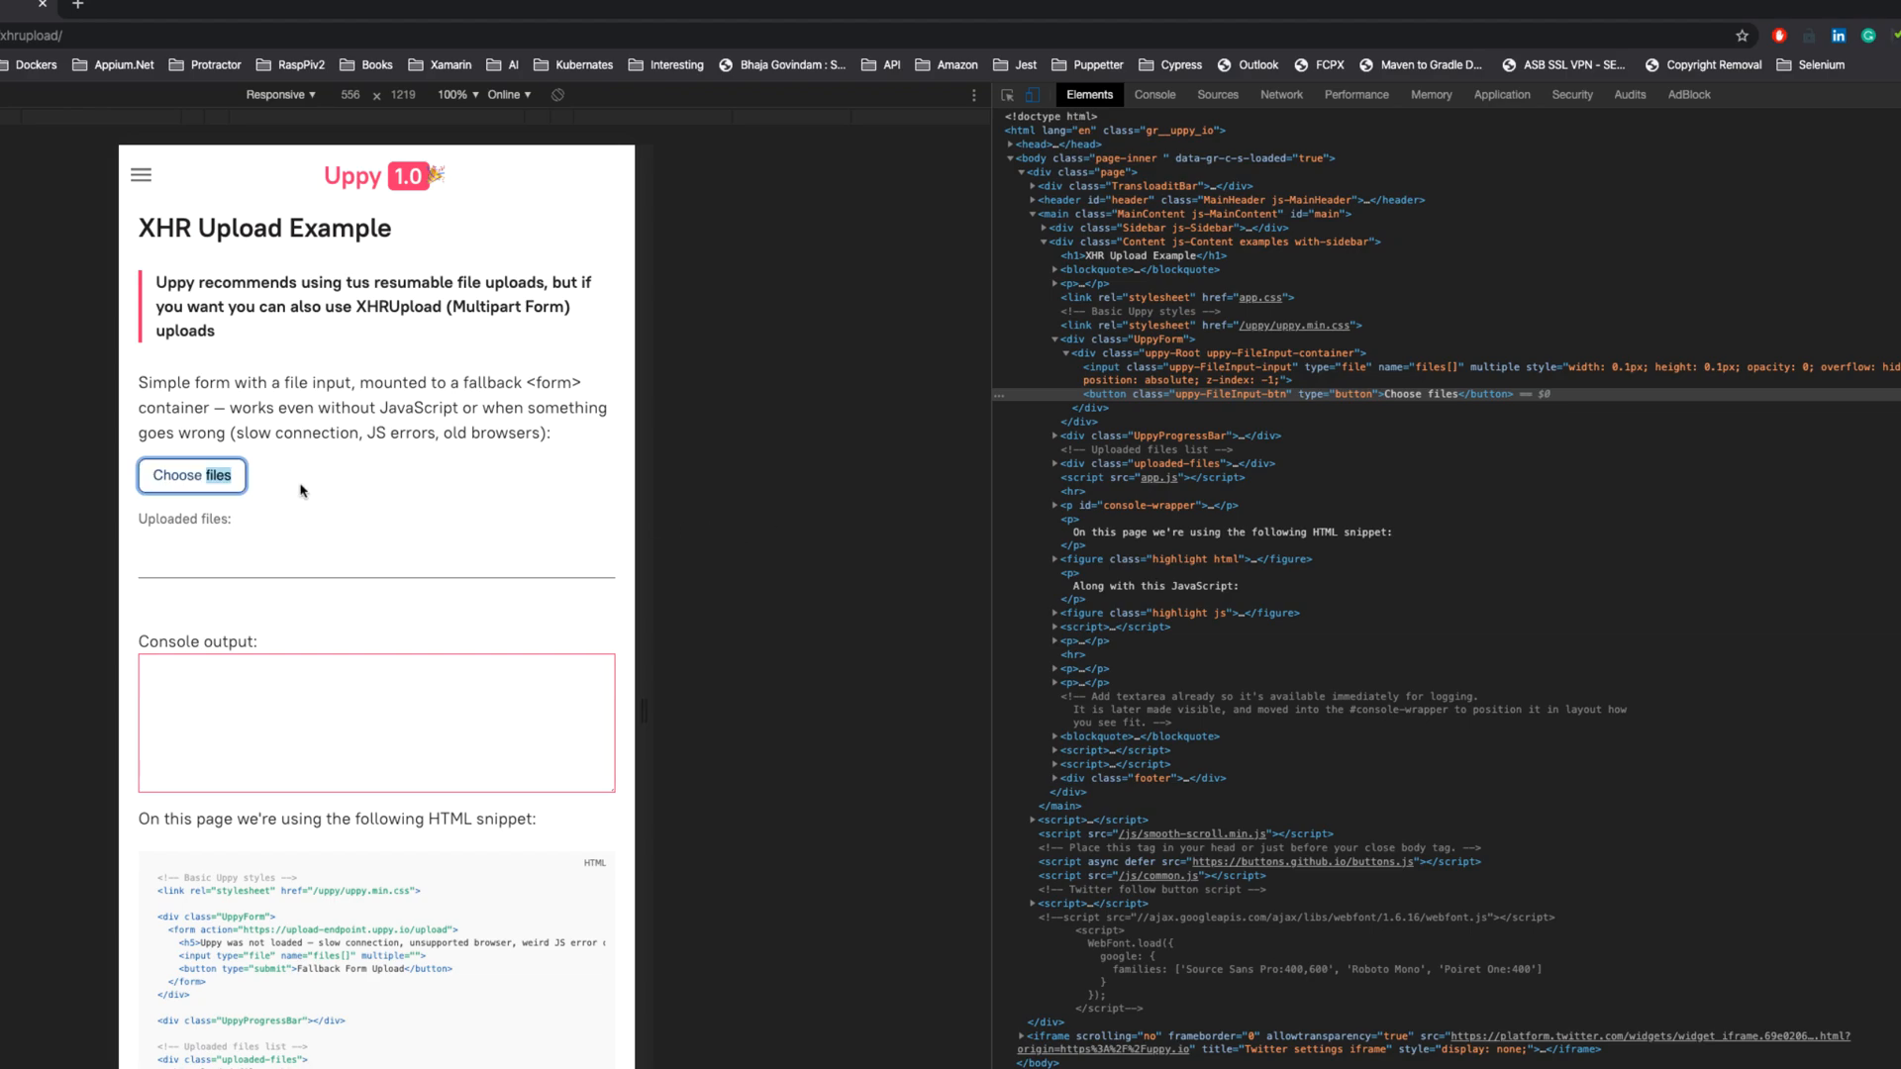
{"action": "left_click", "coordinate": [191, 474]}
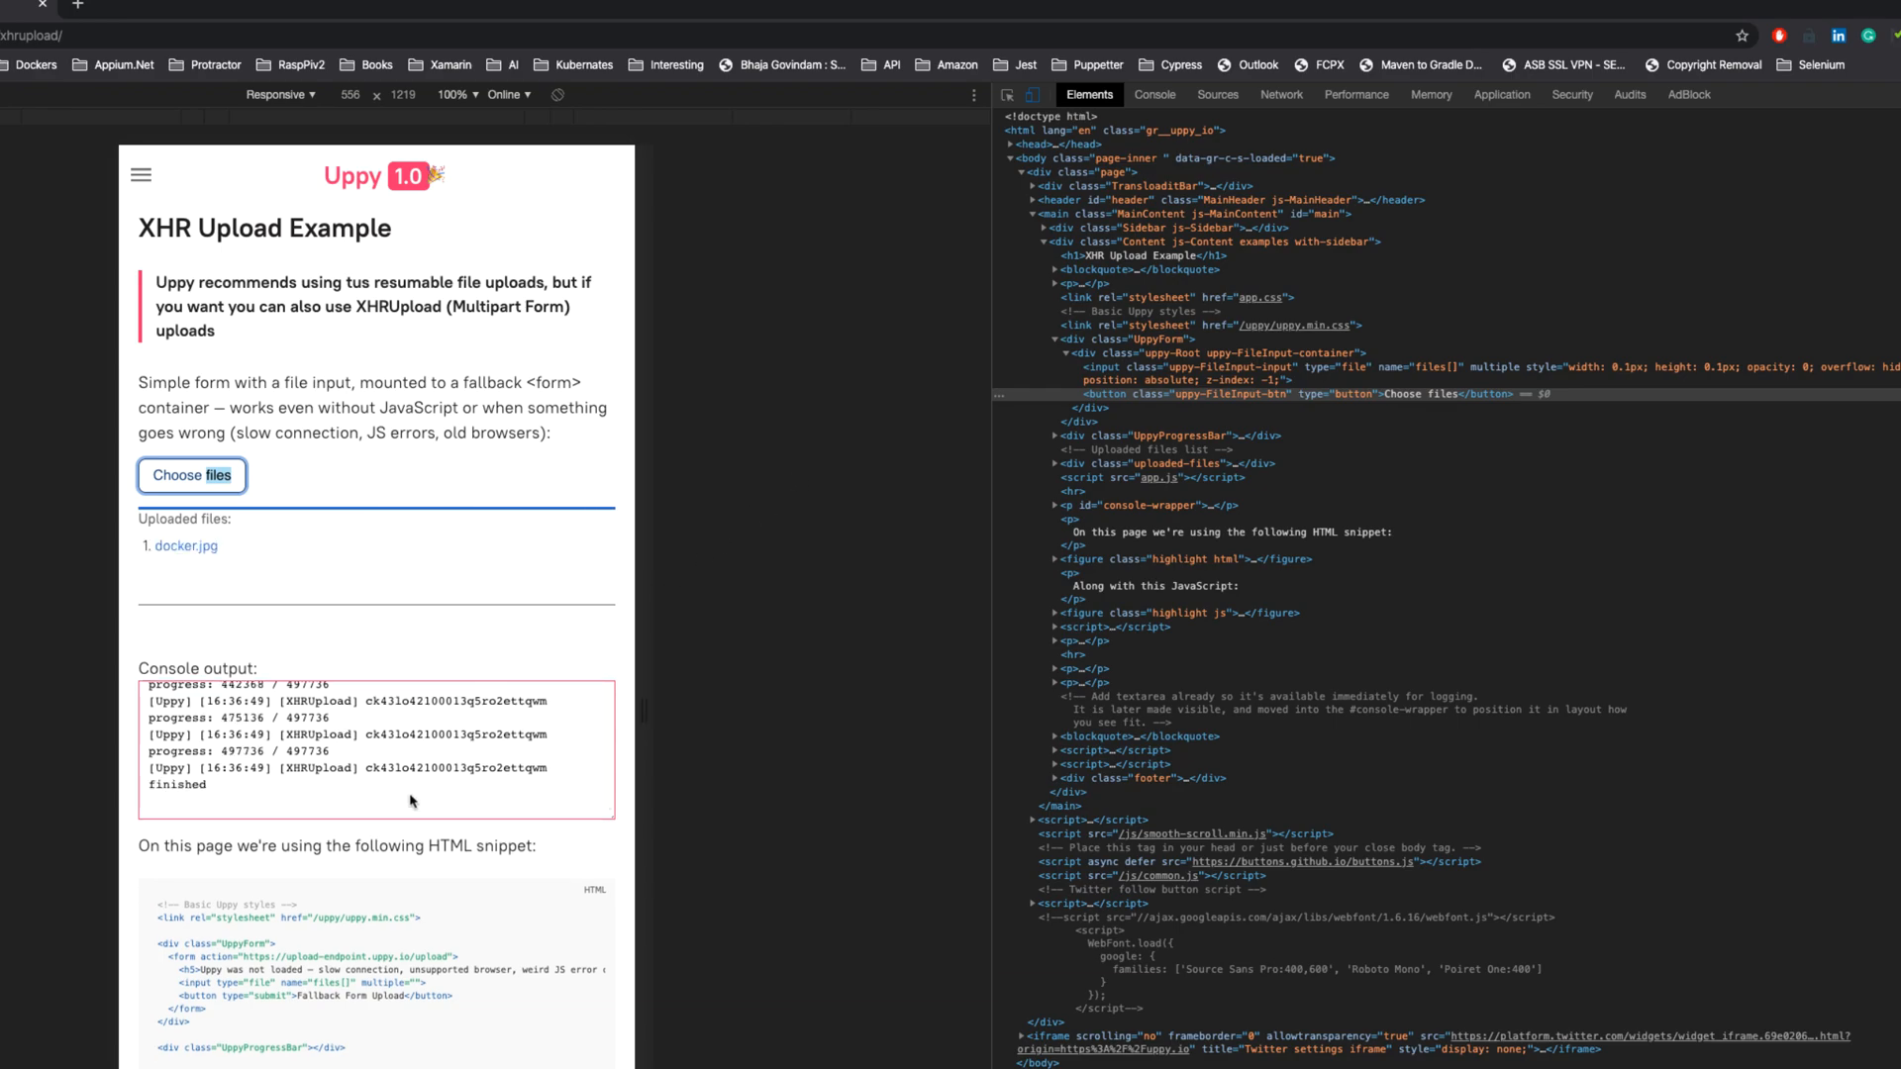
{"action": "mouse_move", "coordinate": [345, 810]}
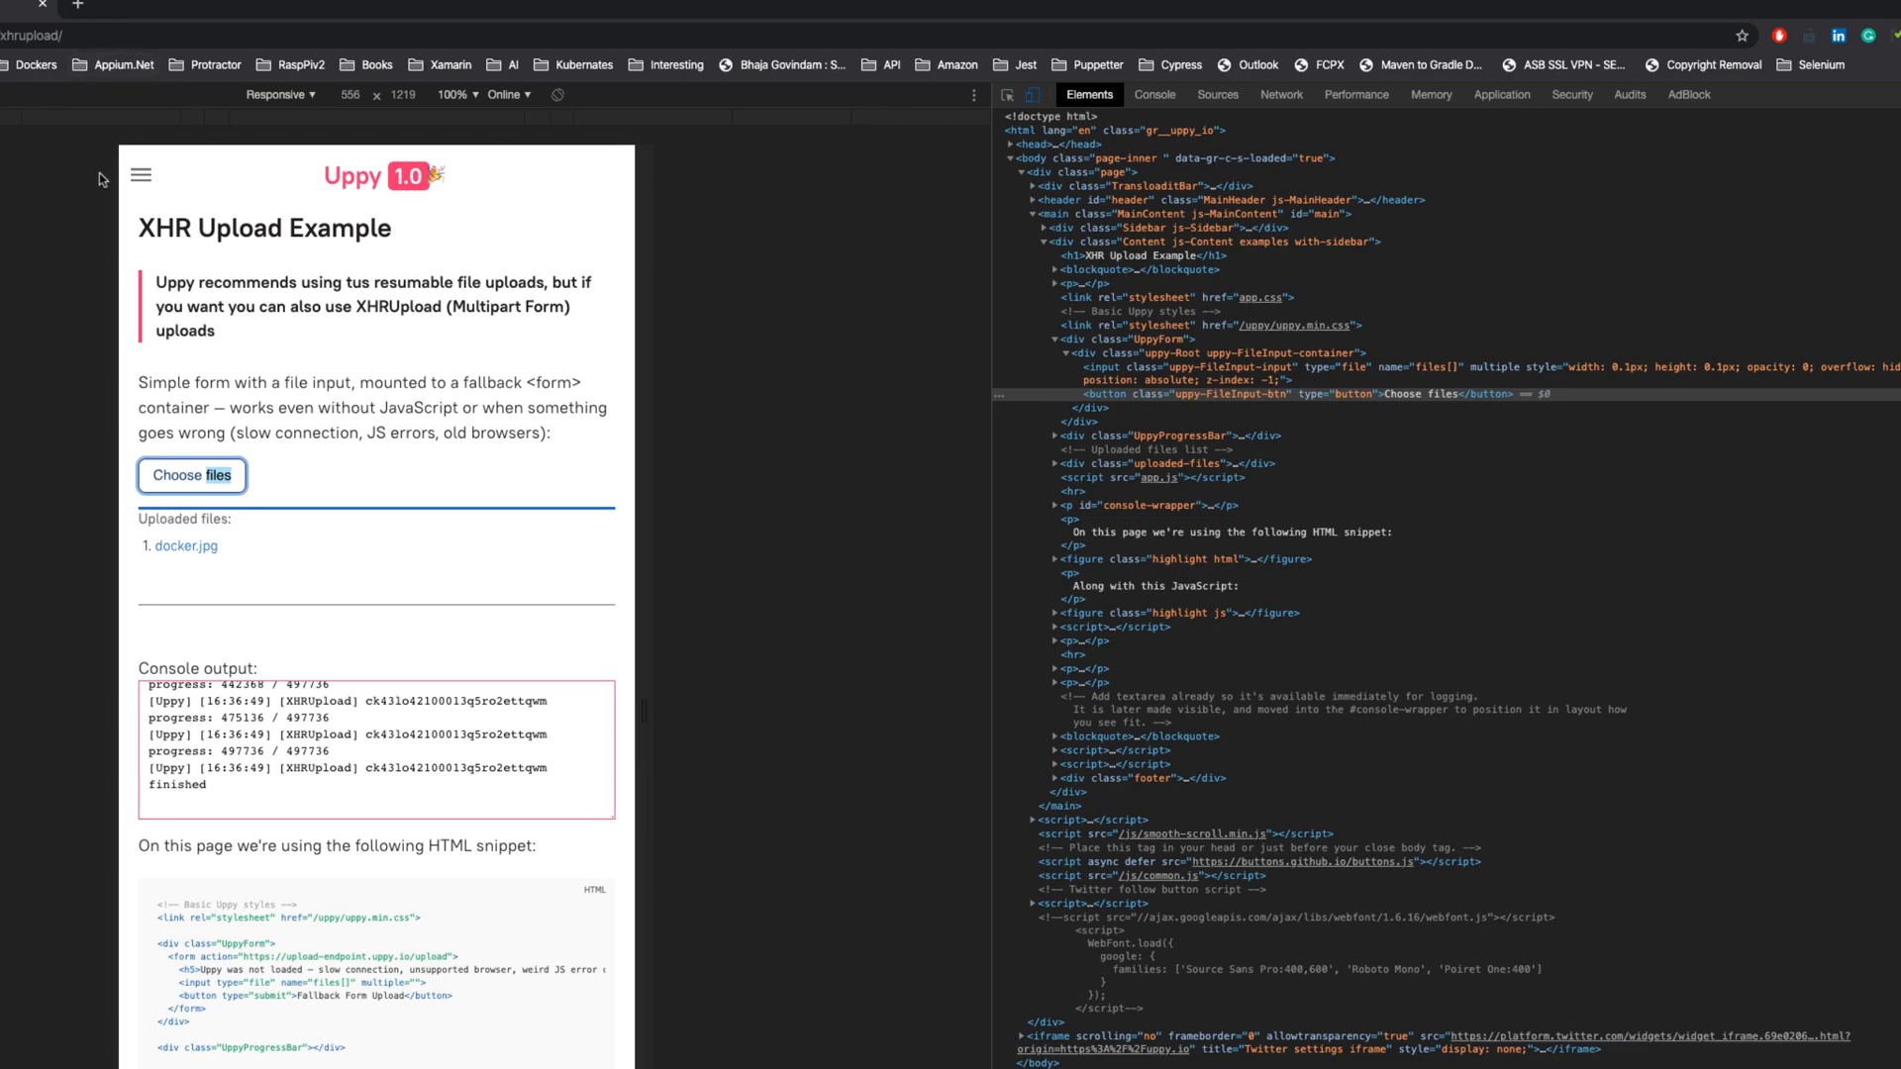
{"action": "mouse_move", "coordinate": [464, 379]}
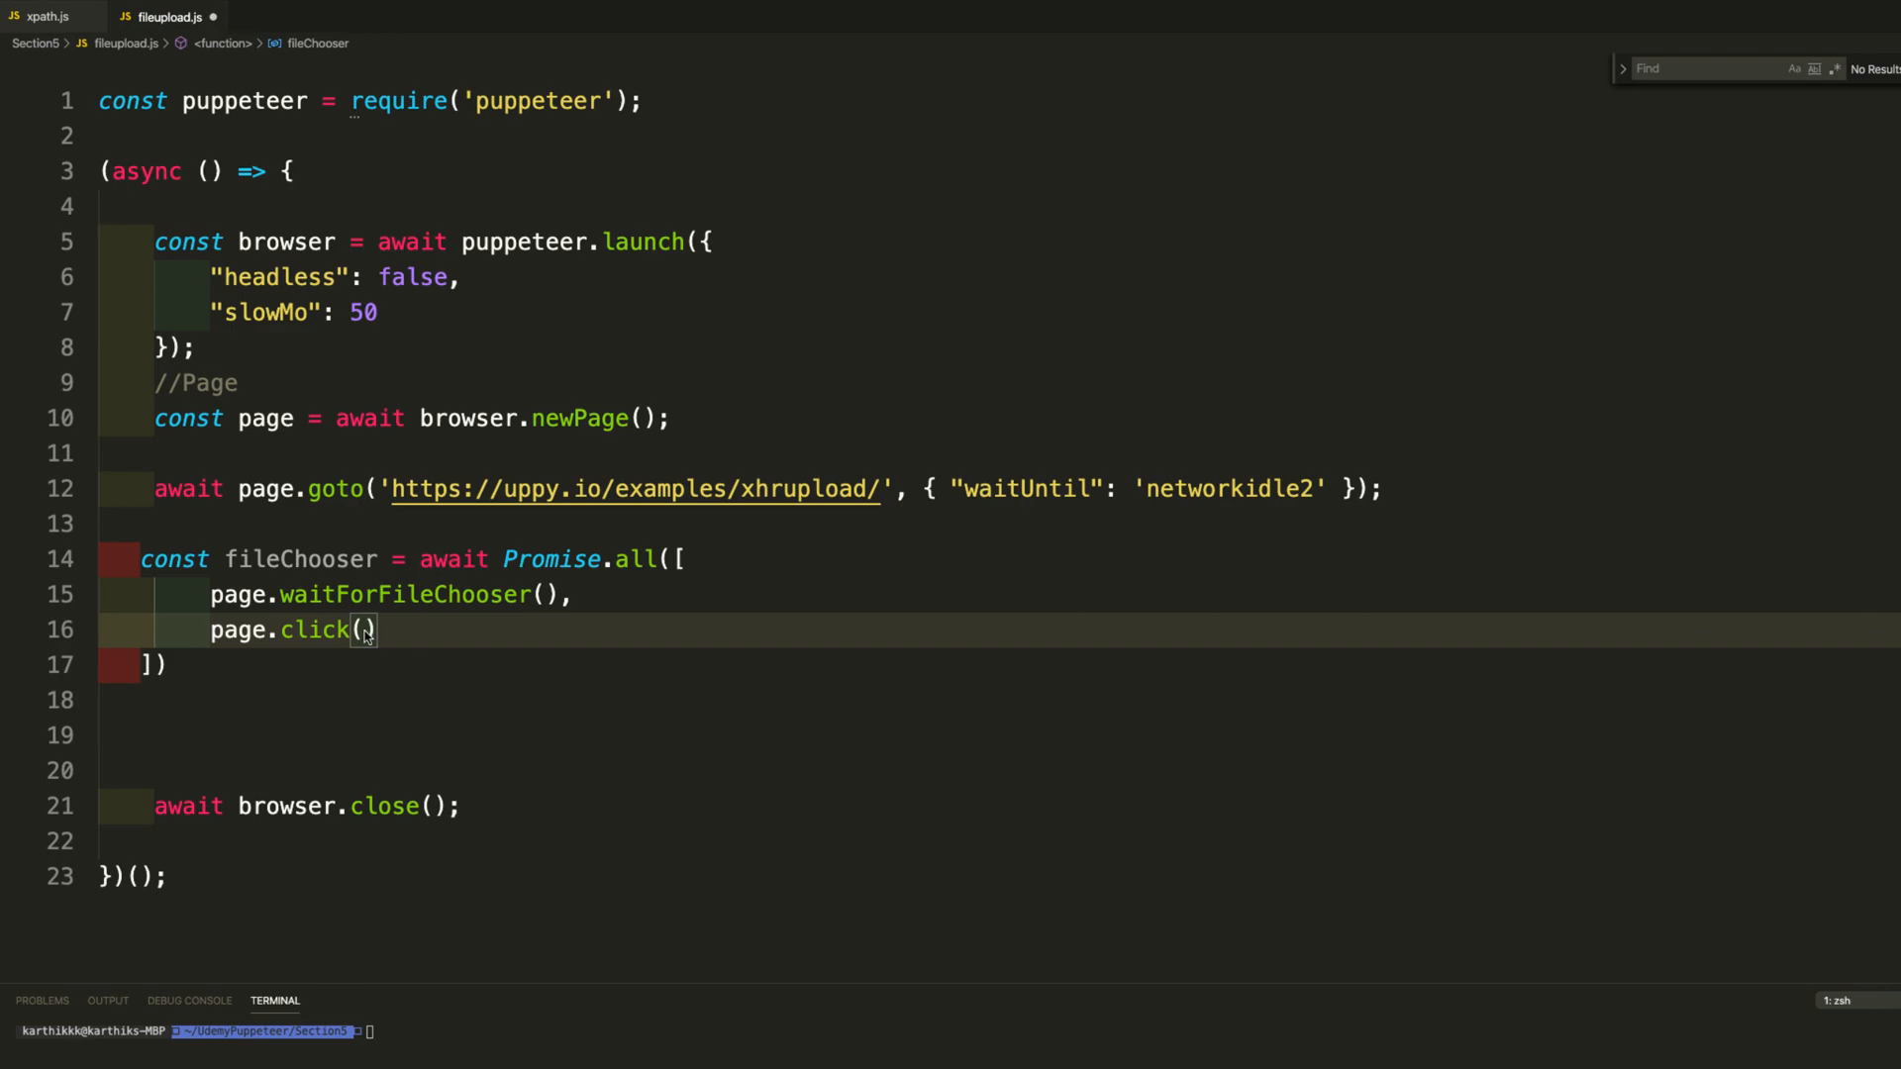
Pass '.uppy-FileInput-btn' to page.click and start an await fileChooser line.
{"action": "type", "text": "'.uppy-FileInput-btn'"}
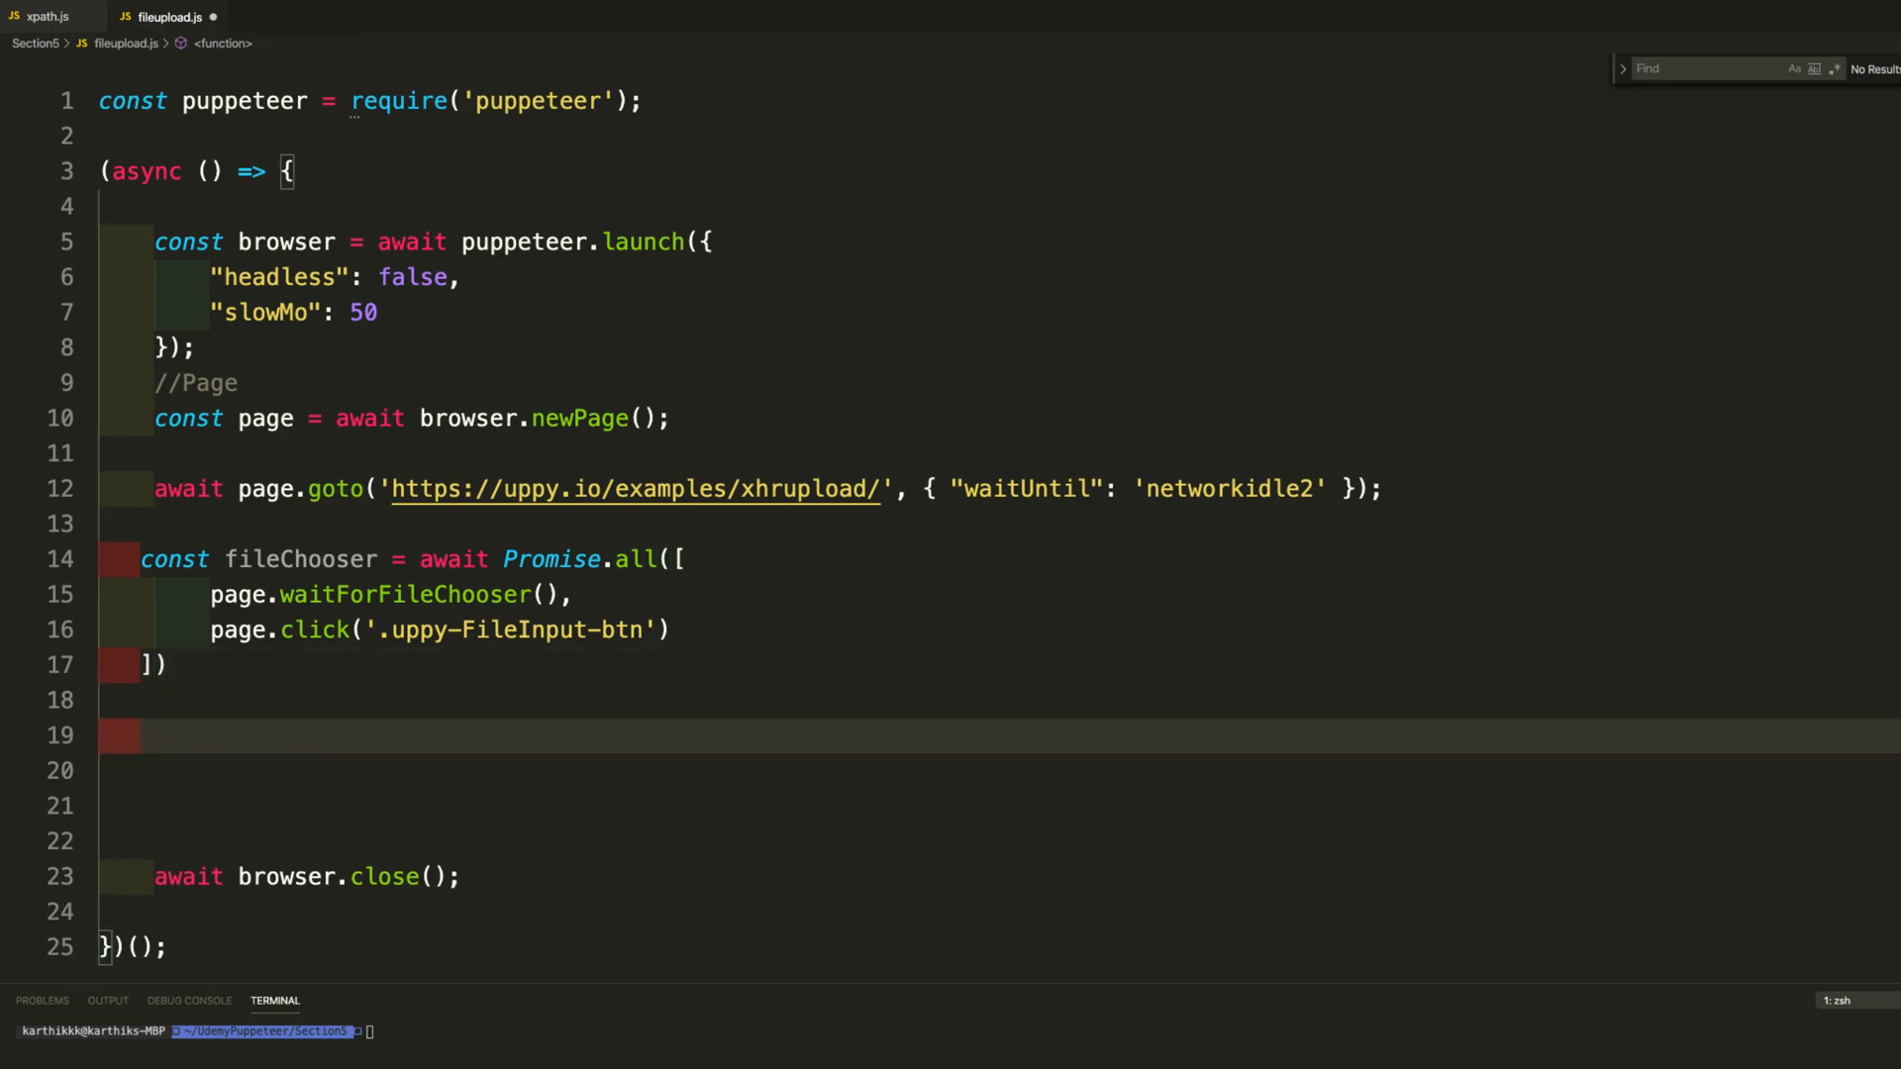
{"action": "type", "text": "await"}
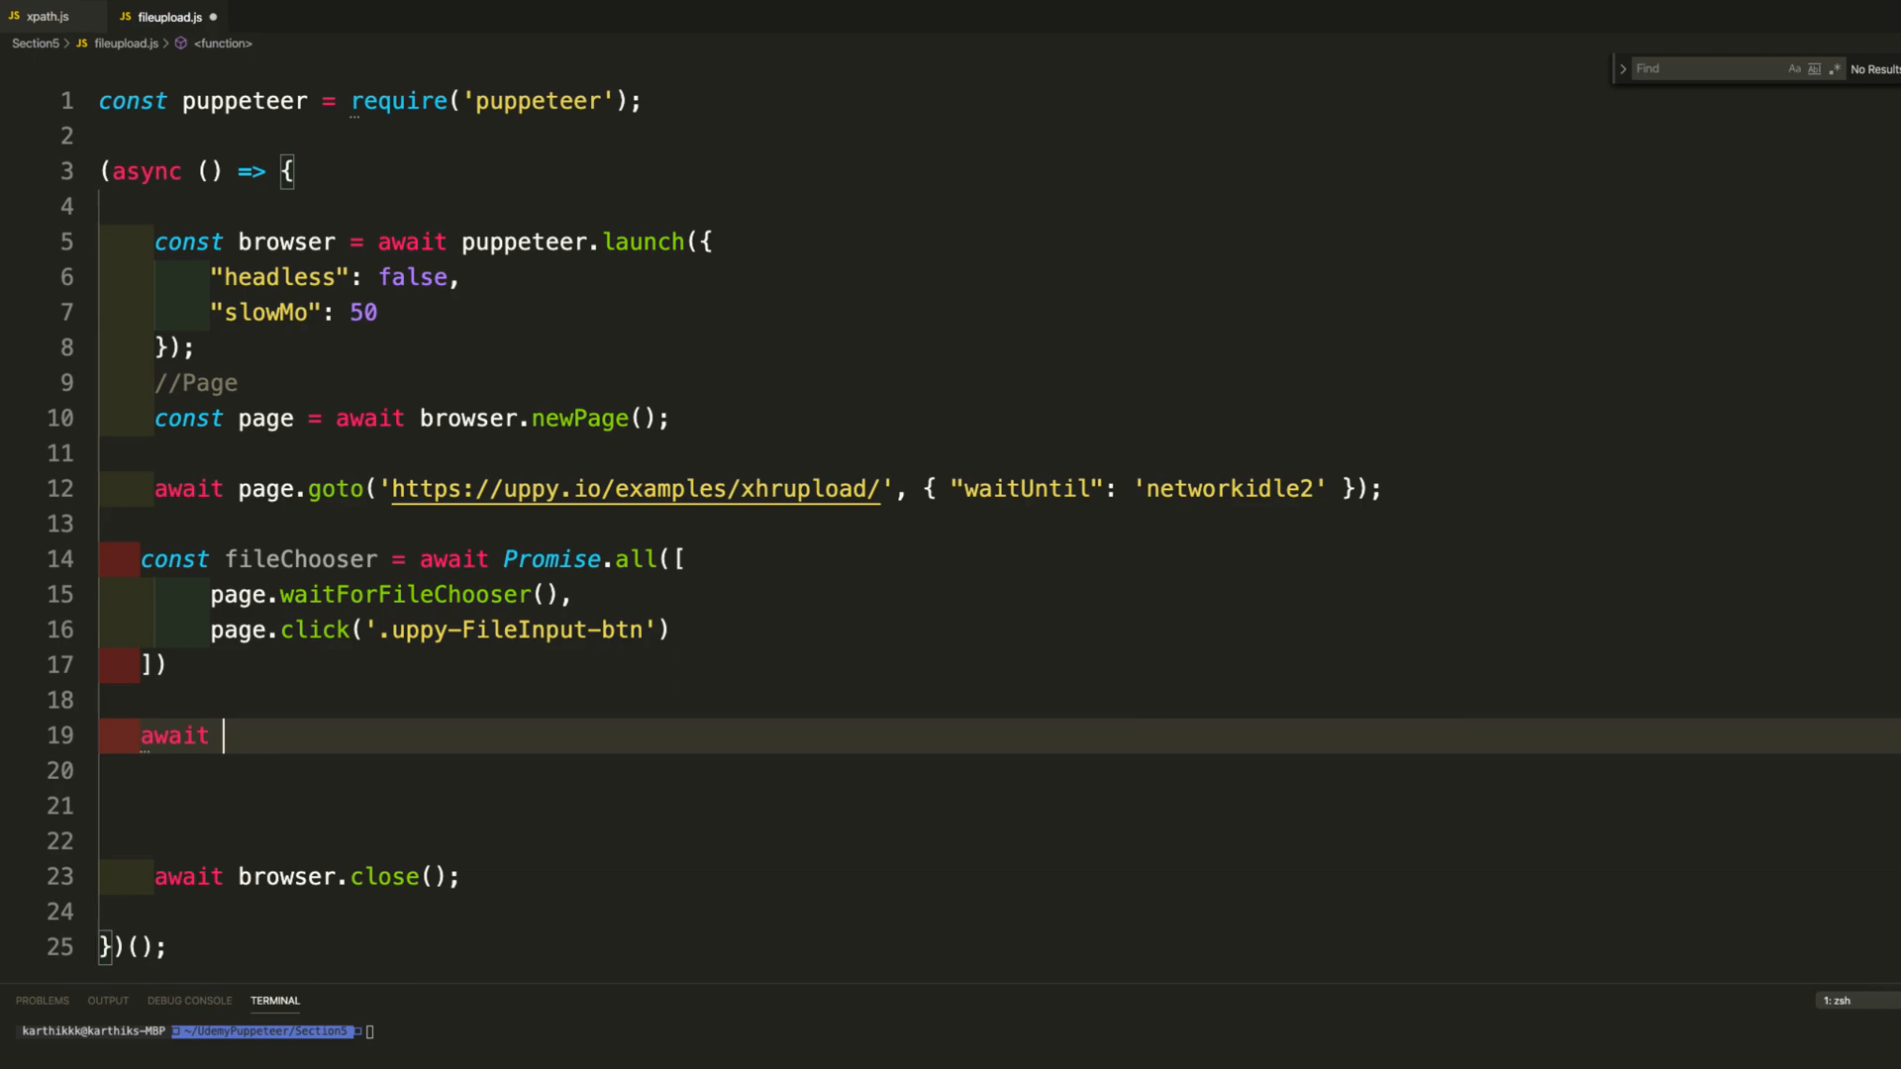
{"action": "type", "text": "fileChooser["}
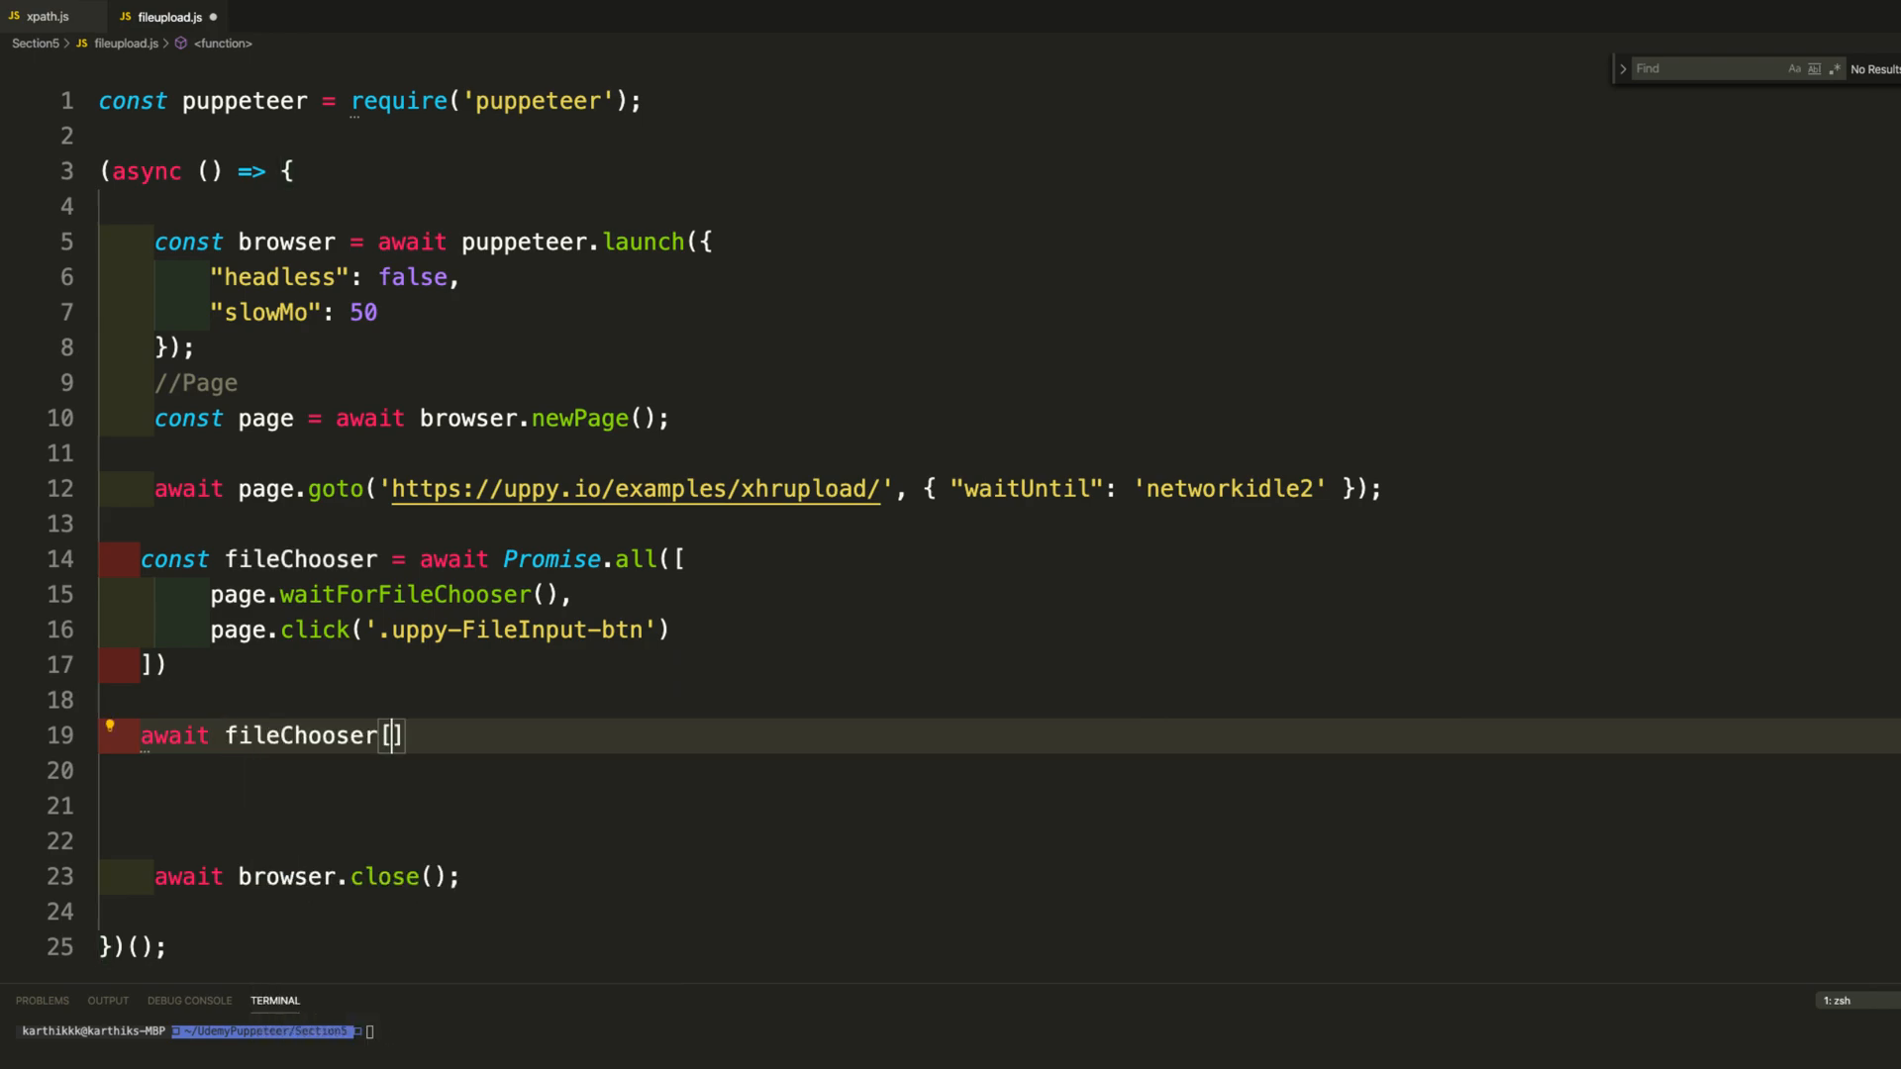
{"action": "type", "text": "0"}
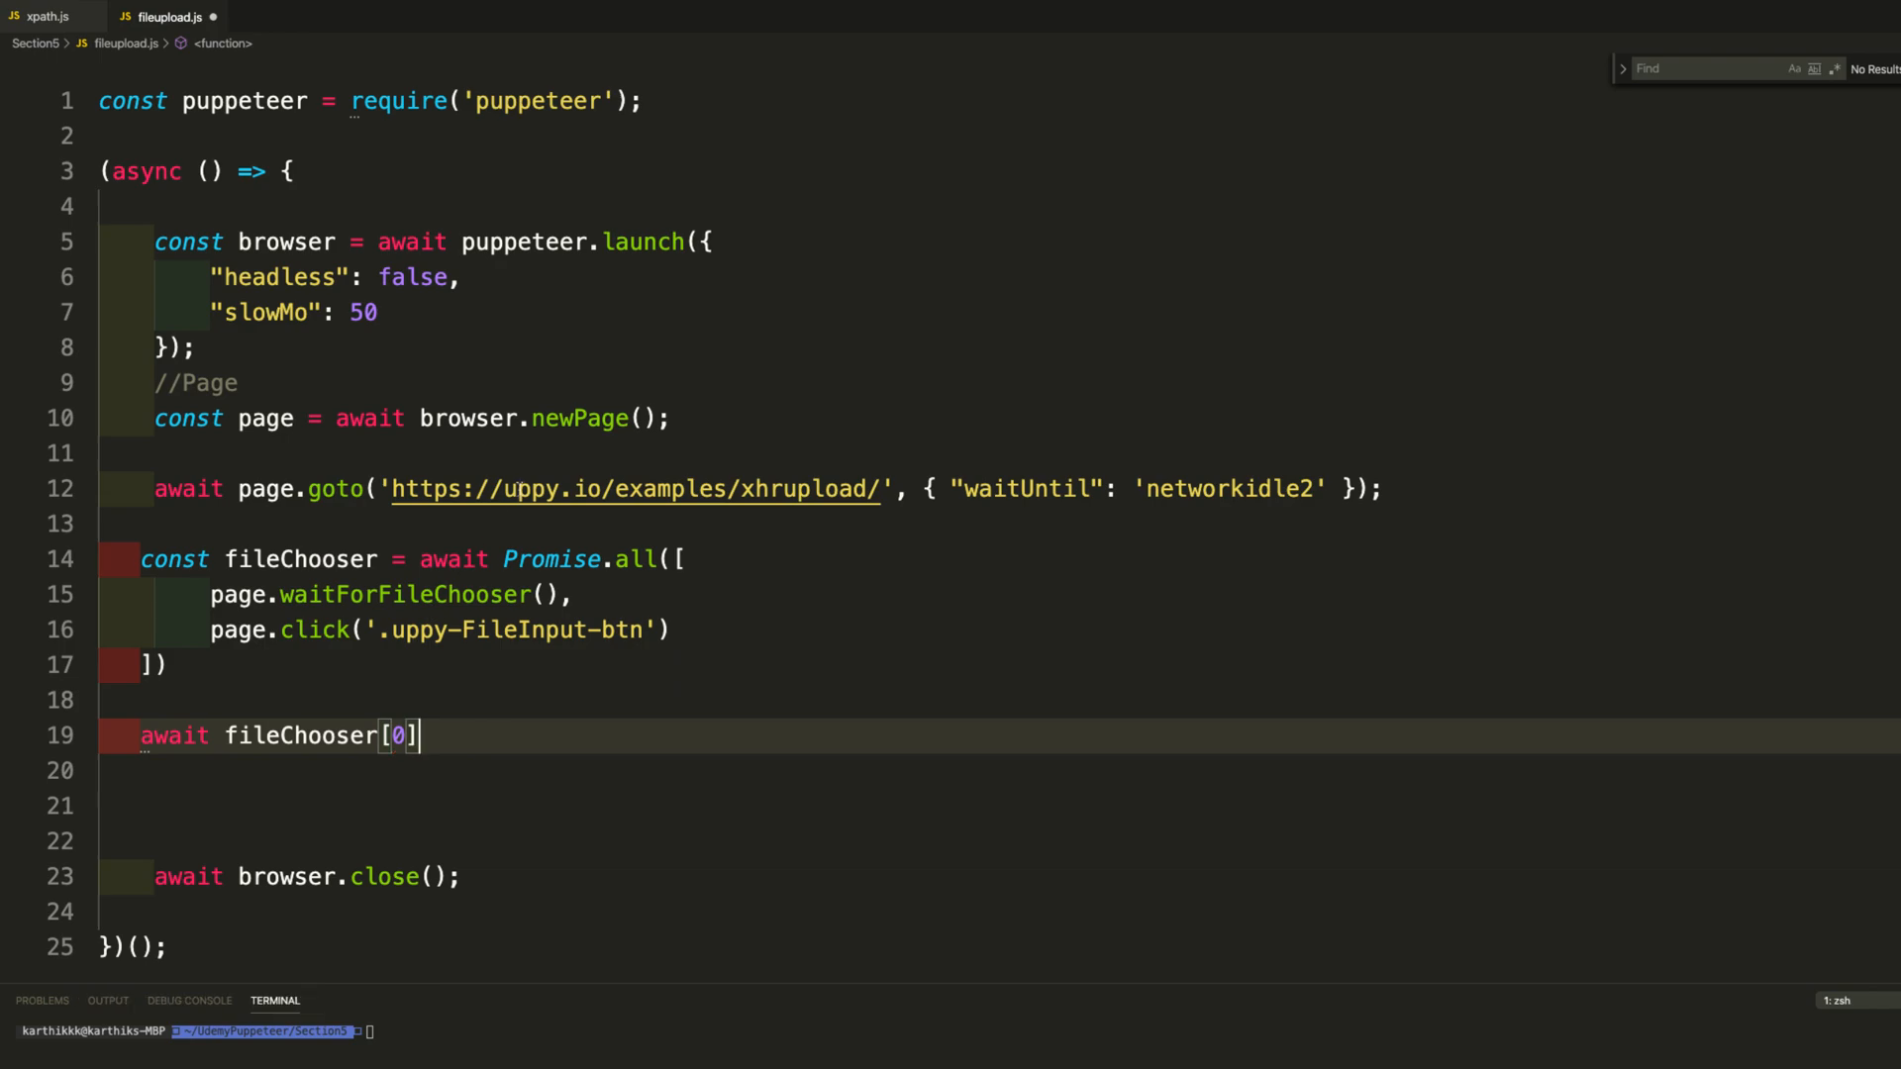
{"action": "type", "text": "."}
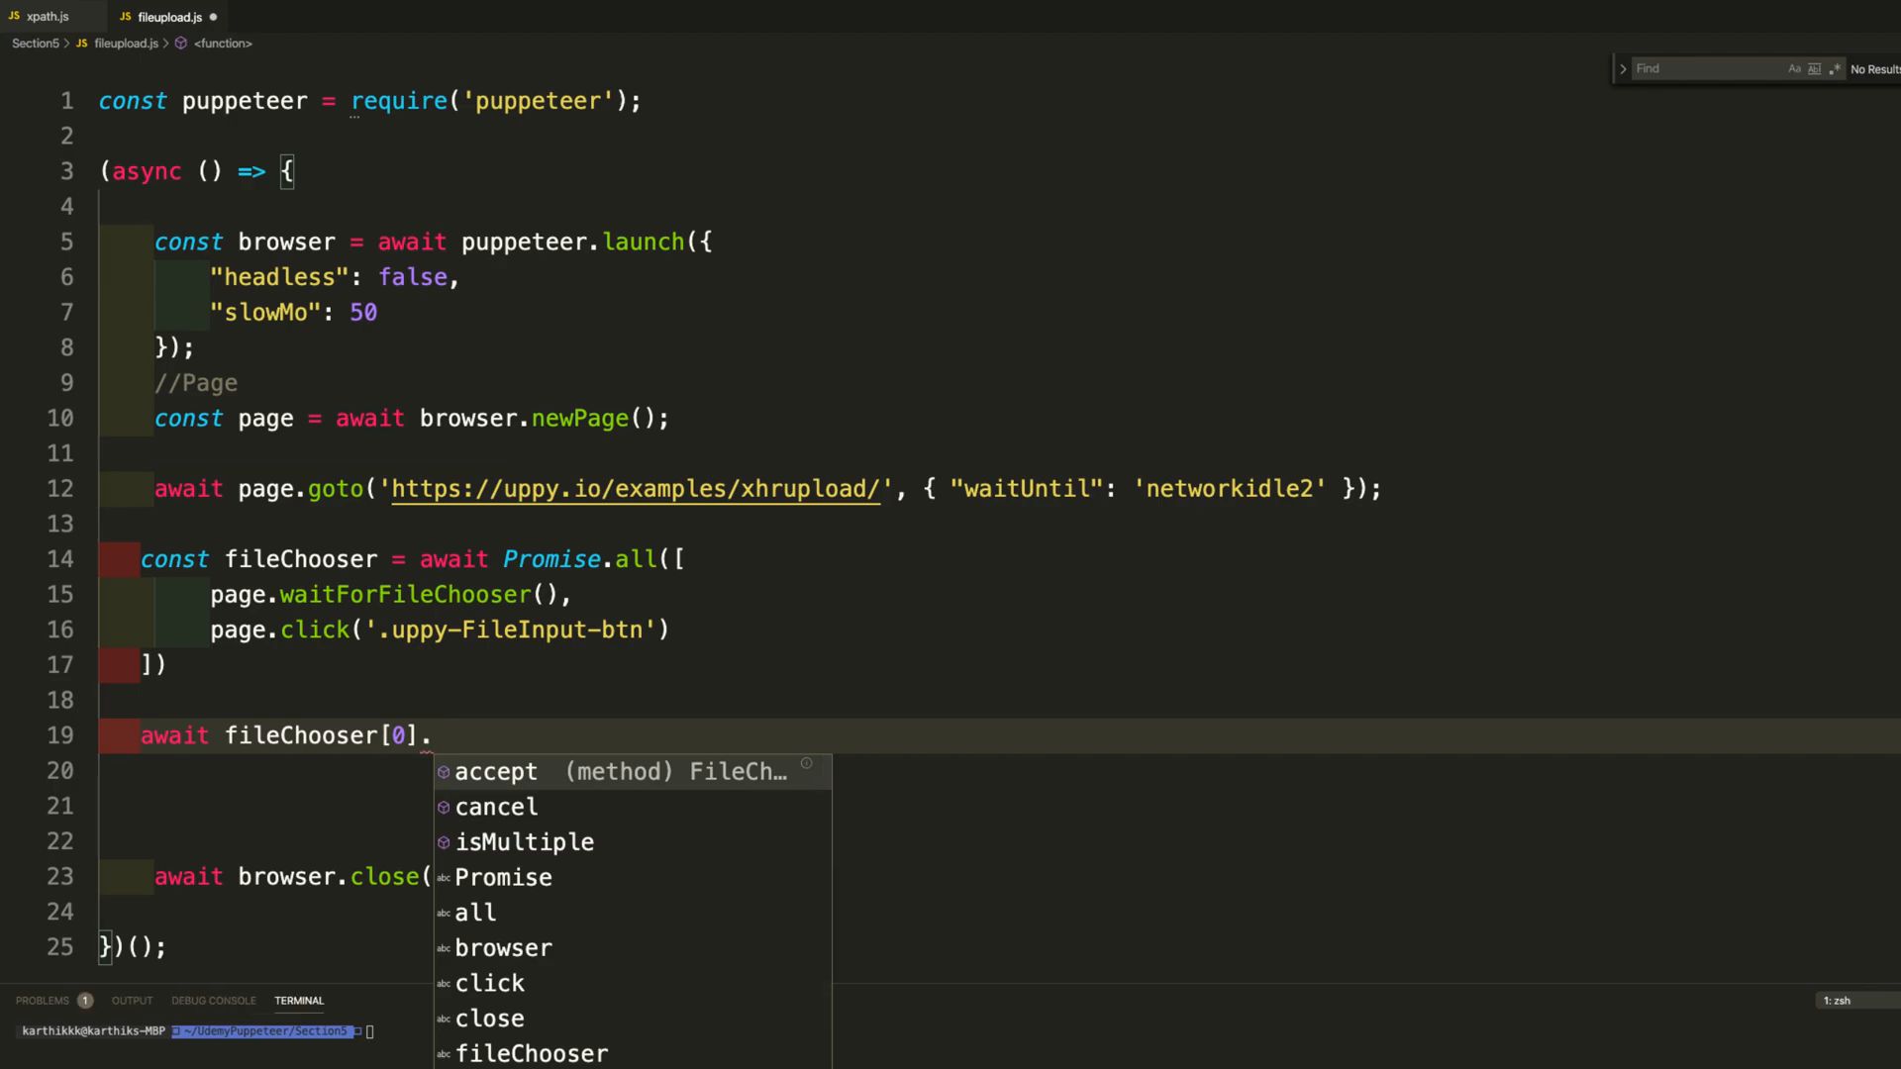
Wrap fileChooser in brackets and begin fileChooser.accept(['']) on line 19.
{"action": "key", "text": "Backspace"}
{"action": "type", "text": "["}
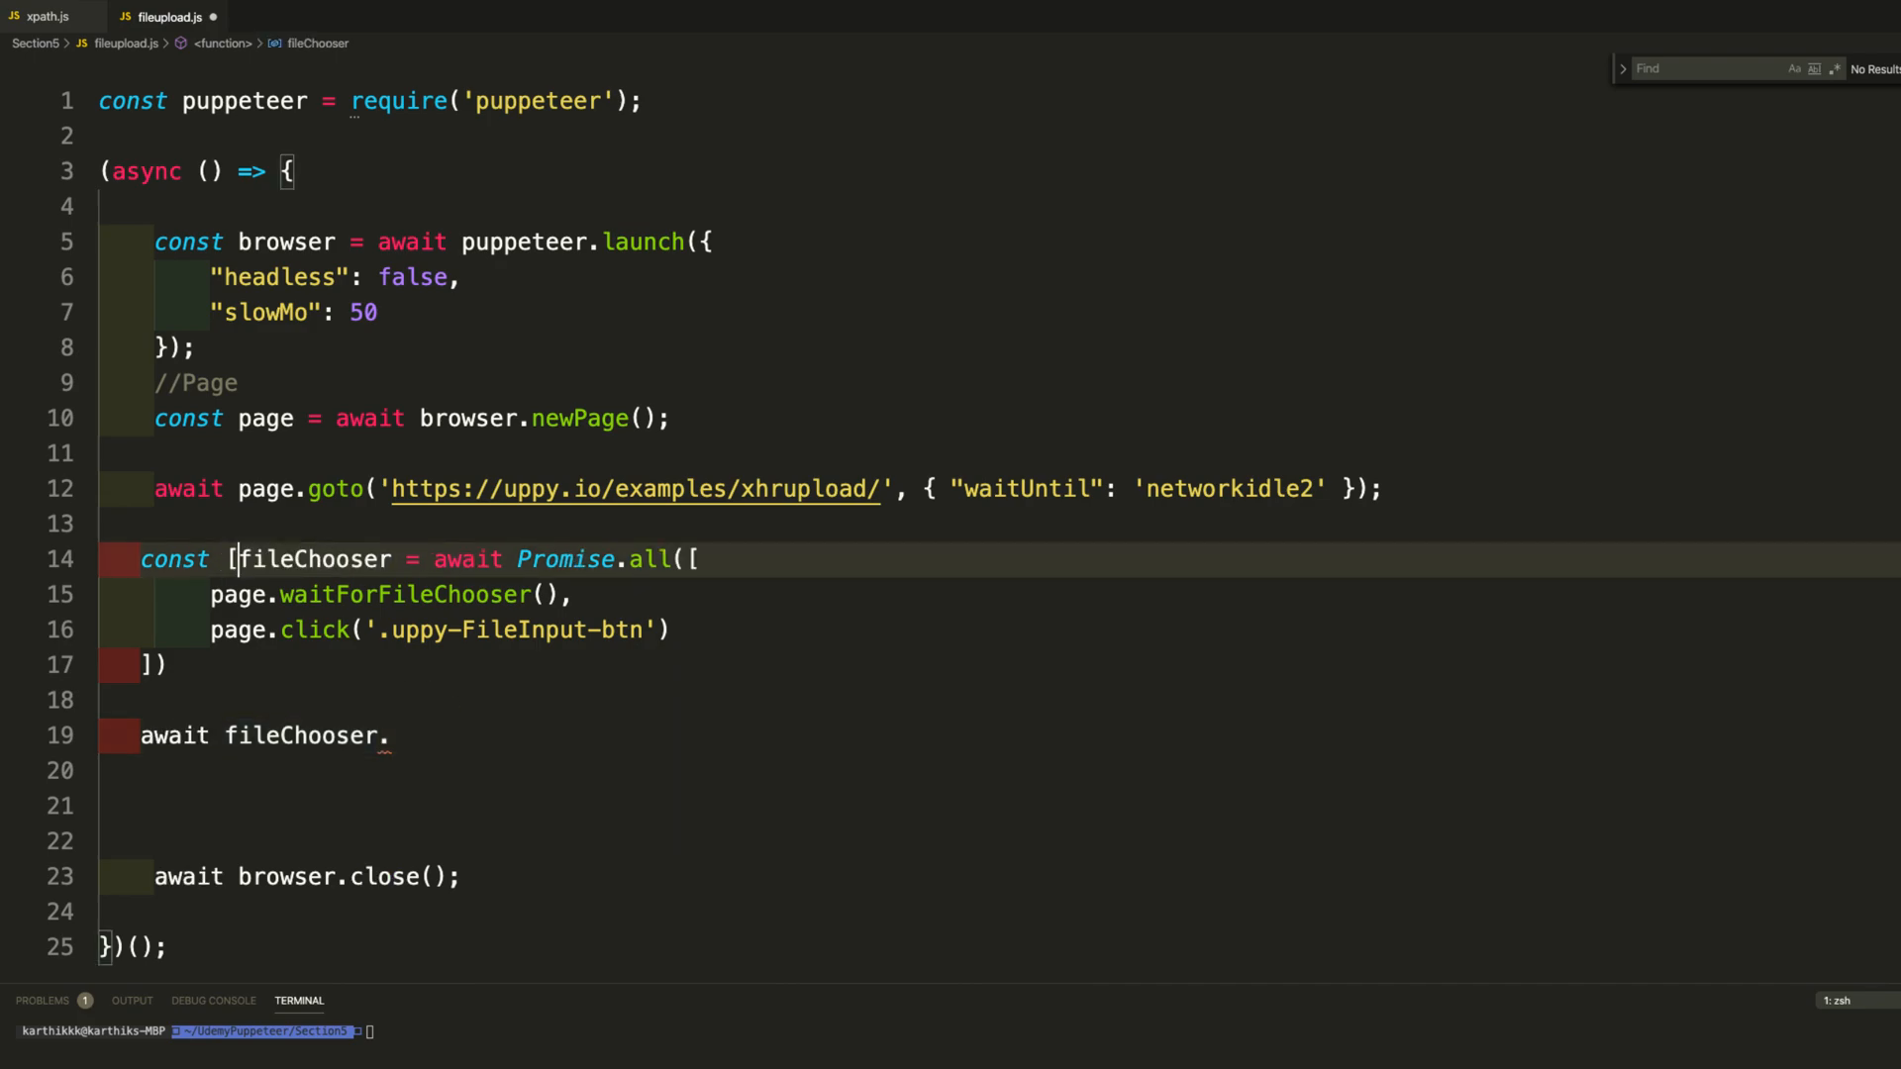
{"action": "double_click", "coordinate": [315, 558]}
{"action": "type", "text": "]"}
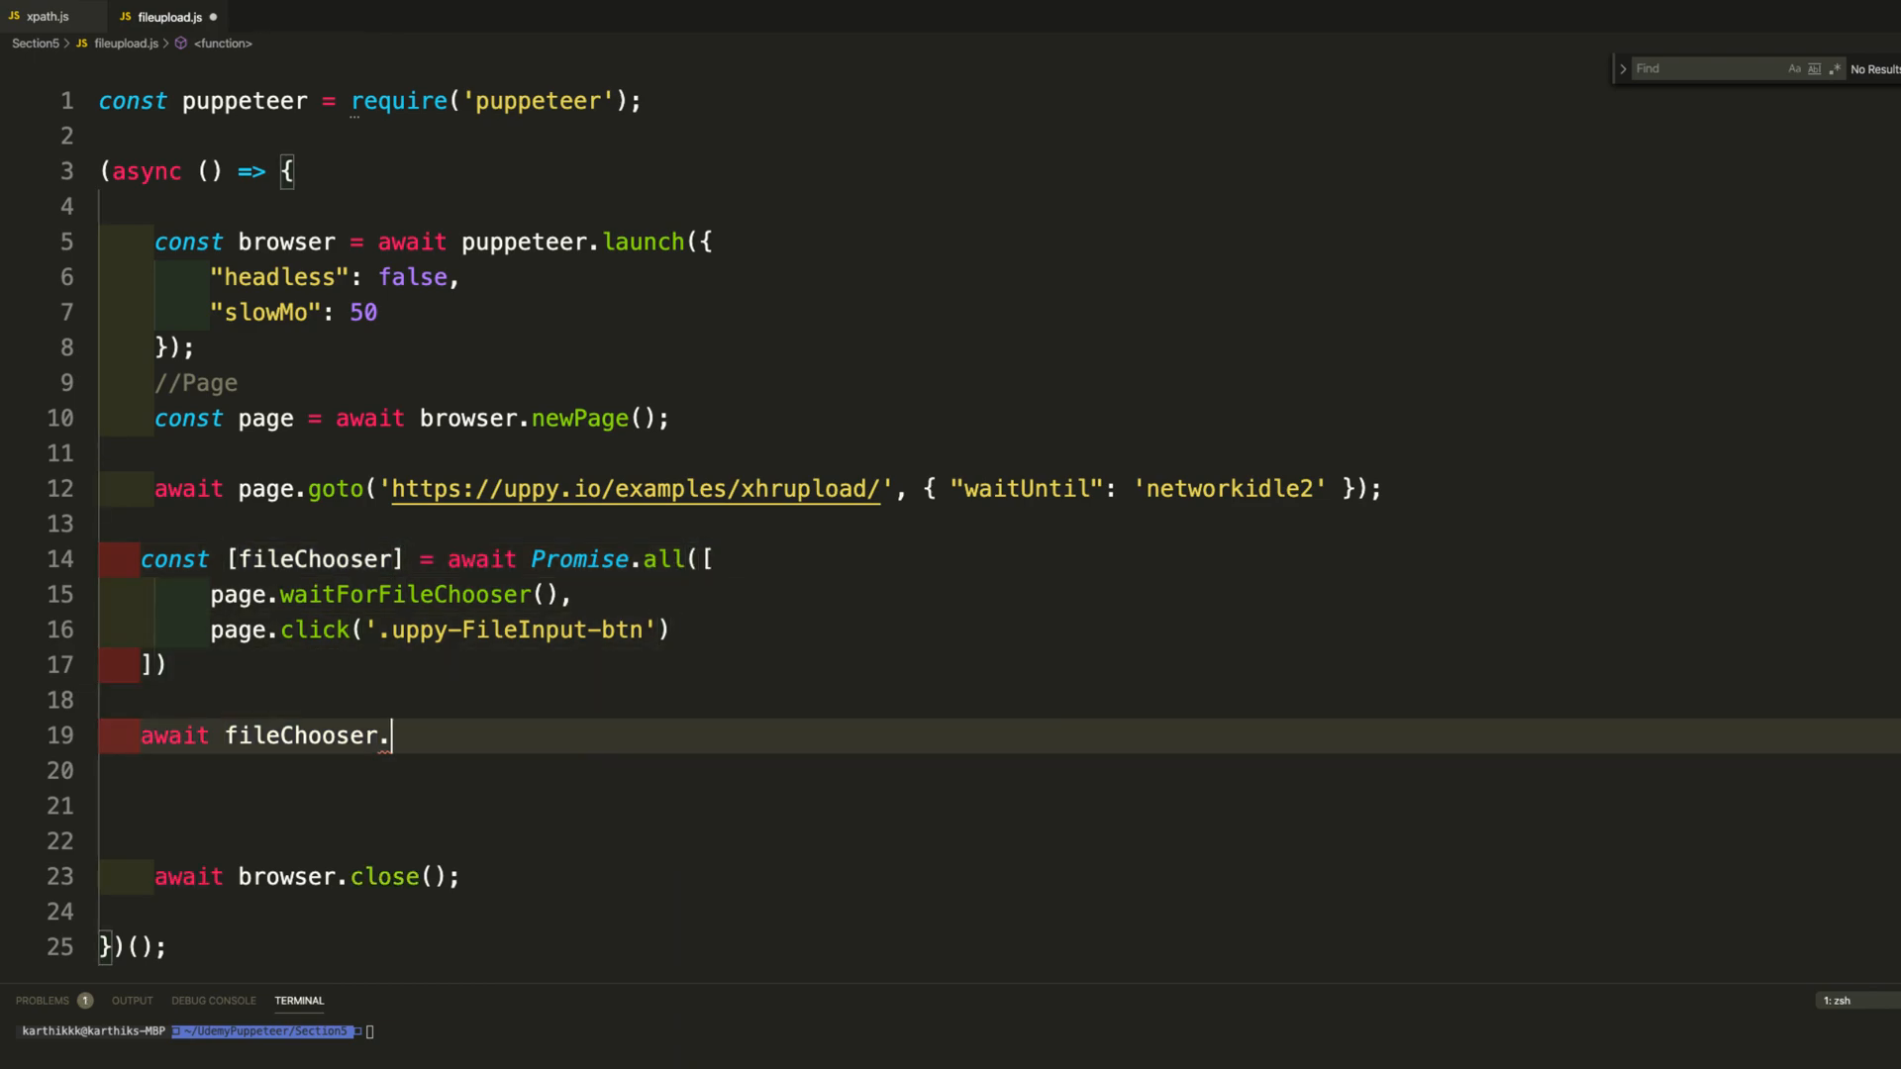
{"action": "type", "text": "accept"}
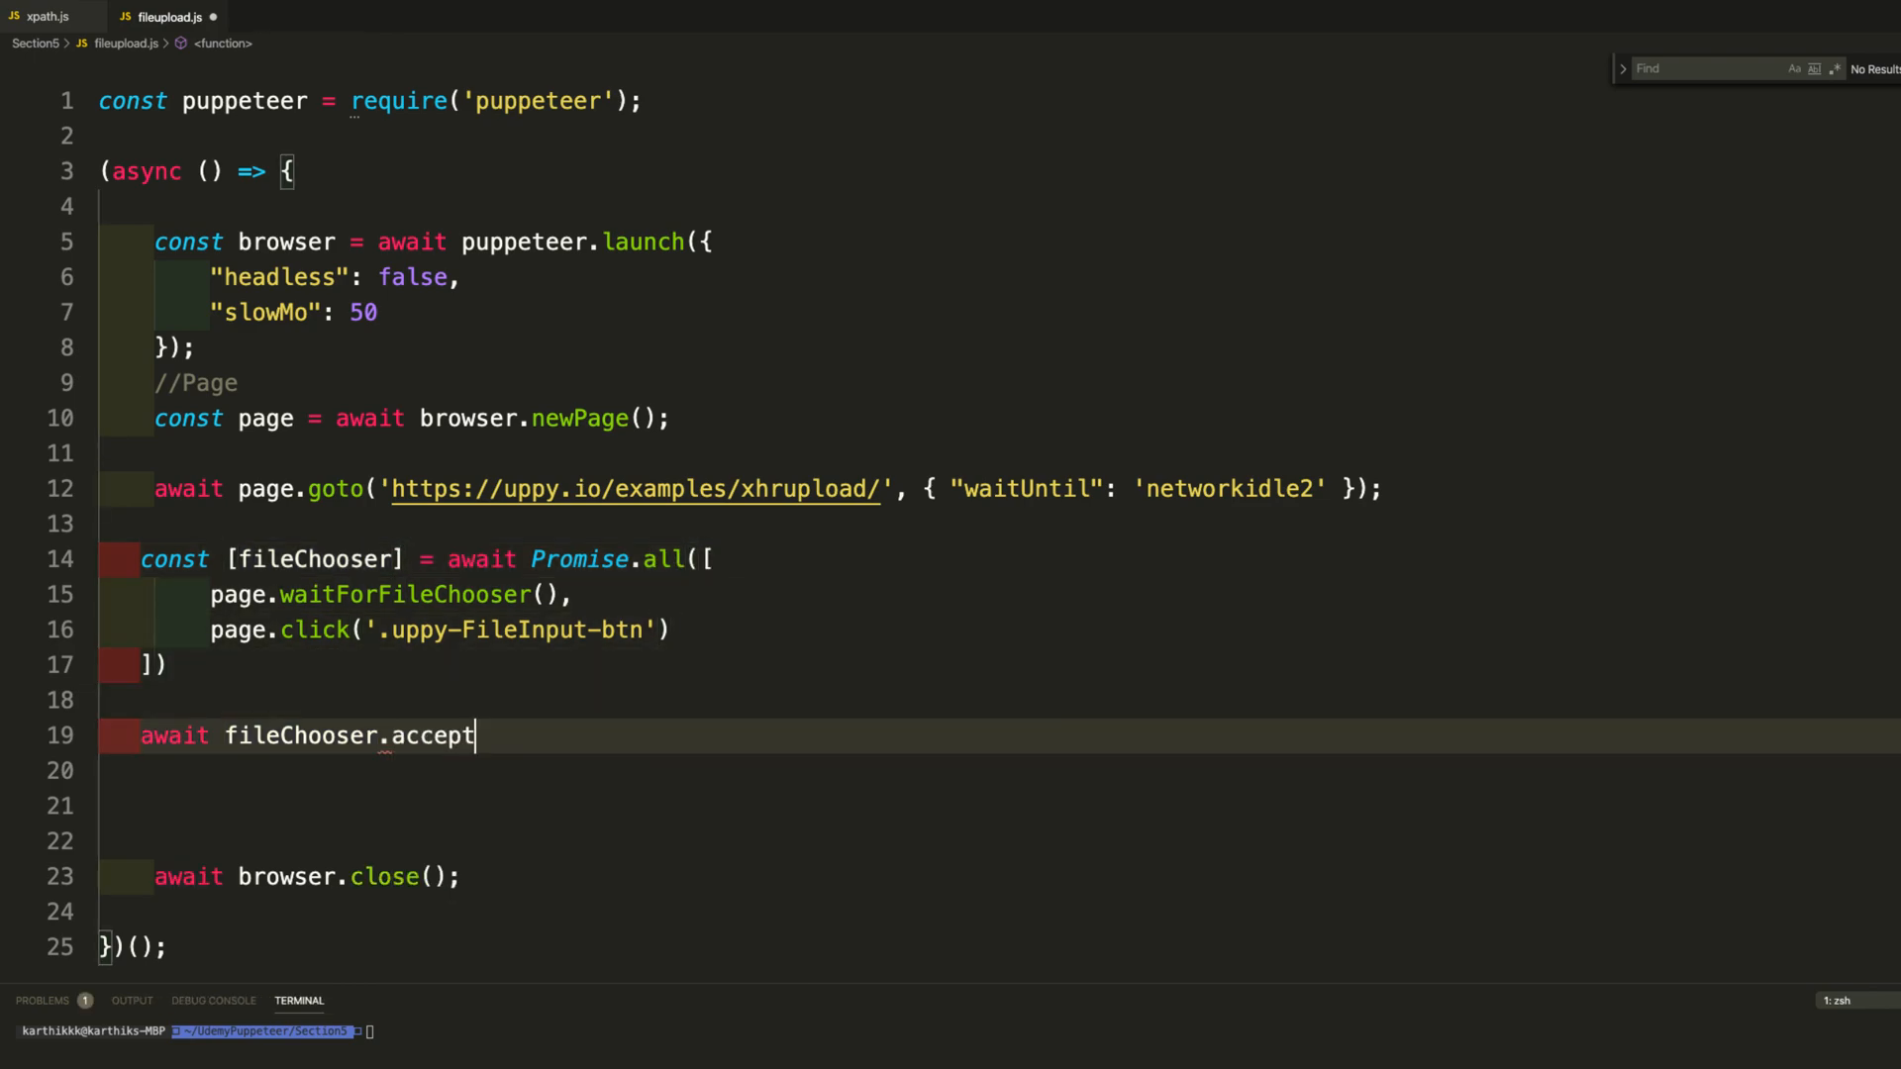
{"action": "type", "text": "()"}
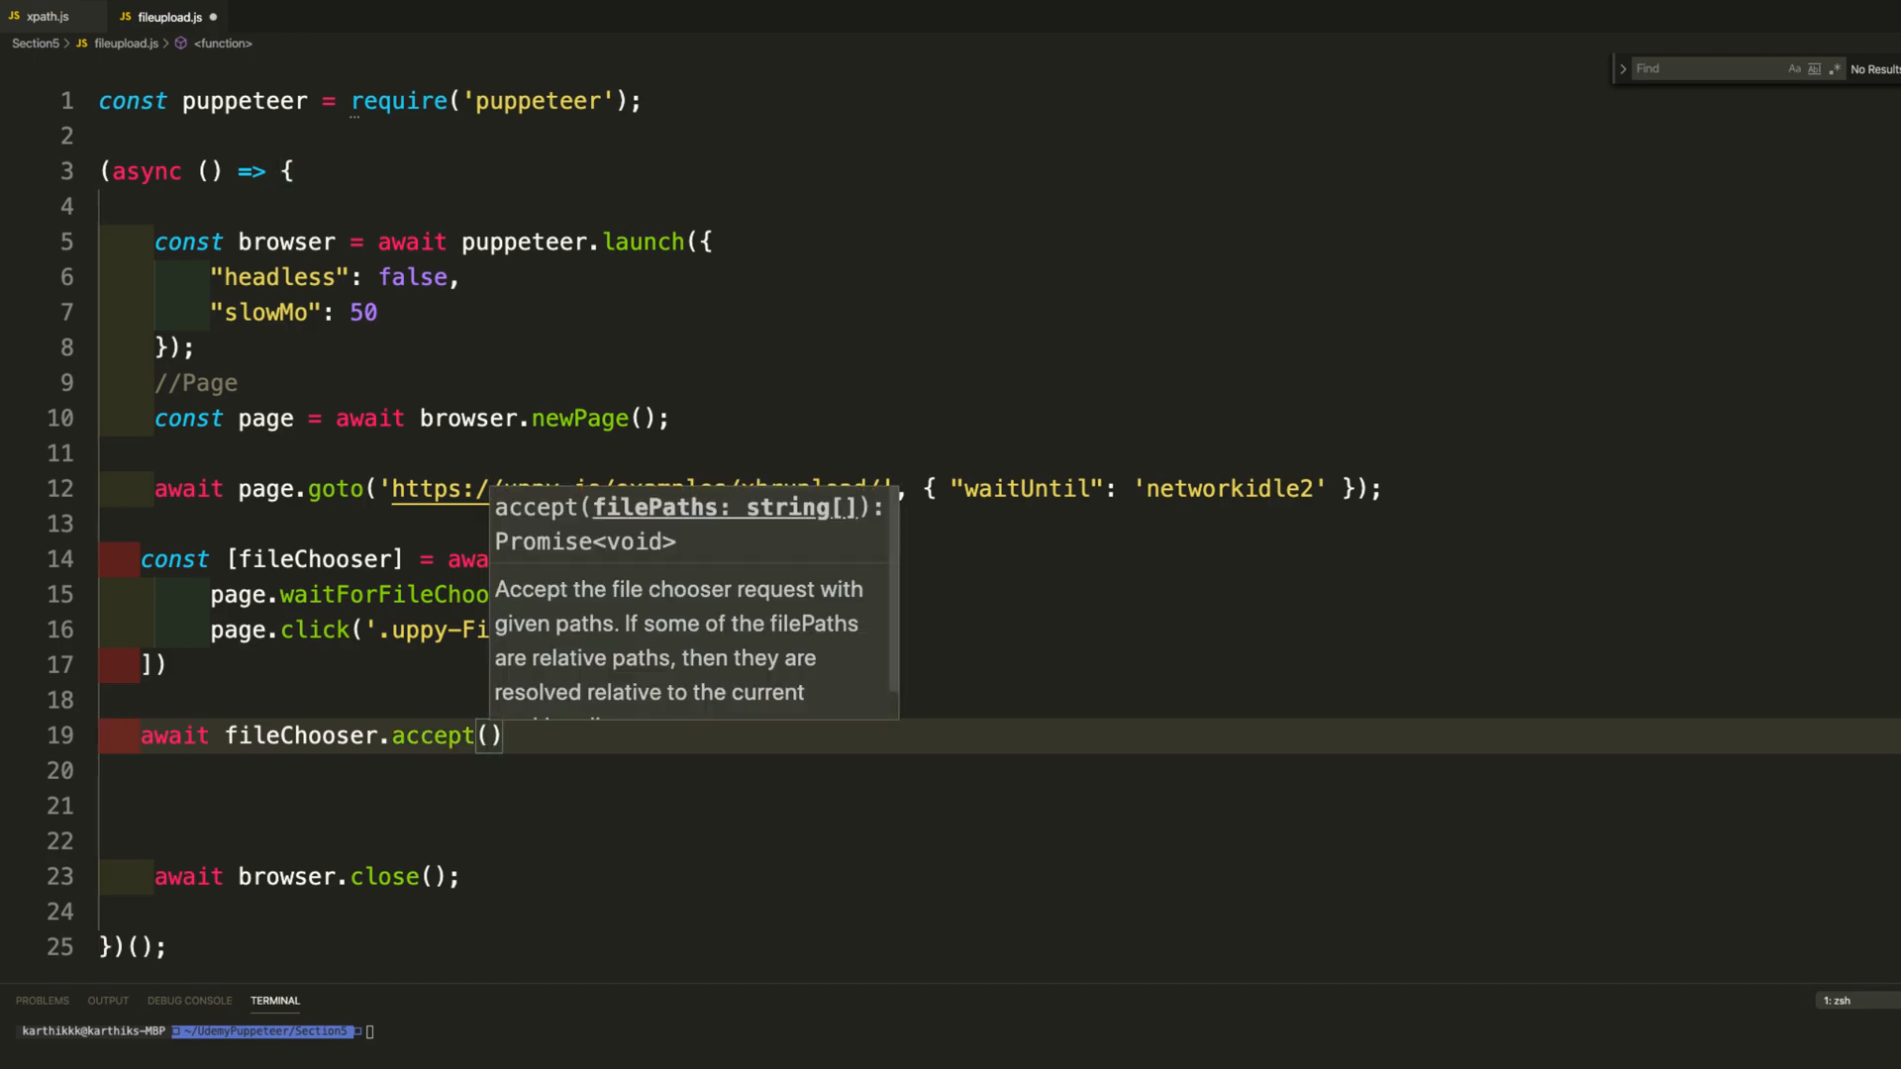
{"action": "type", "text": "['']"}
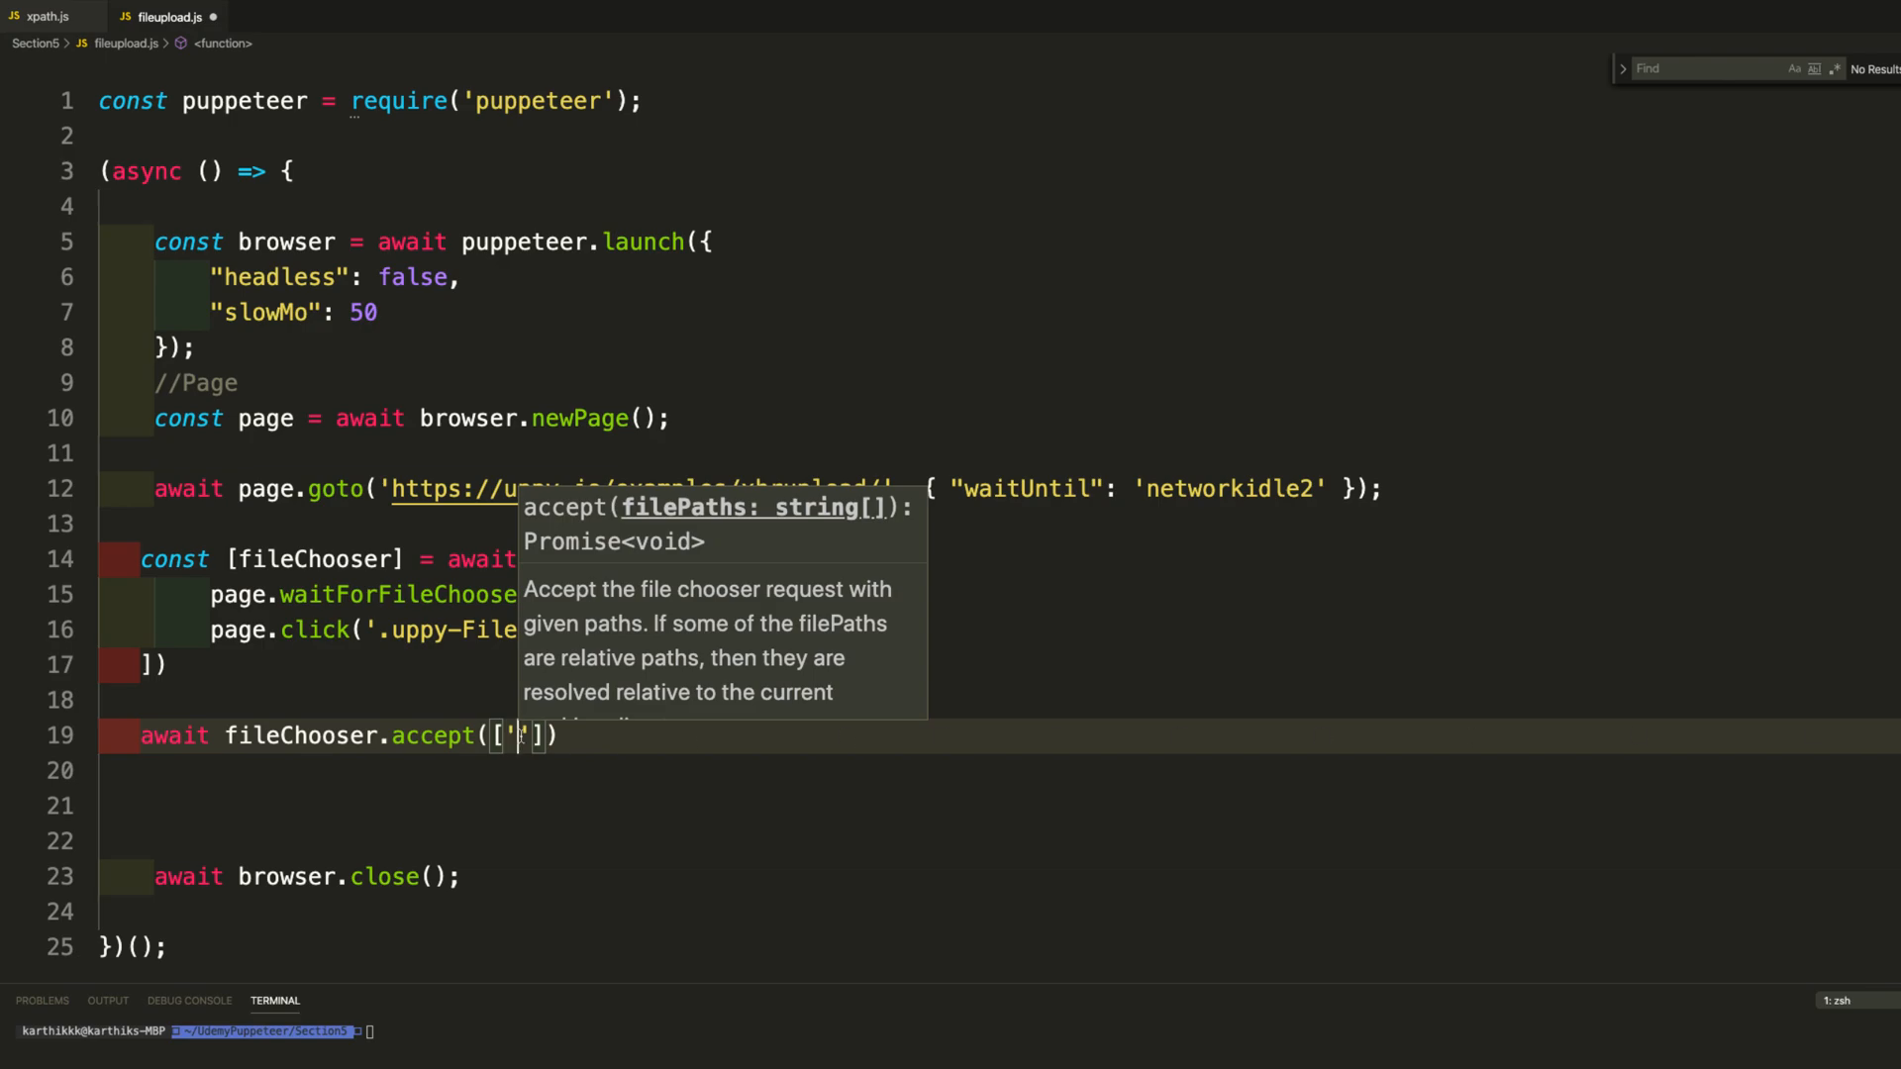
Pass /Users/karthikkk/Downloads/docker (1).jpg to accept and comment out browser.close().
{"action": "type", "text": "/Users/karthikkk/Downloads/docker (1).jpg"}
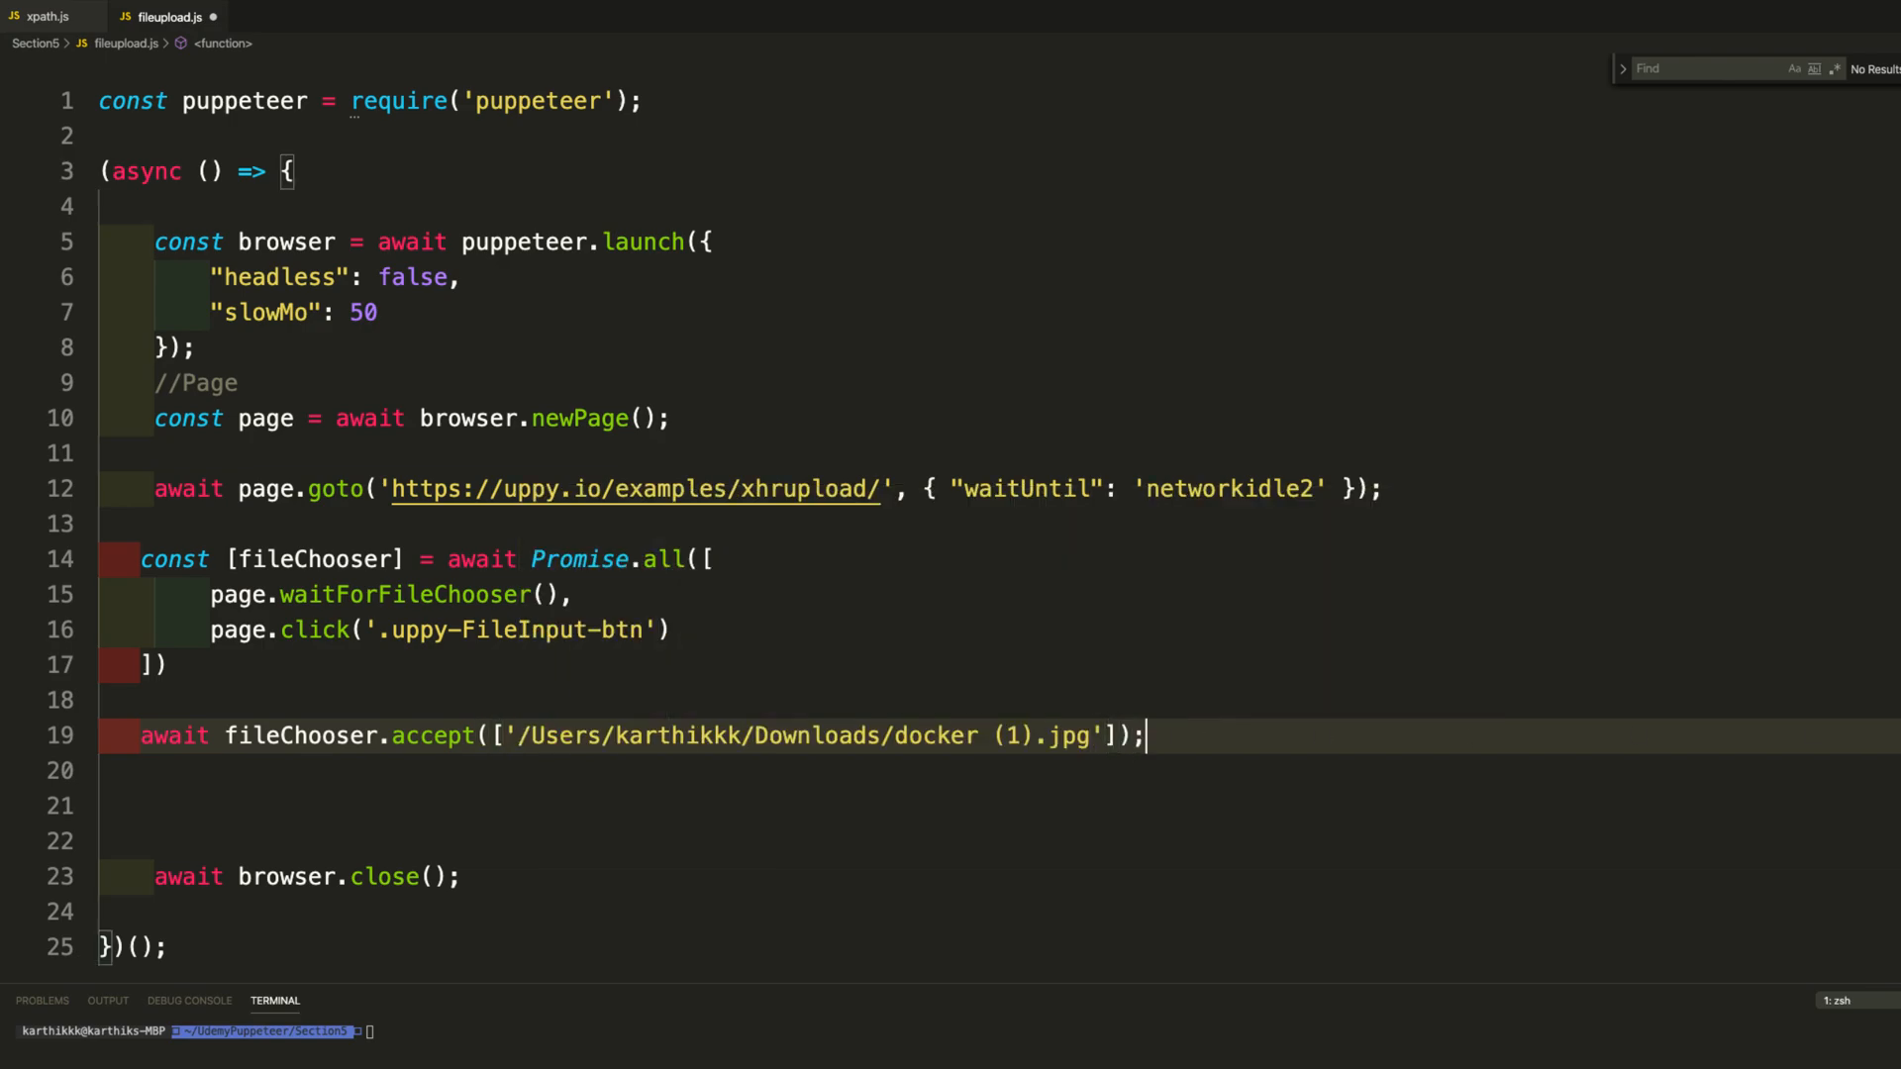
{"action": "key", "text": "cmd+s"}
{"action": "type", "text": "node"}
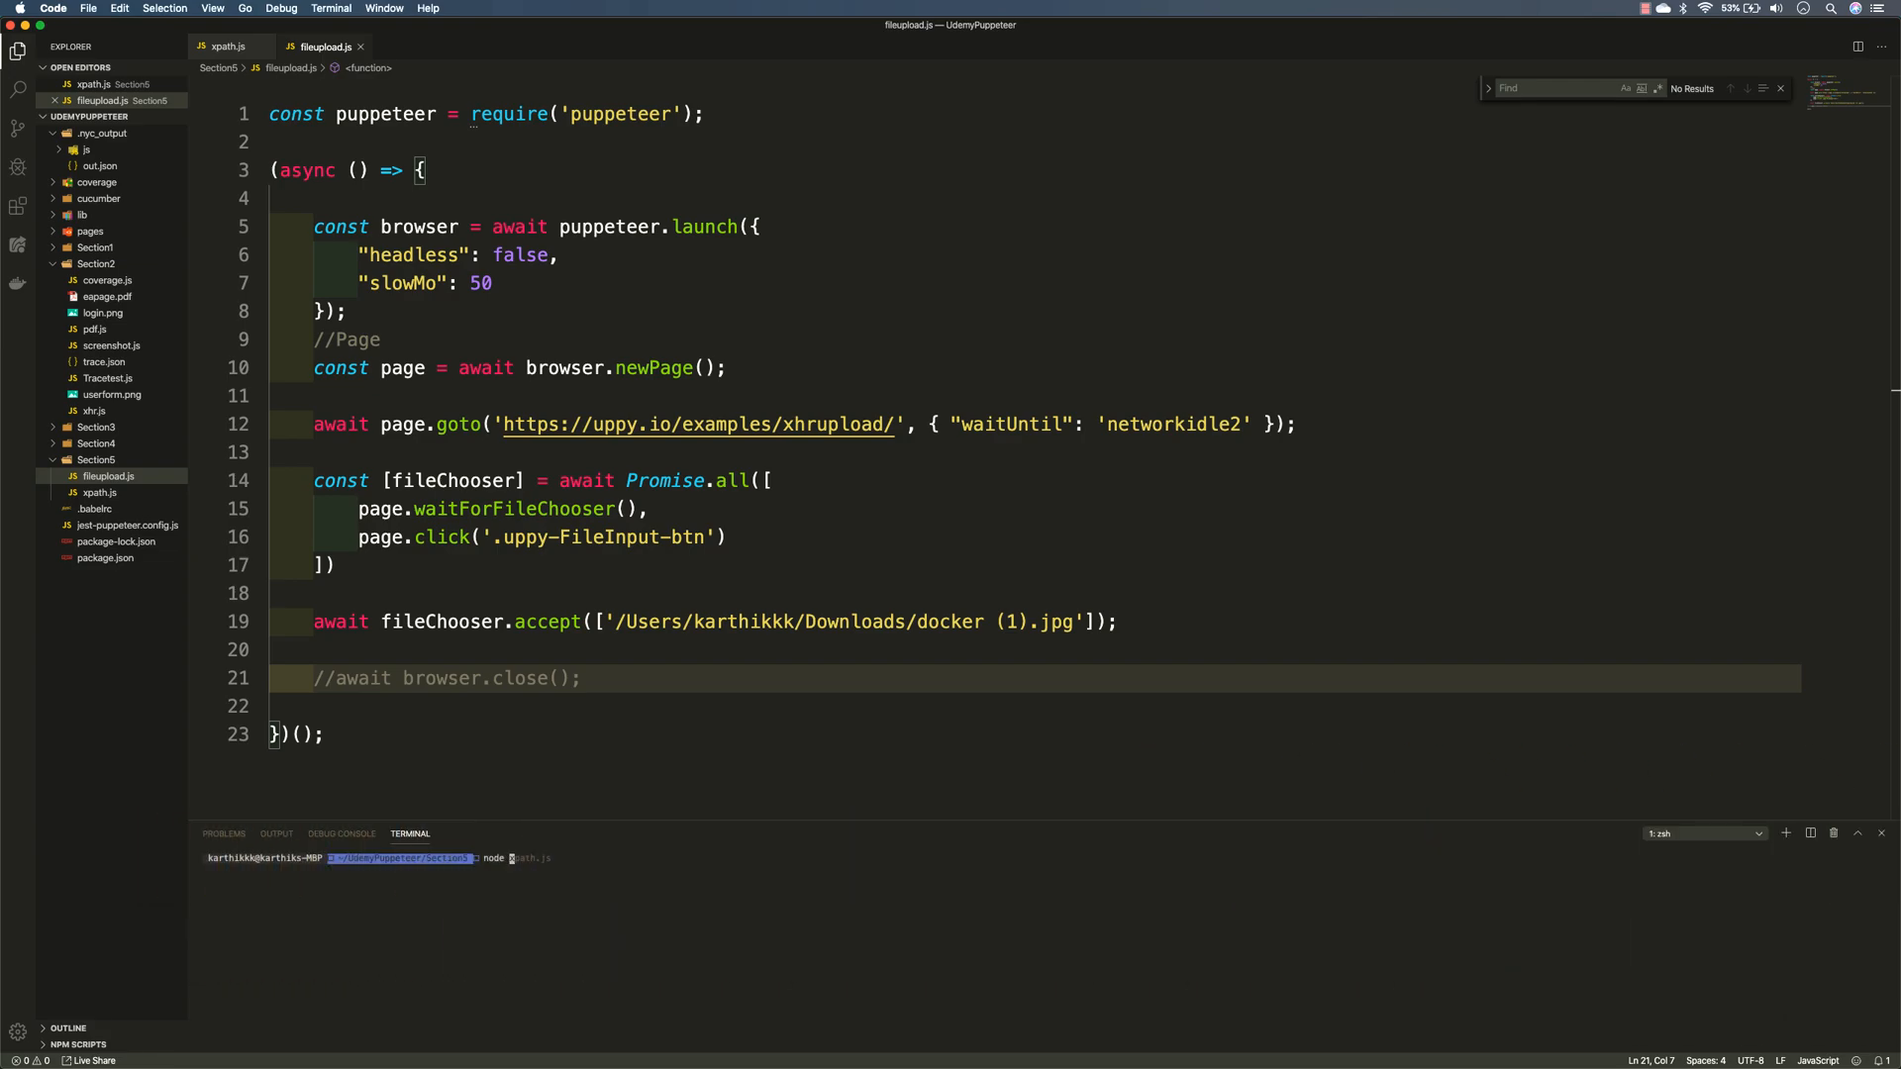
Run node fileupload.js and watch Chromium open the Uppy upload page.
{"action": "type", "text": "fileupload.js"}
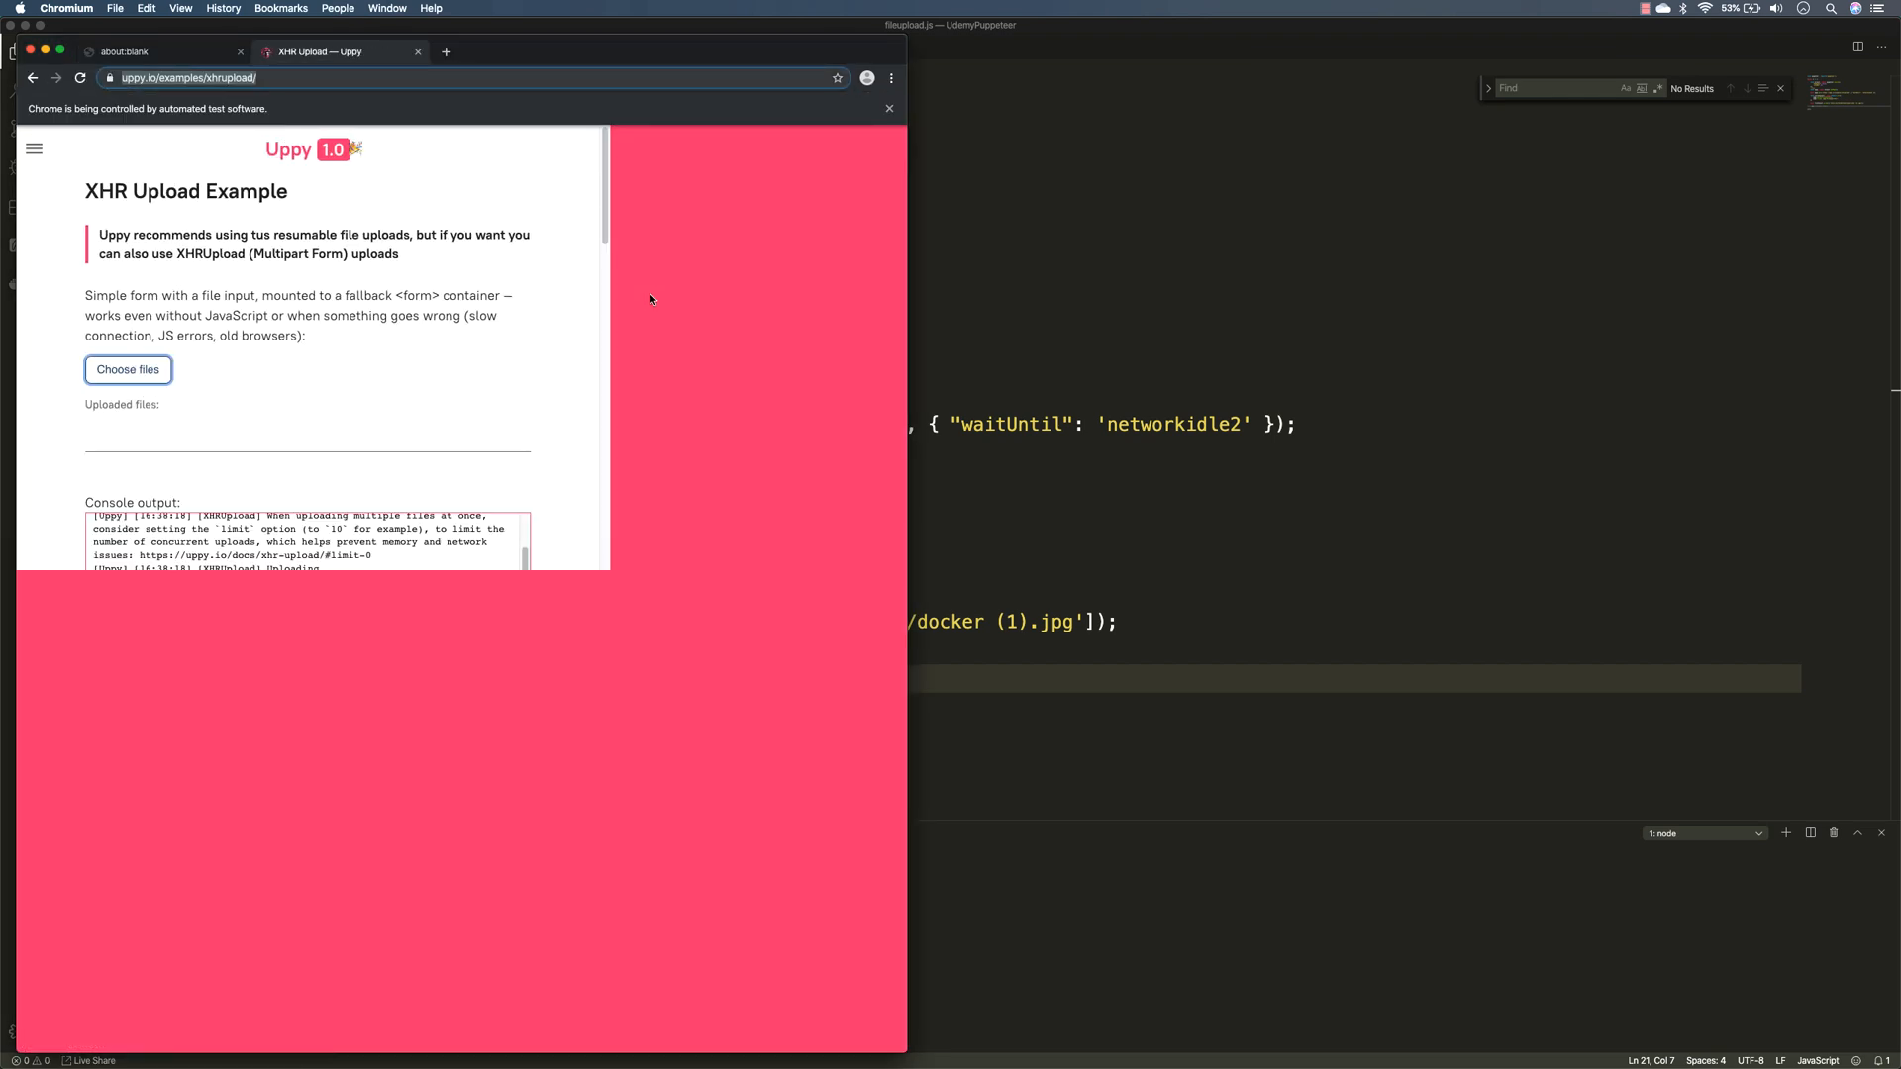
{"action": "scroll", "scroll_direction": "down", "scroll_amount": 3}
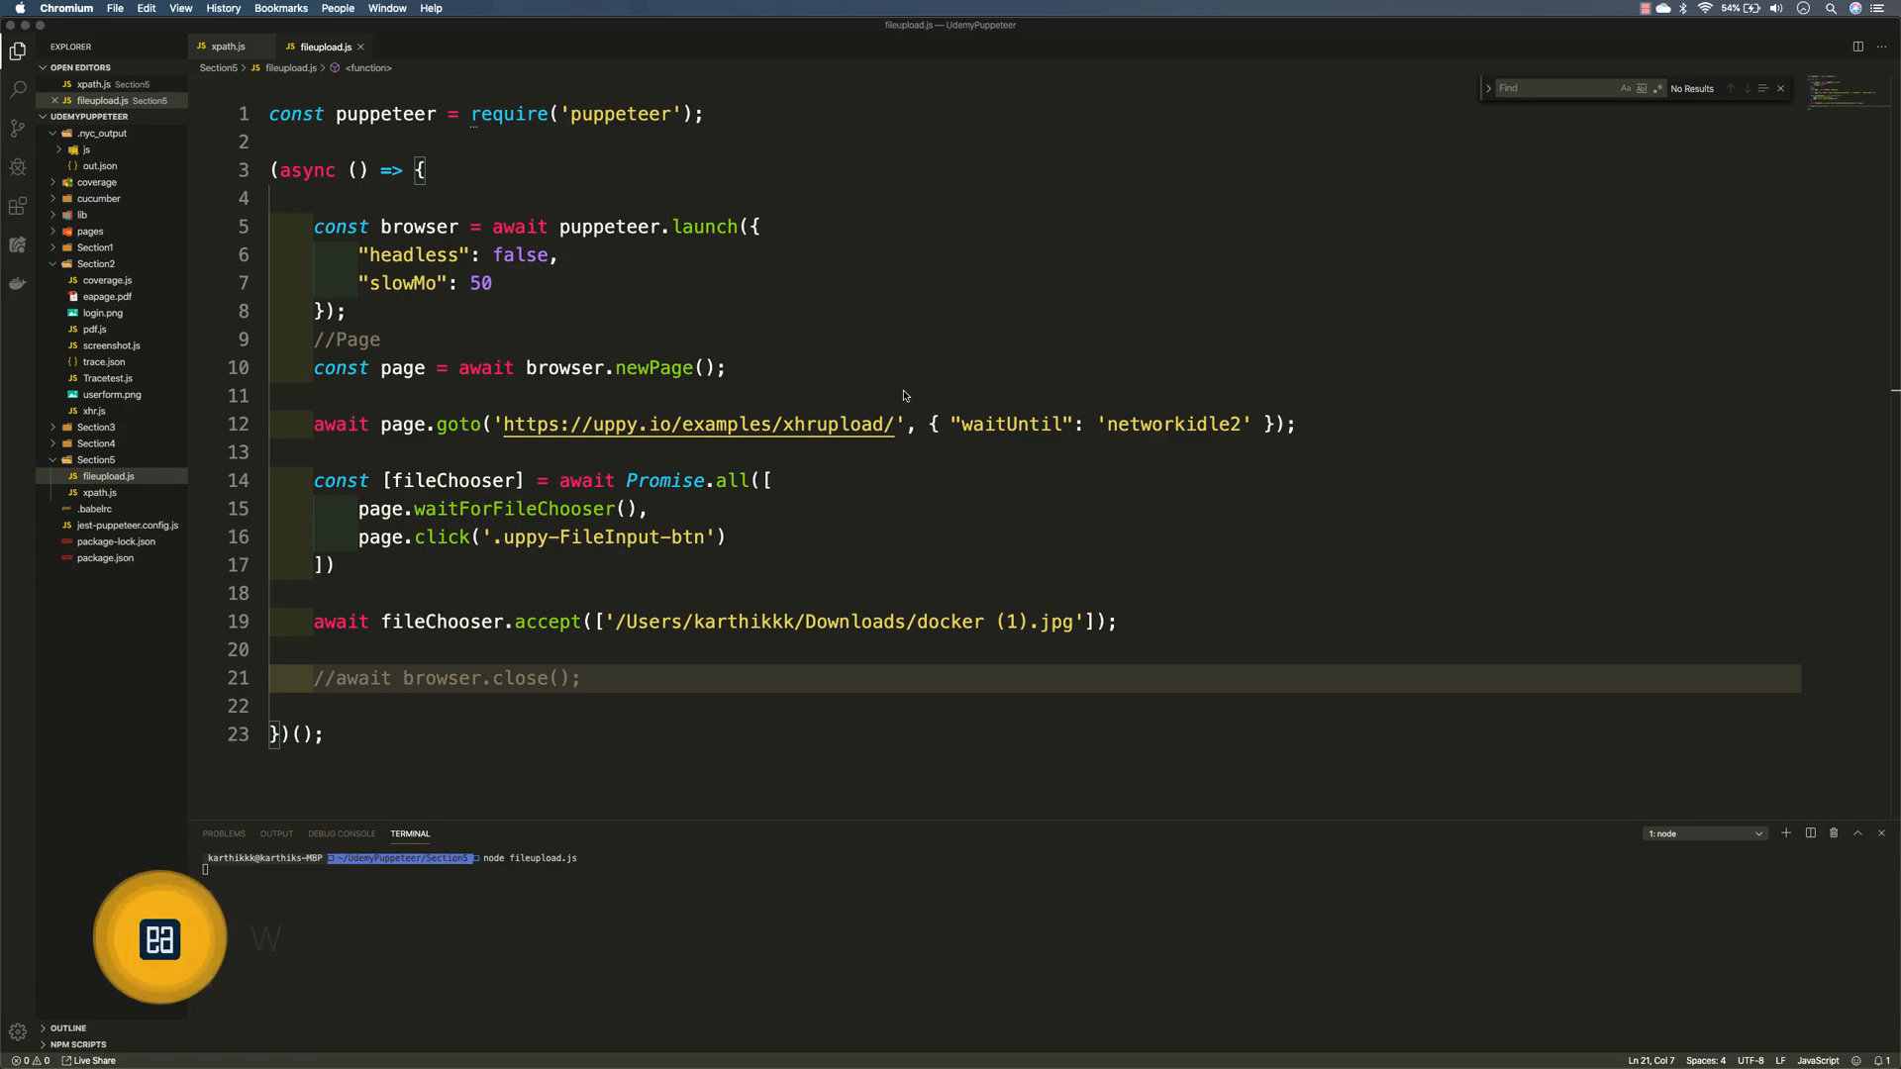
{"action": "mouse_move", "coordinate": [919, 622]}
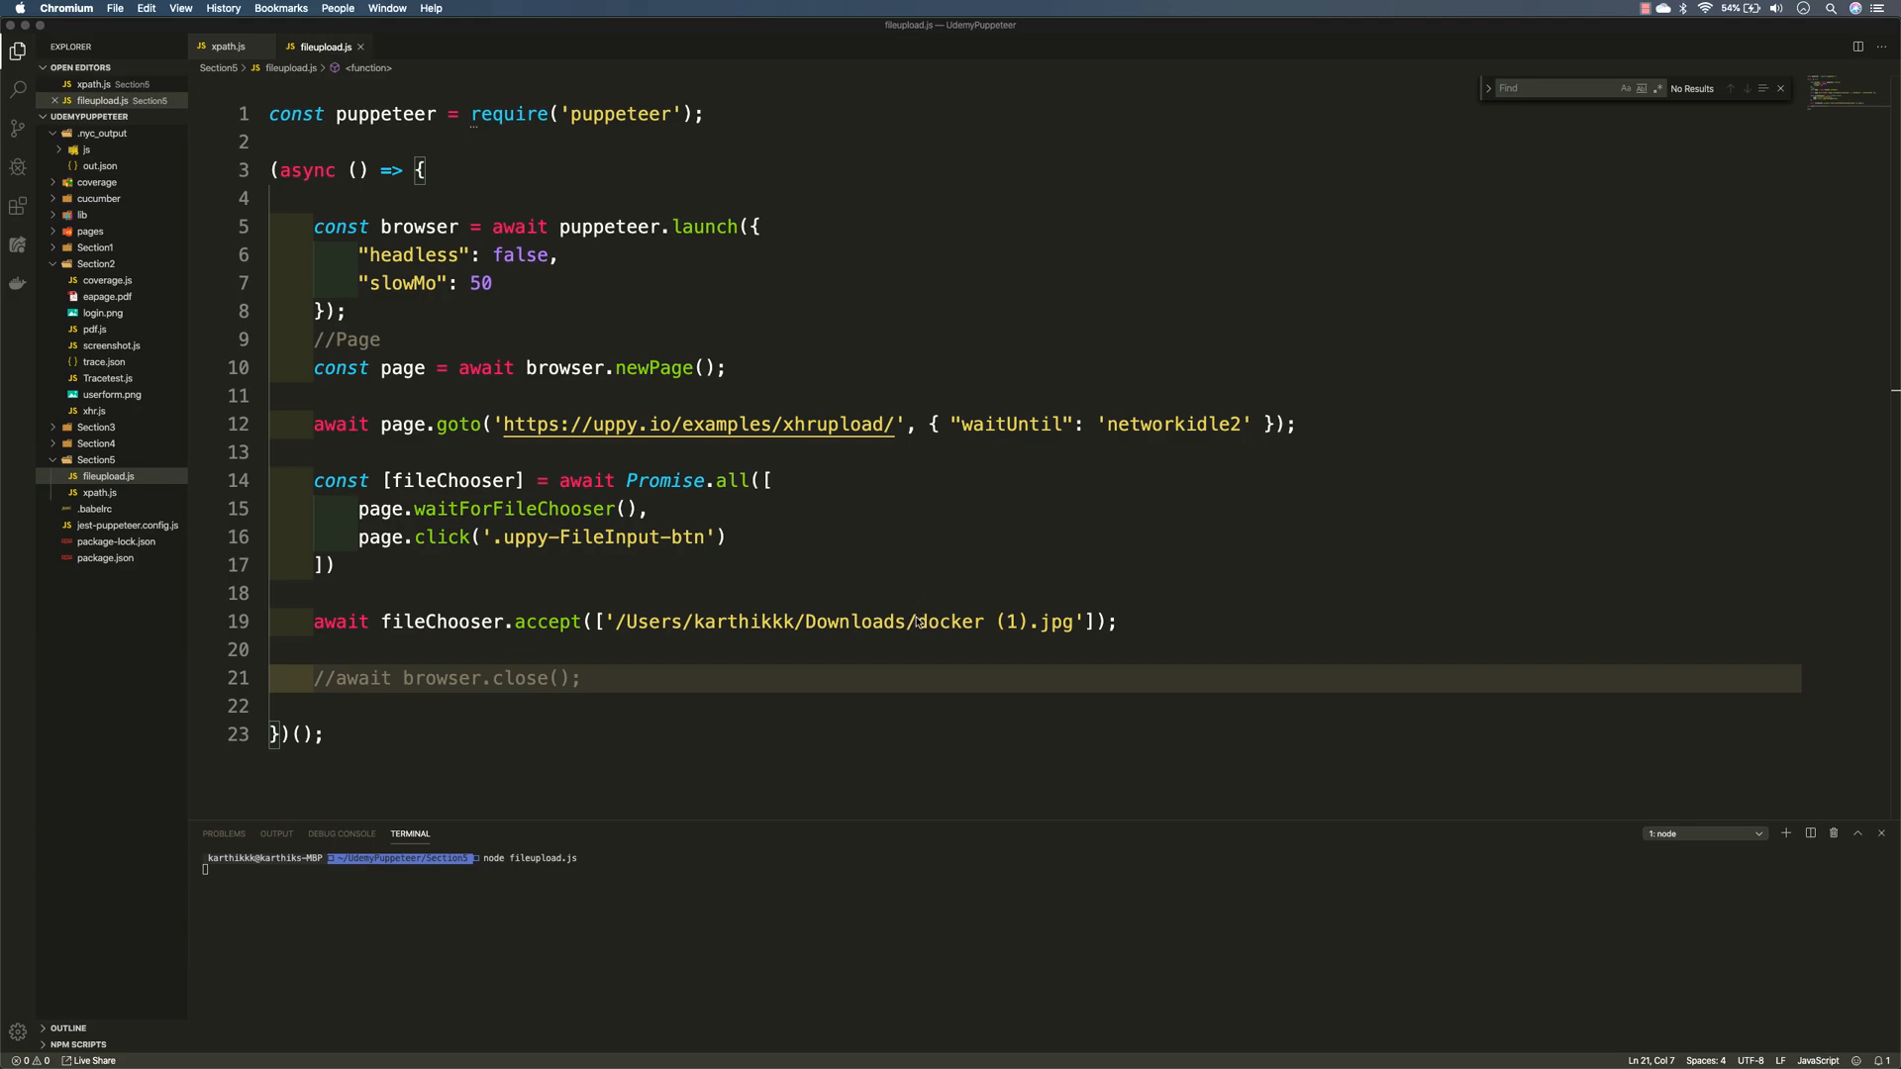